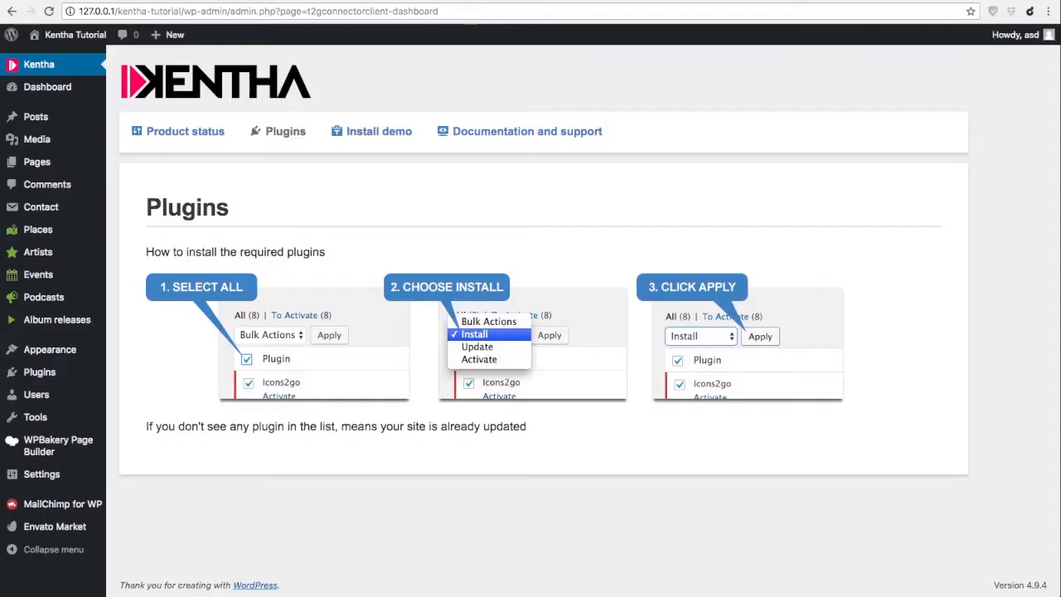
pyautogui.moveTo(357, 93)
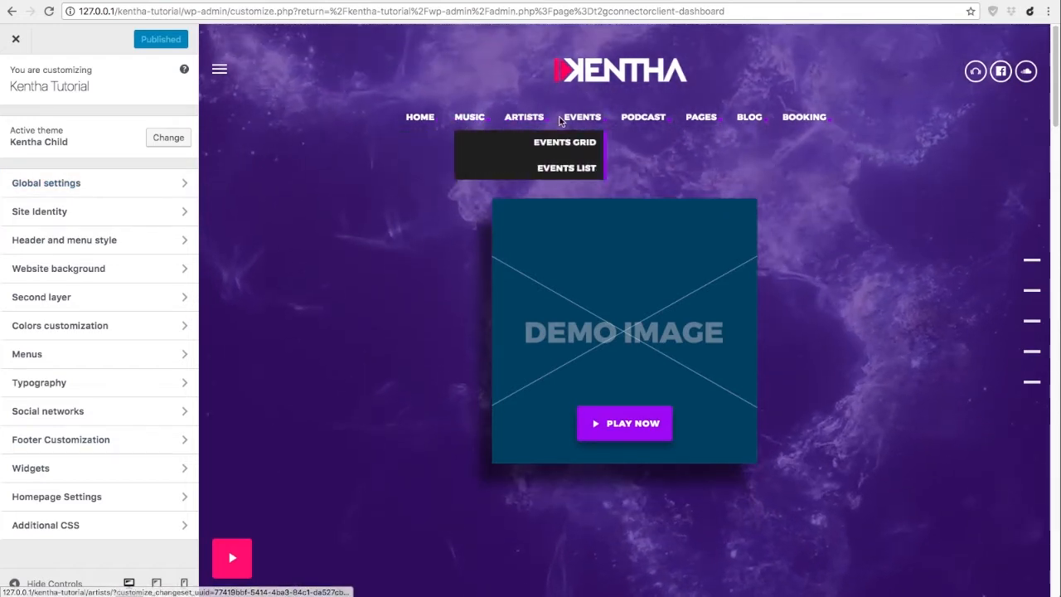
pyautogui.moveTo(823, 288)
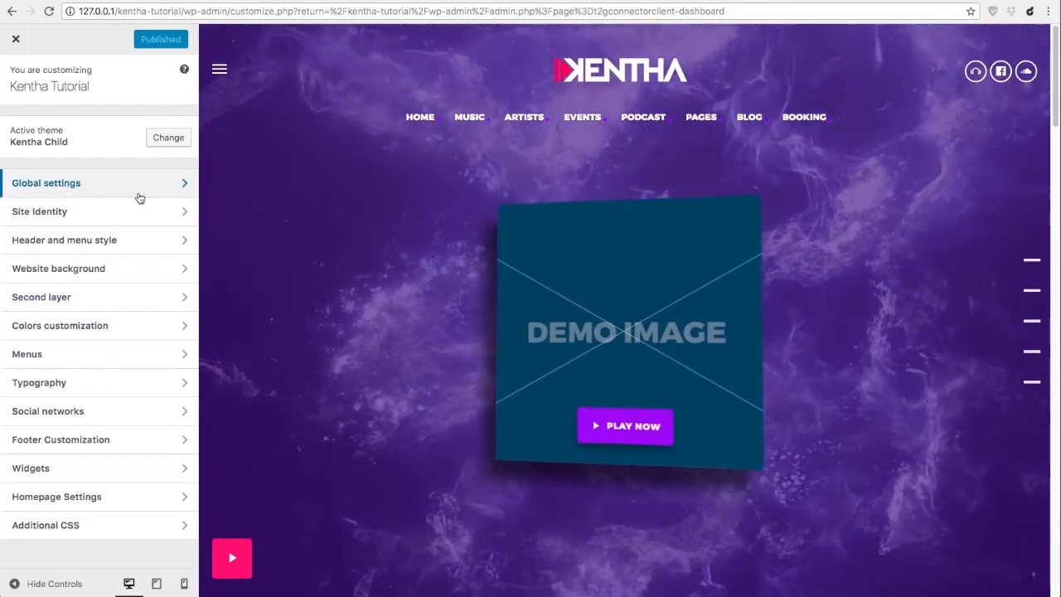
pyautogui.moveTo(98, 382)
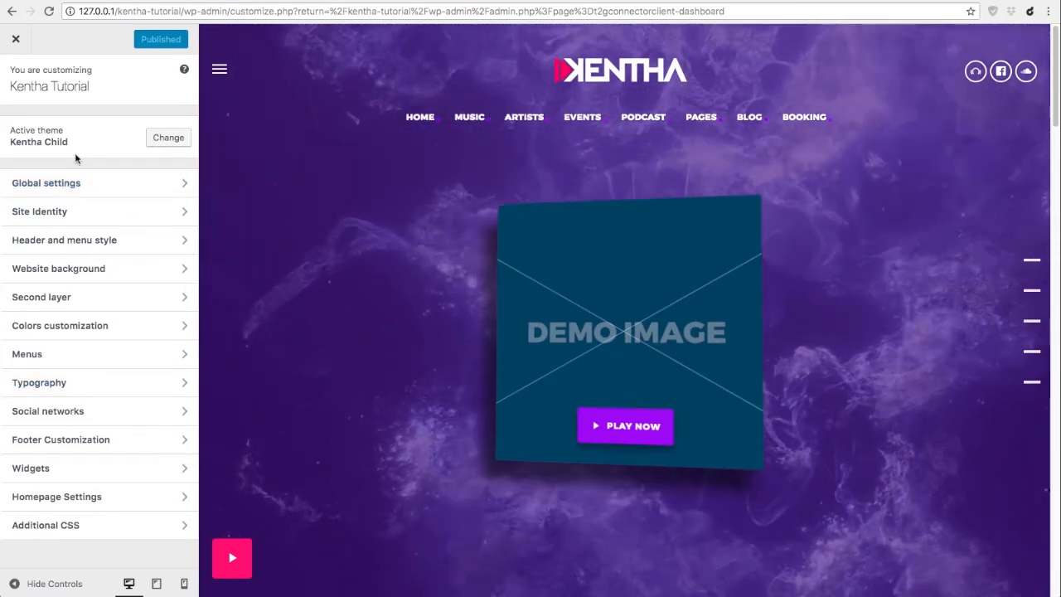
# Open Kentha Global settings and turn Load More pagination off.
pyautogui.click(58, 183)
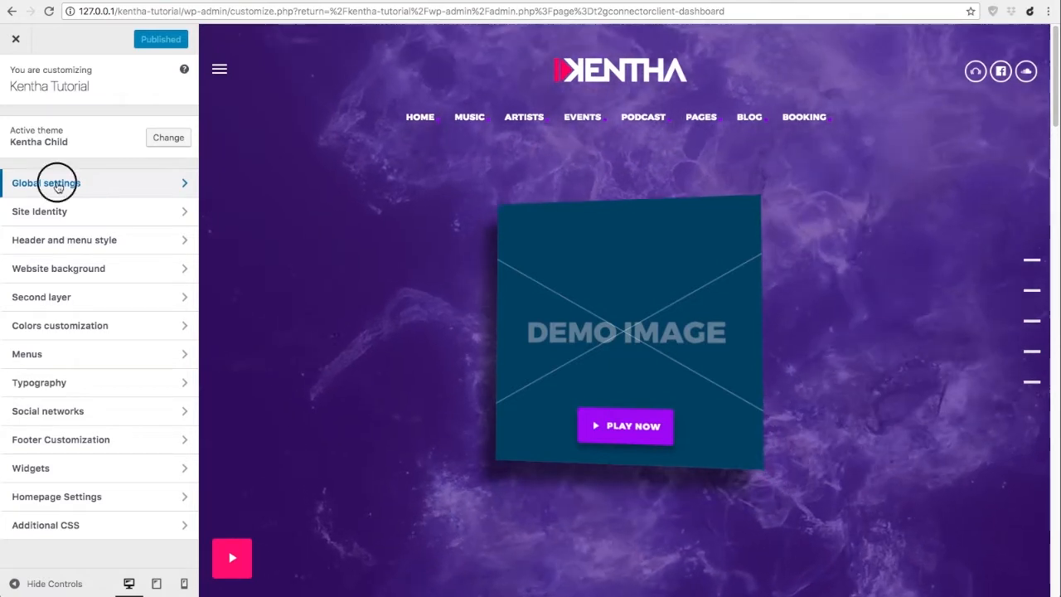
pyautogui.click(47, 183)
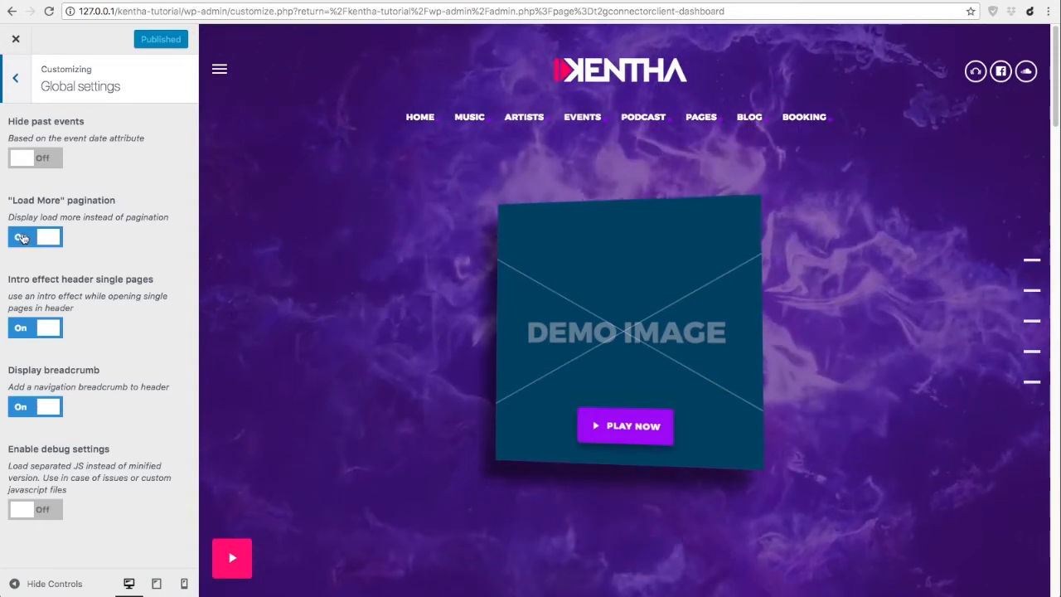
pyautogui.click(34, 236)
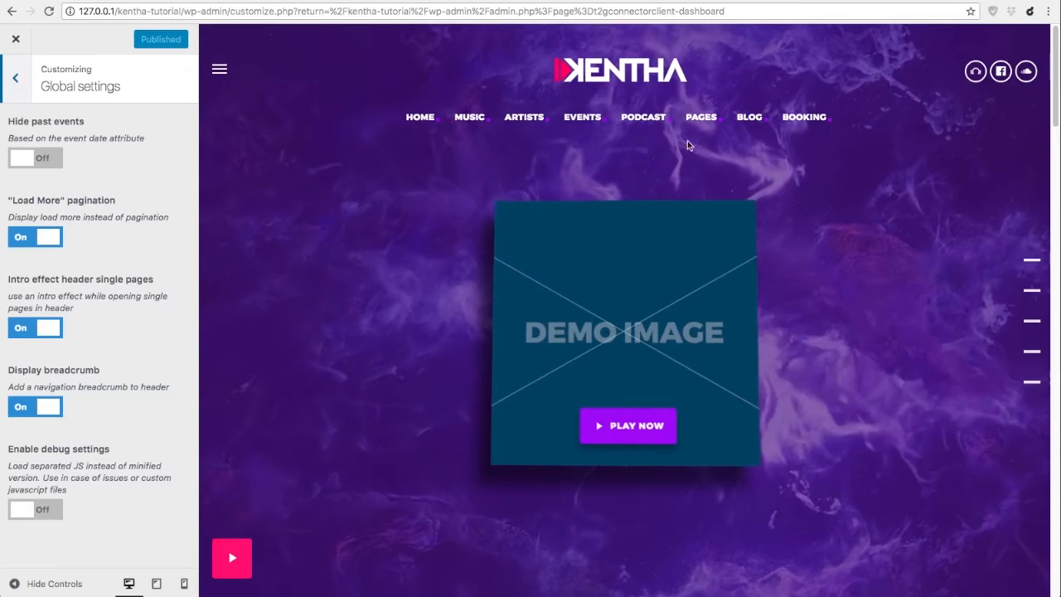
pyautogui.moveTo(749, 117)
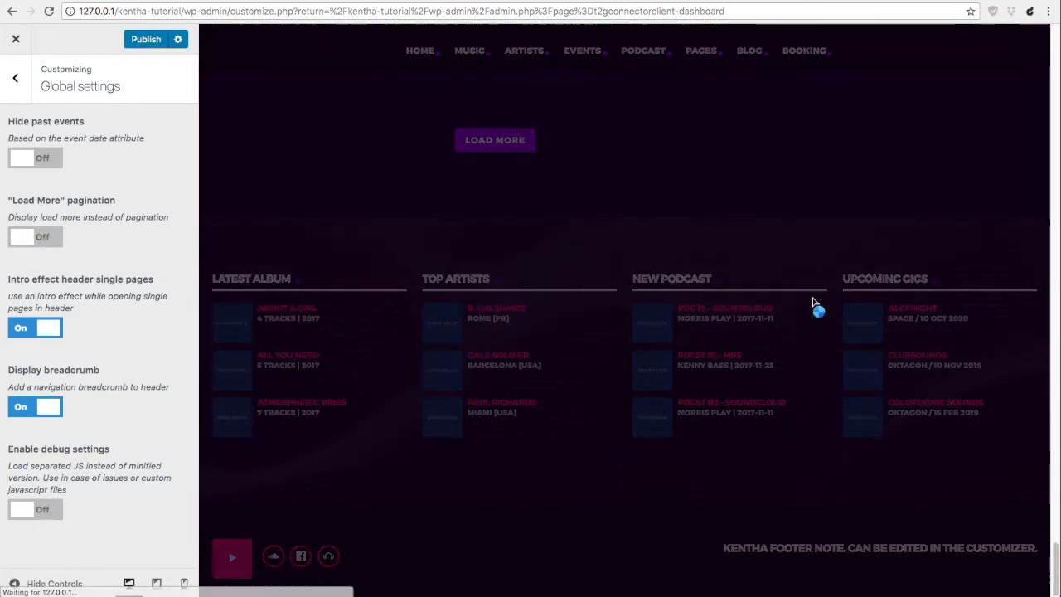
# Browse the preview from Hello World through Archive Covers and The Rage to Home V2.
pyautogui.click(495, 139)
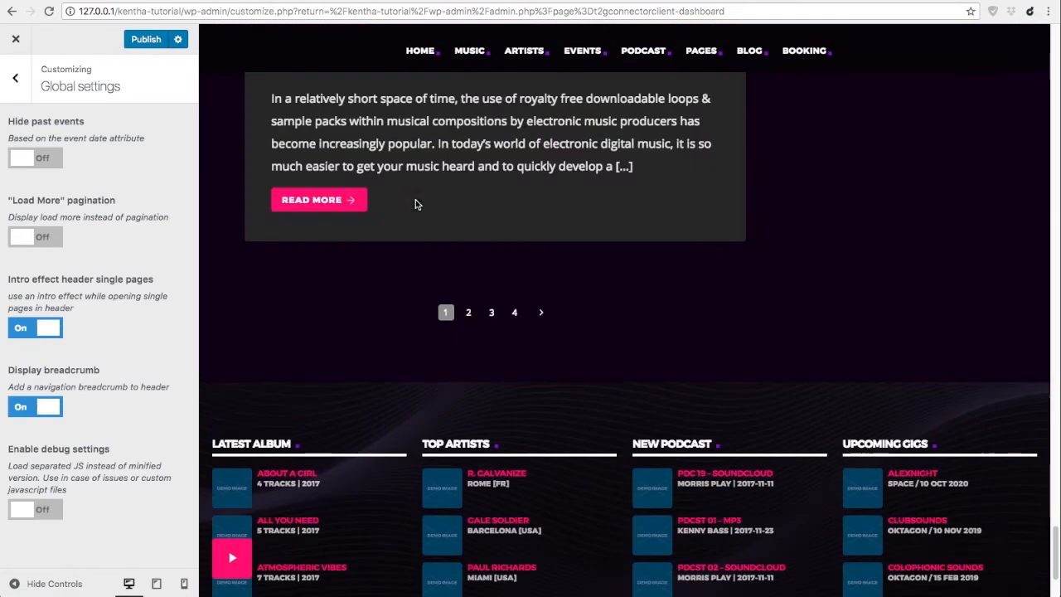
pyautogui.moveTo(124, 354)
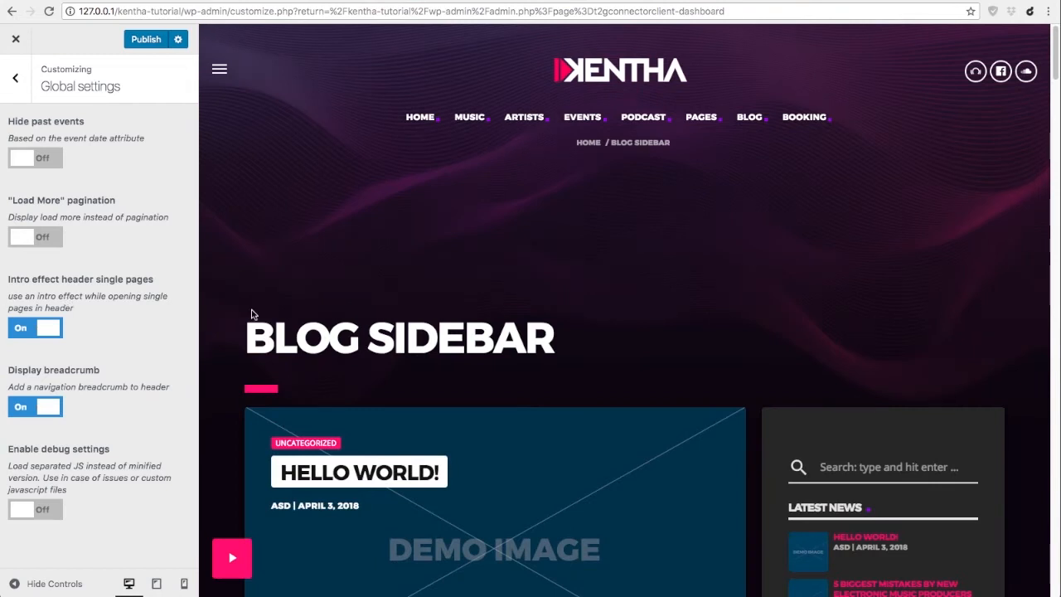
pyautogui.moveTo(501, 422)
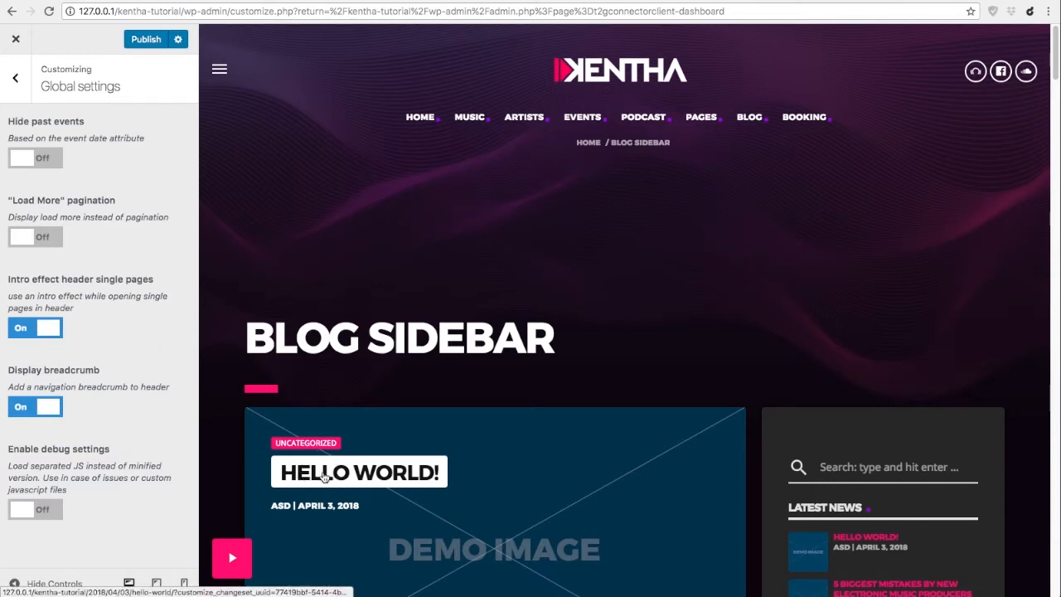
pyautogui.click(359, 471)
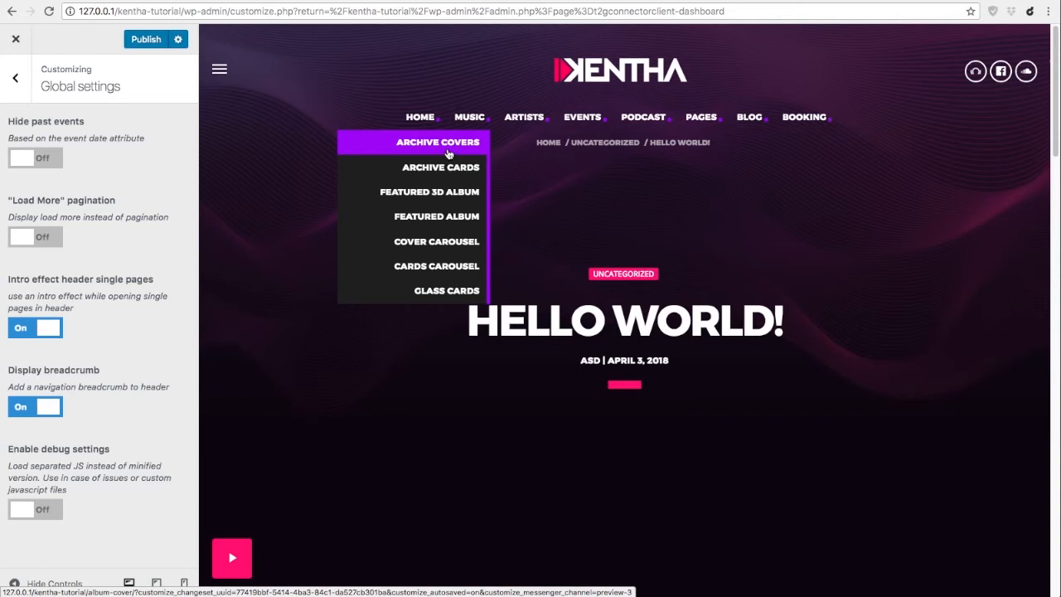
pyautogui.click(436, 141)
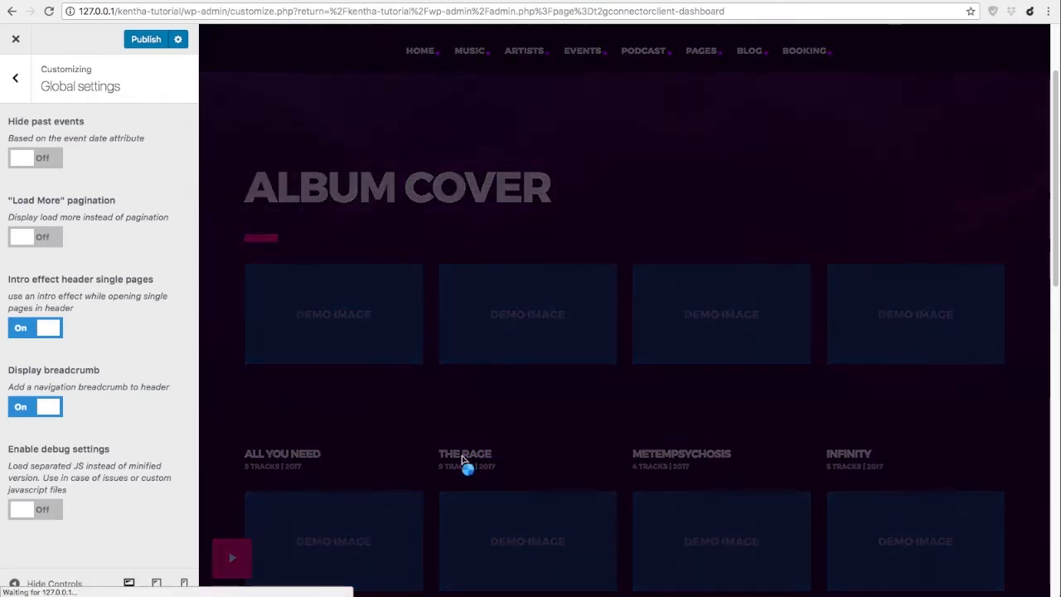
pyautogui.click(464, 453)
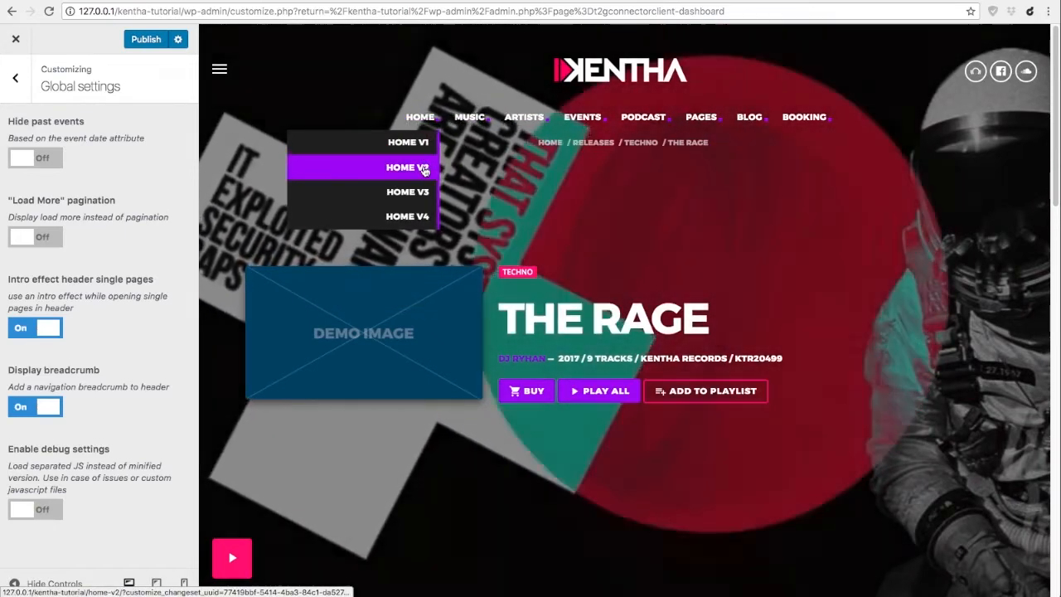
pyautogui.click(408, 167)
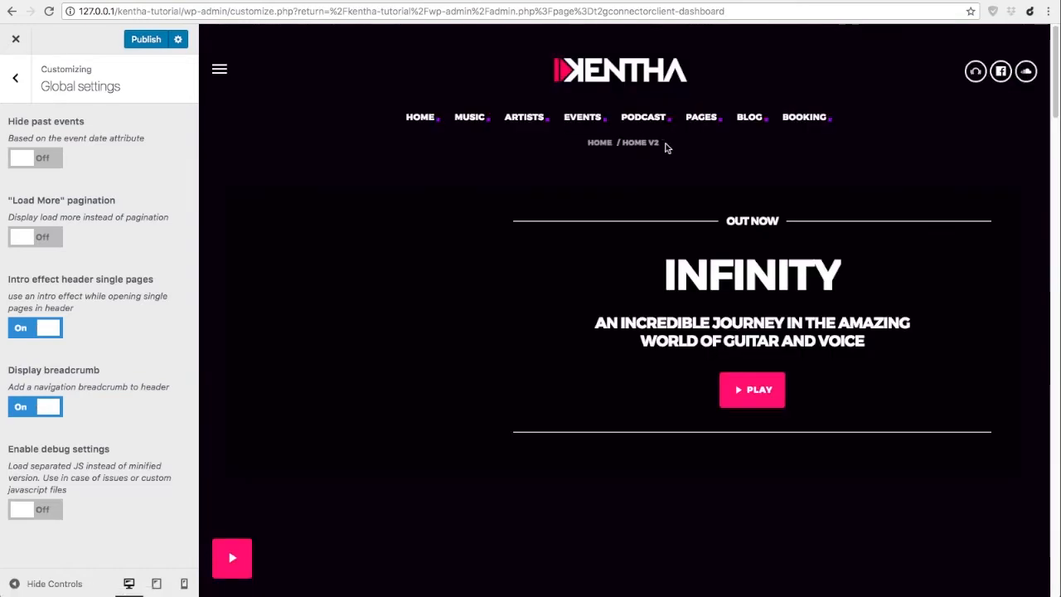
pyautogui.moveTo(647, 172)
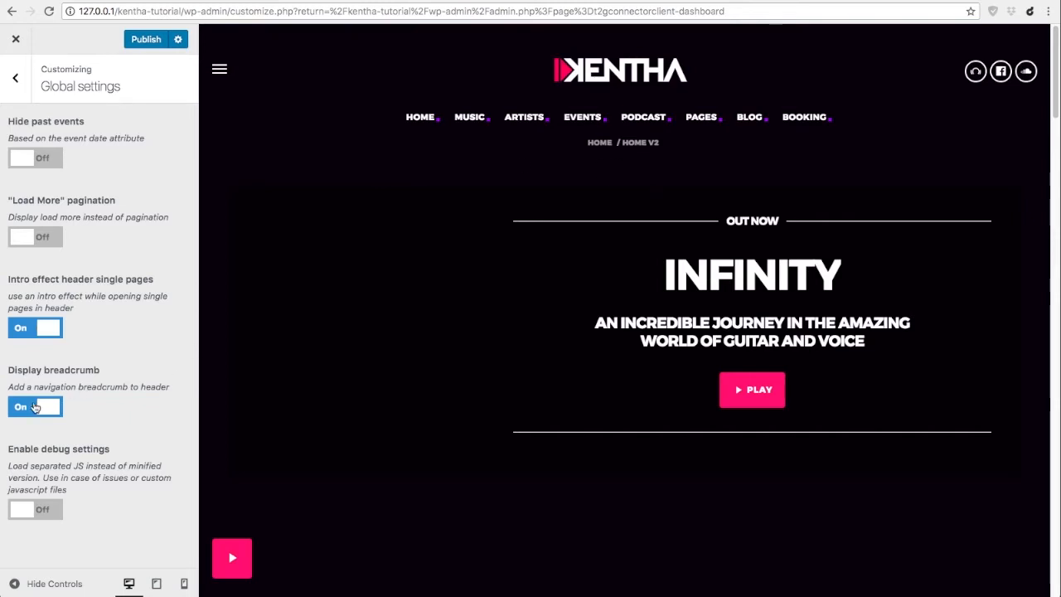
# Switch the Display breadcrumb option off in Global settings.
pyautogui.click(35, 406)
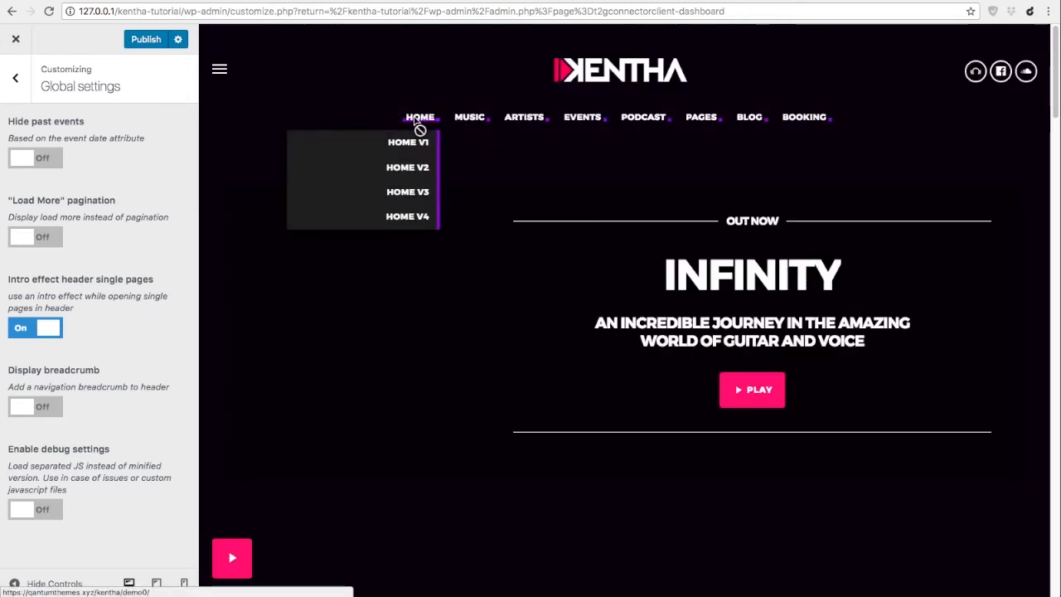
pyautogui.moveTo(32, 520)
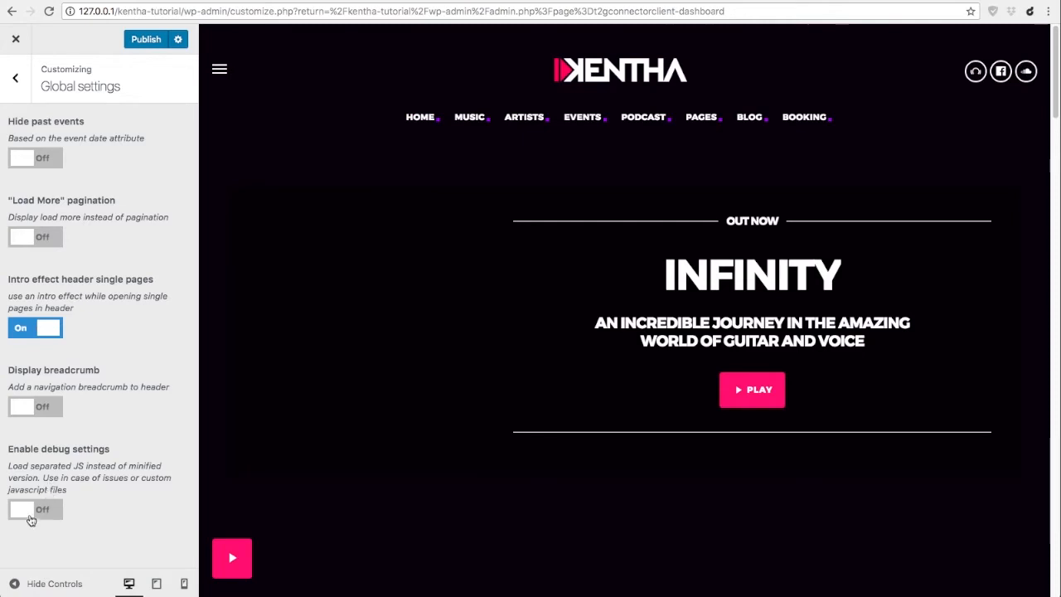
pyautogui.moveTo(46, 518)
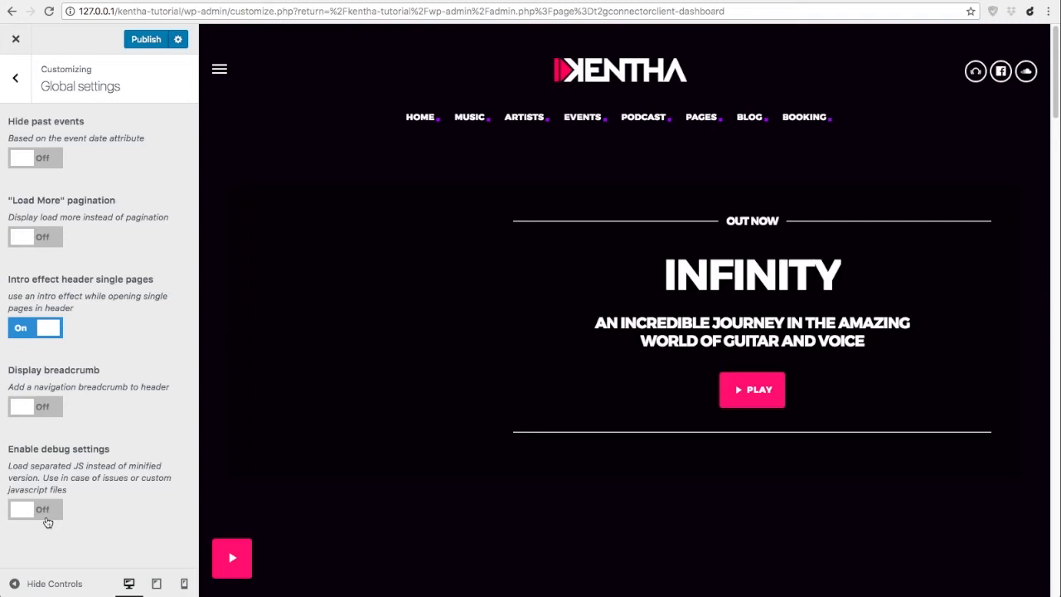
pyautogui.moveTo(420, 123)
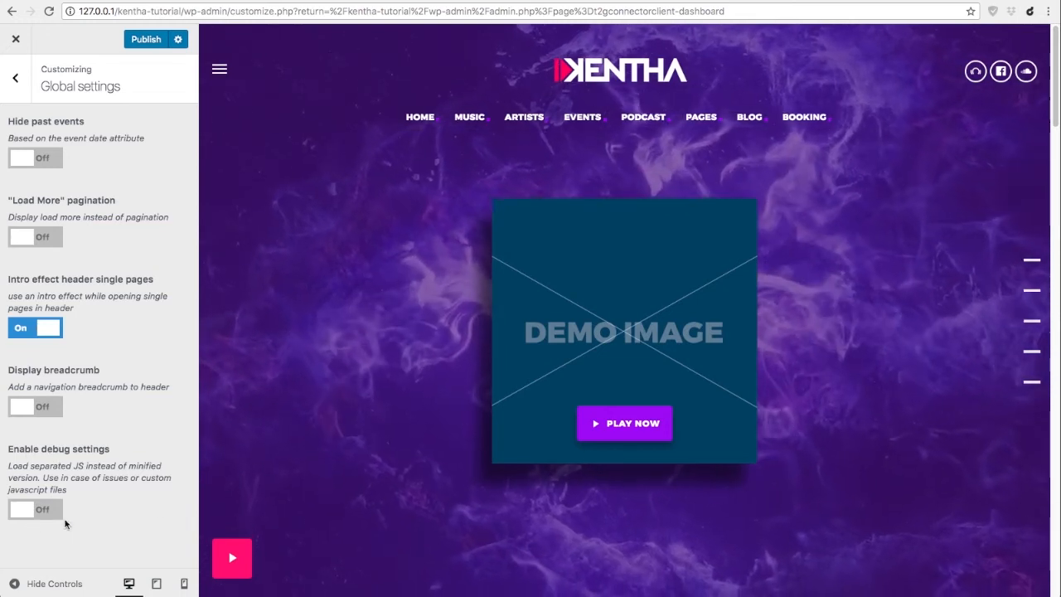
# Review the Site Identity settings, then move on to Header and menu style.
pyautogui.click(15, 77)
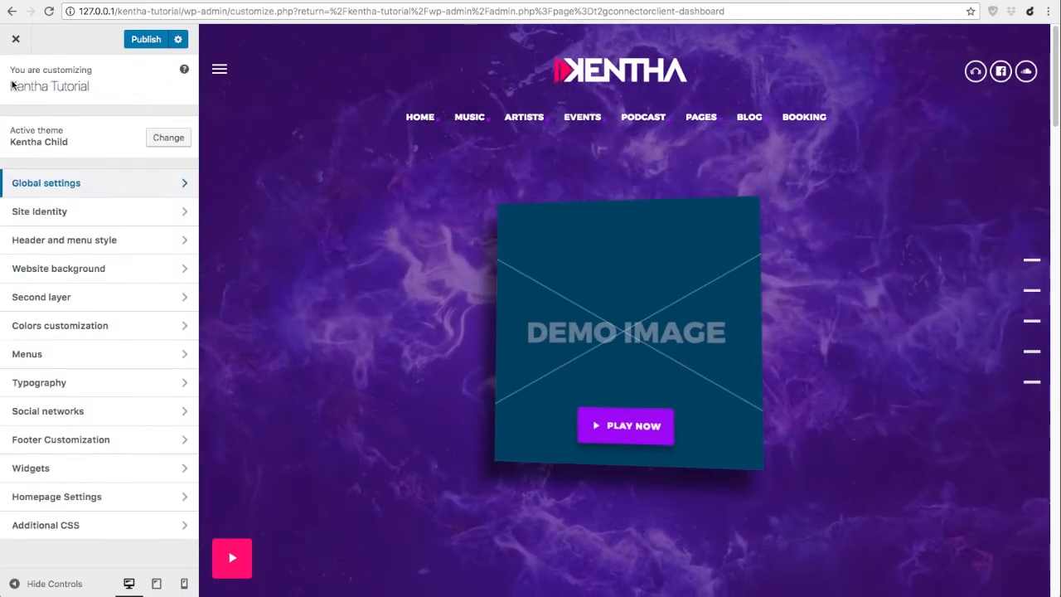
pyautogui.click(39, 211)
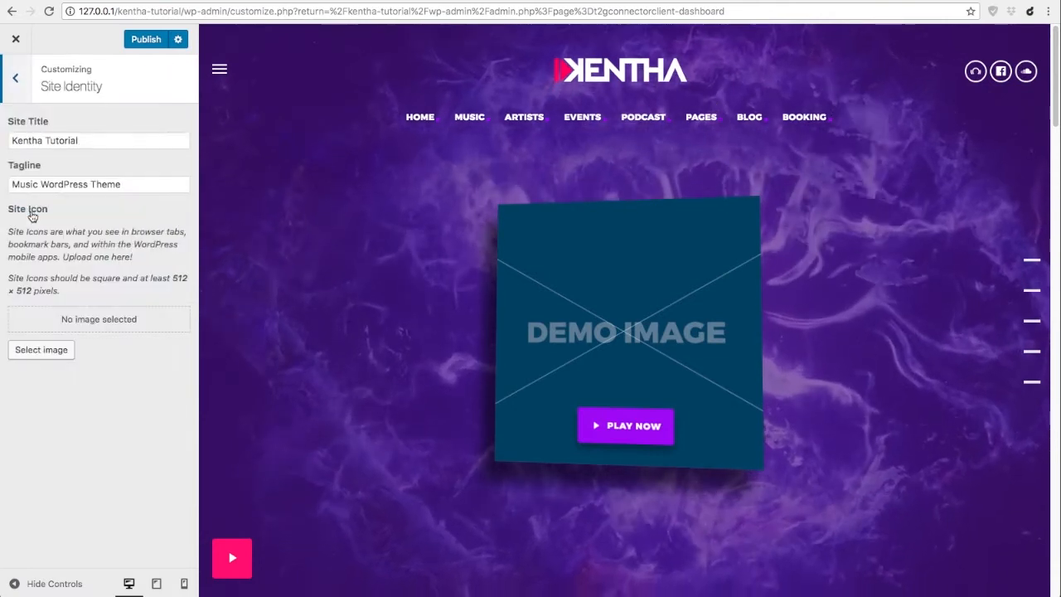
pyautogui.moveTo(63, 128)
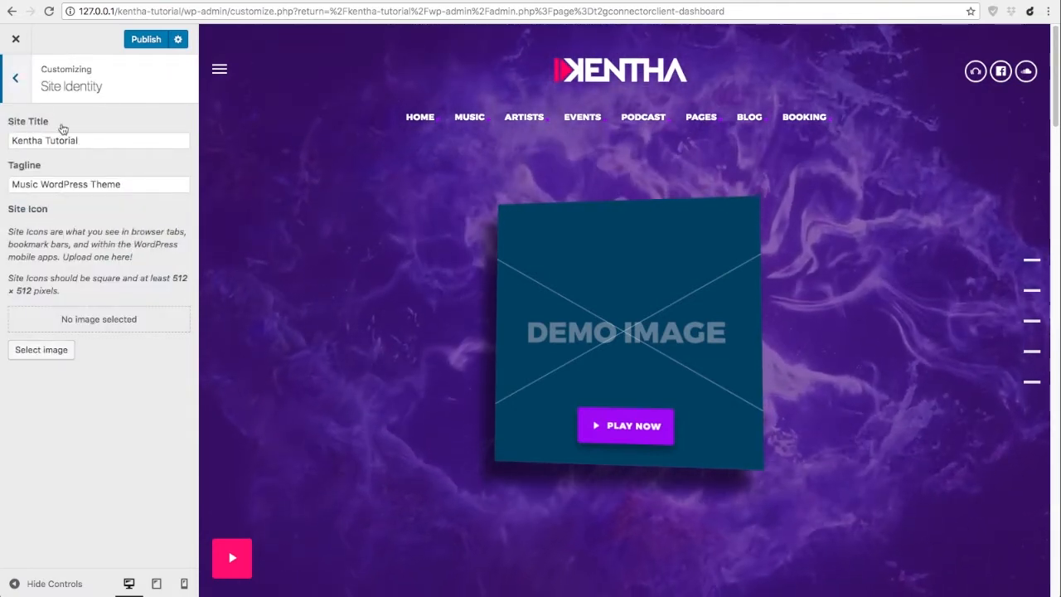
pyautogui.click(98, 140)
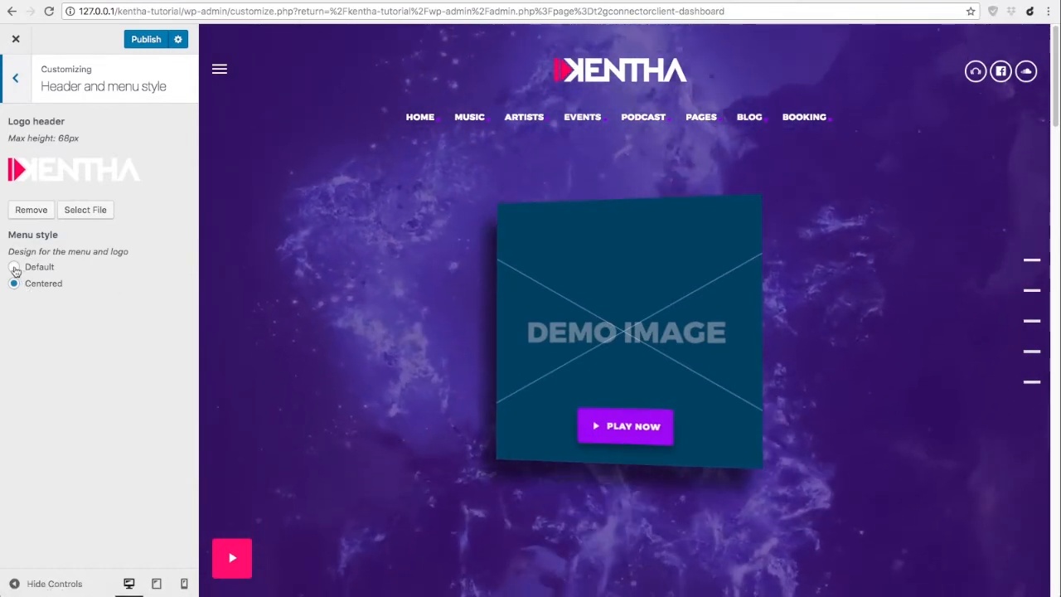
# Set Menu style to Default with the logo on the left, then go to Website background.
pyautogui.click(13, 266)
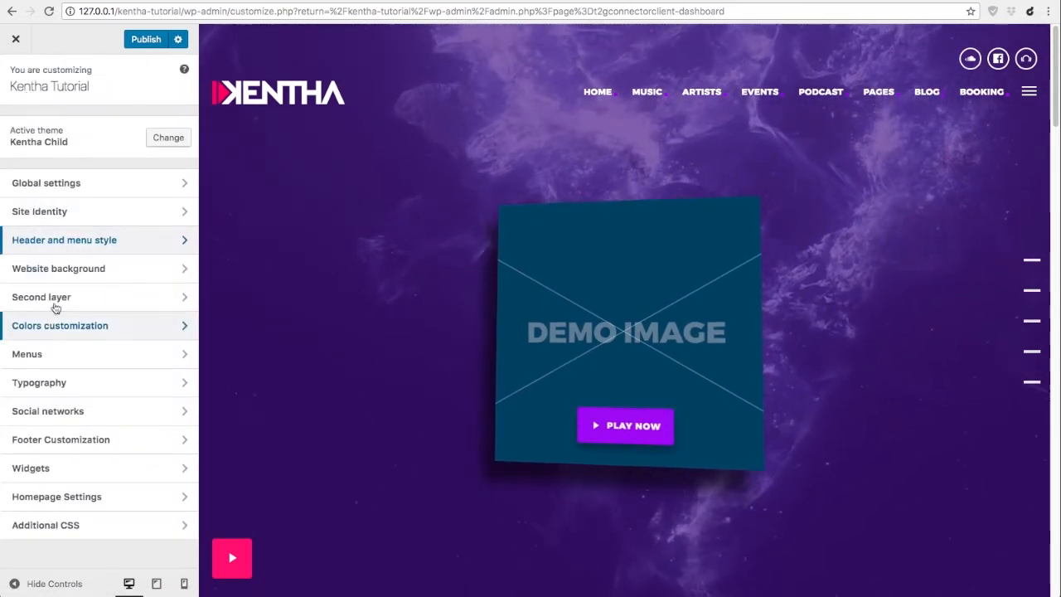
pyautogui.click(58, 267)
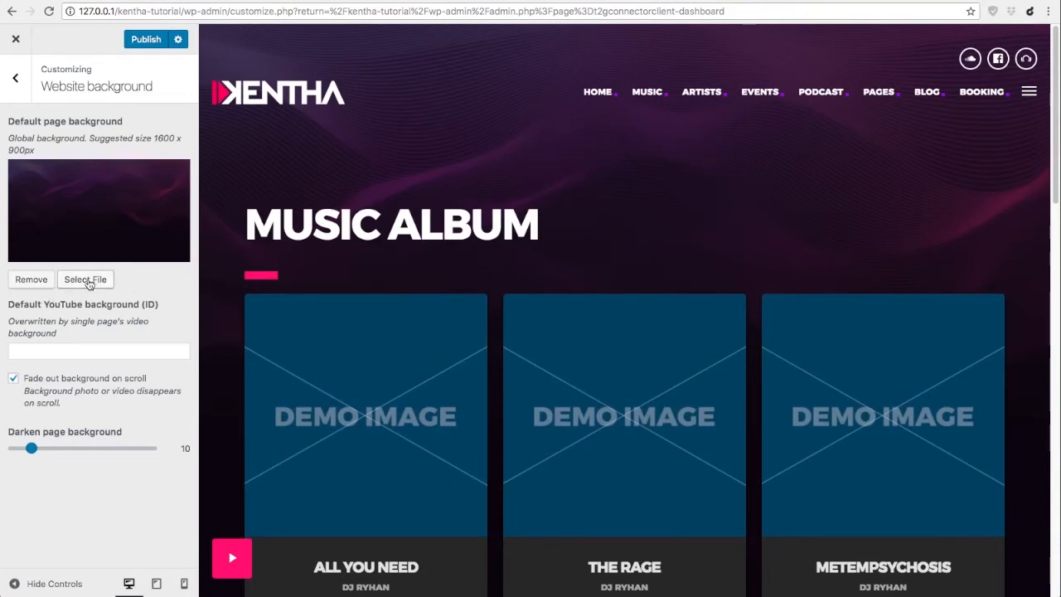
# Upload background-header.jpg and select it as the default page background.
pyautogui.click(85, 279)
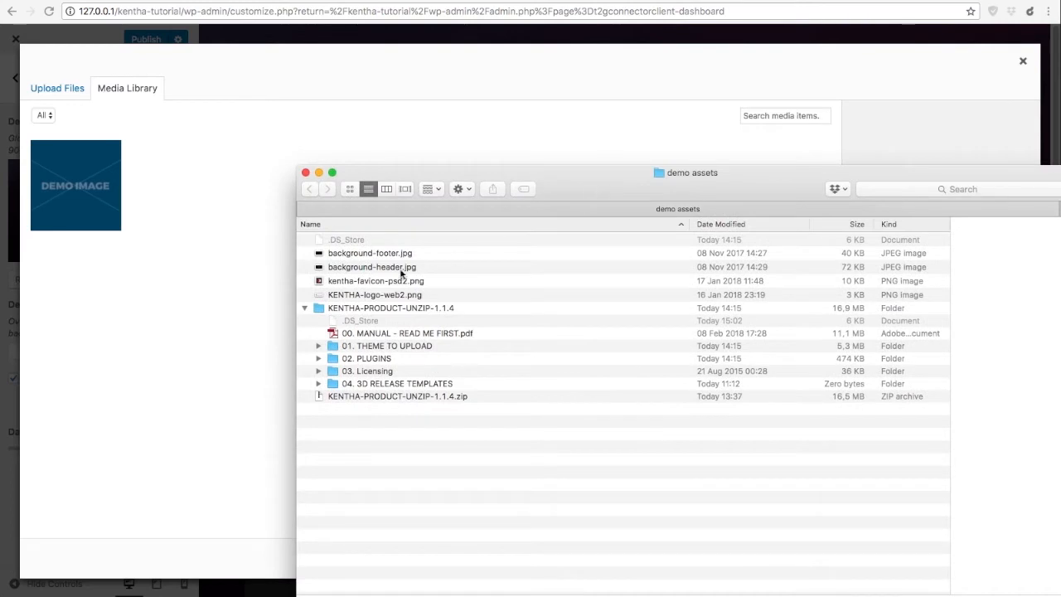
pyautogui.moveTo(371, 266); pyautogui.dragTo(166, 253)
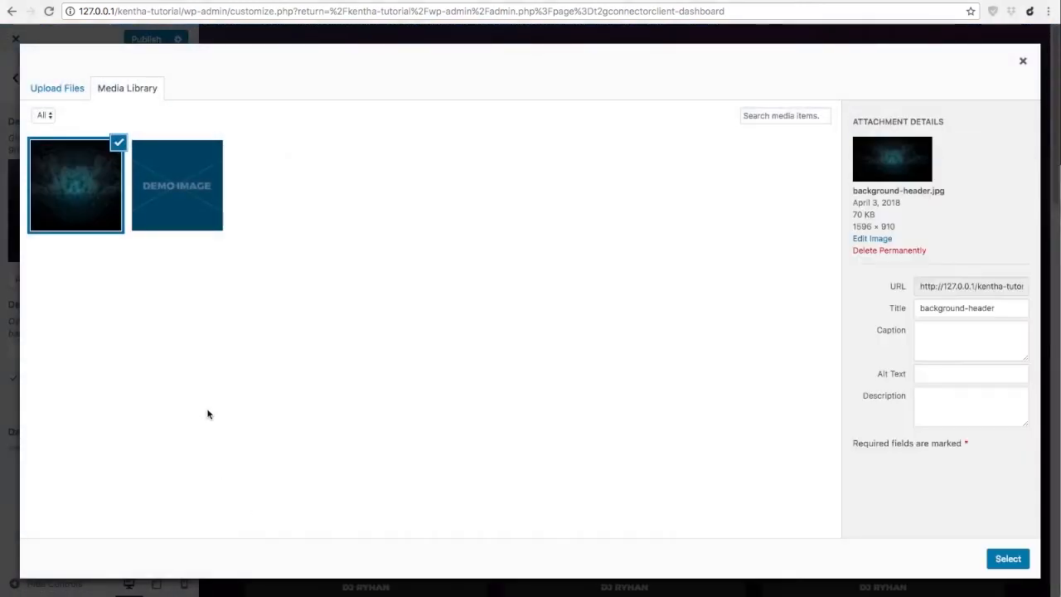
pyautogui.click(1007, 558)
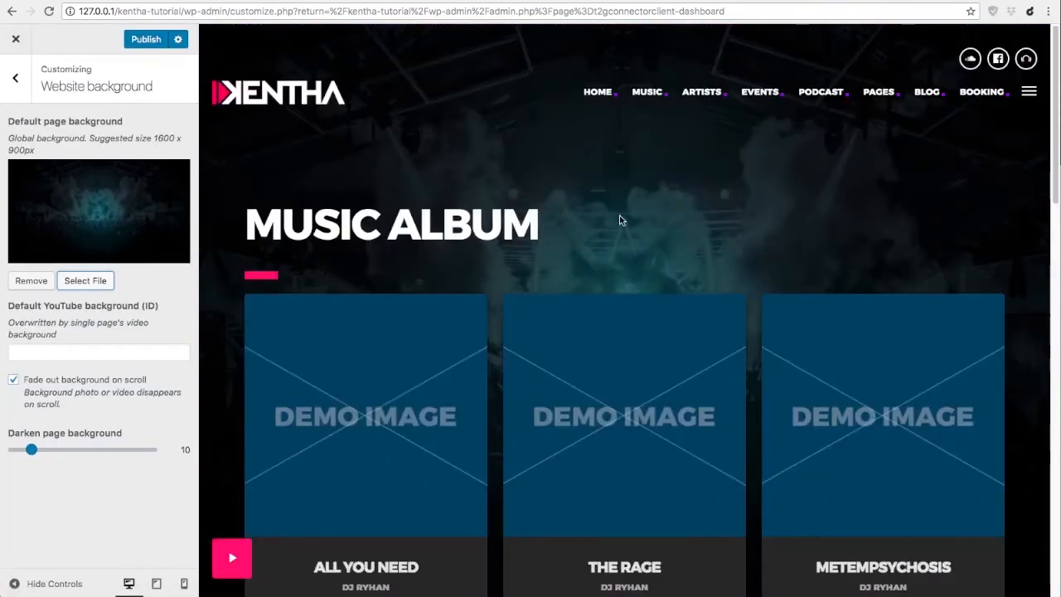
# Preview darkening the page background up to 80, then set the darkening back to 0.
pyautogui.scroll(-3)
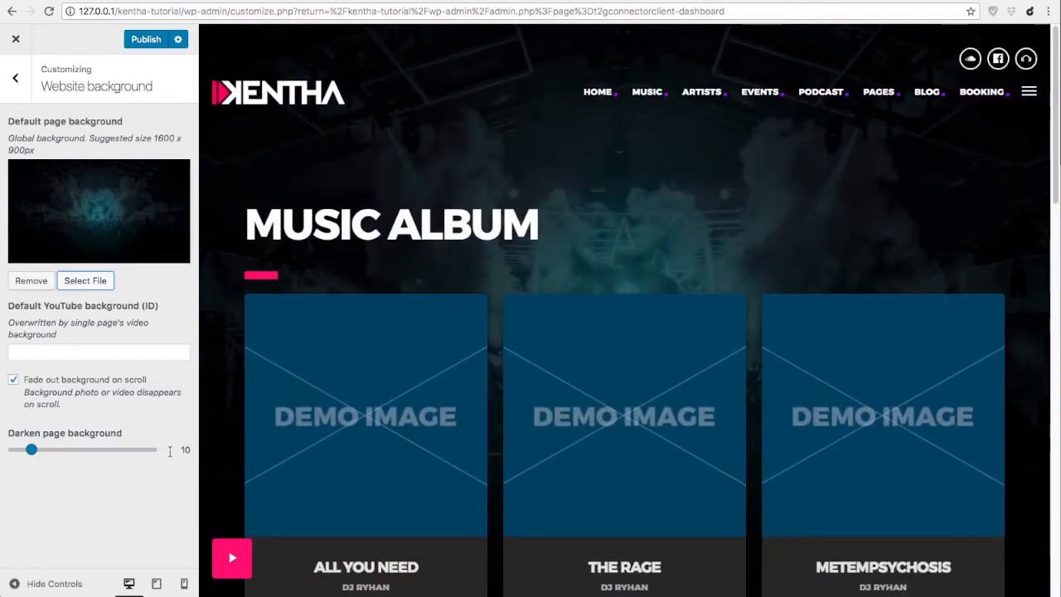
pyautogui.moveTo(31, 450); pyautogui.dragTo(31, 454)
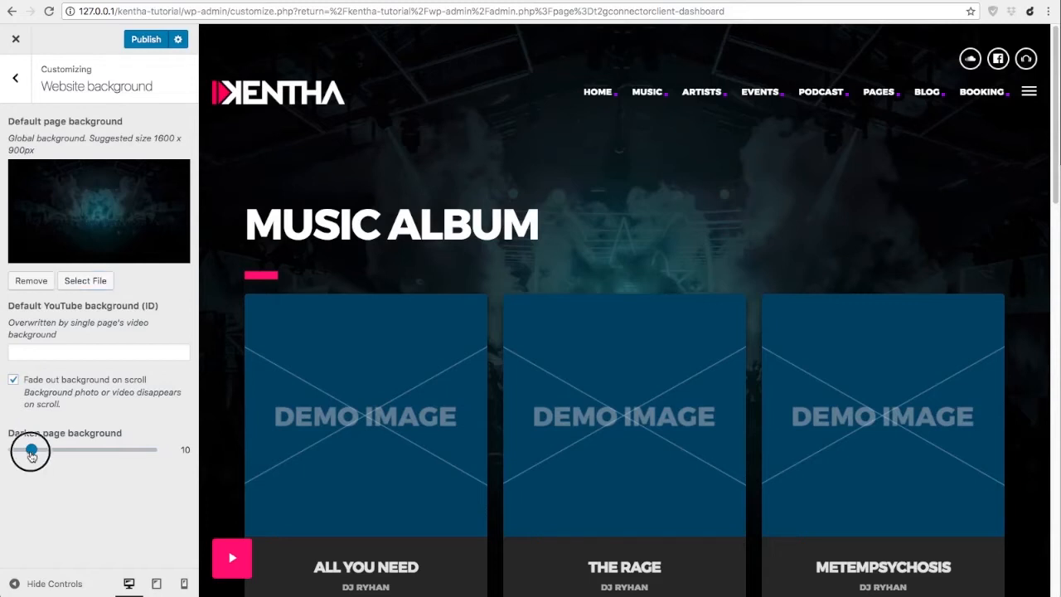
pyautogui.moveTo(30, 451); pyautogui.dragTo(106, 451)
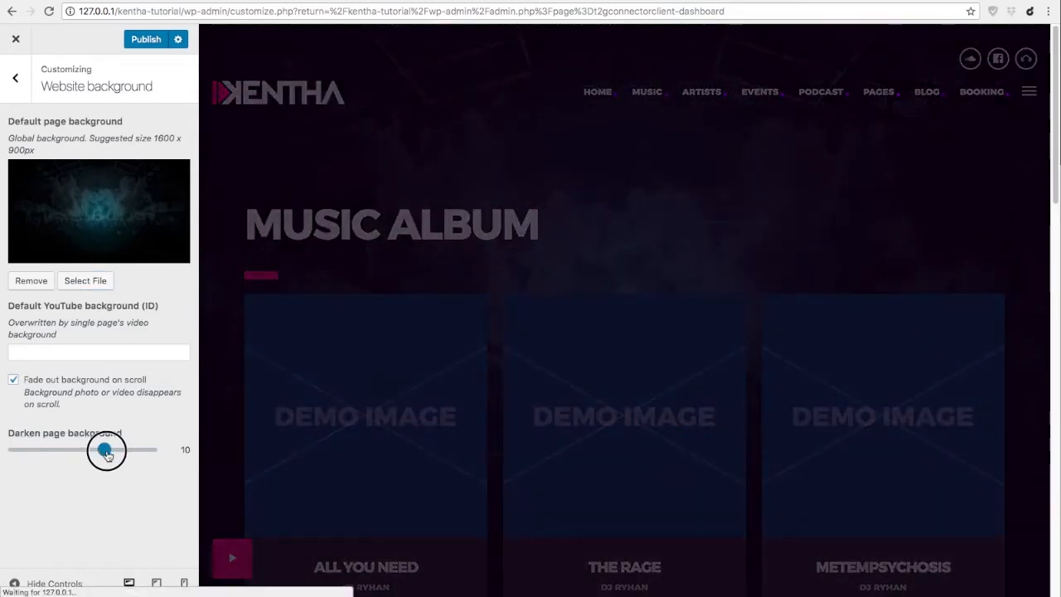
pyautogui.moveTo(106, 450); pyautogui.dragTo(103, 450)
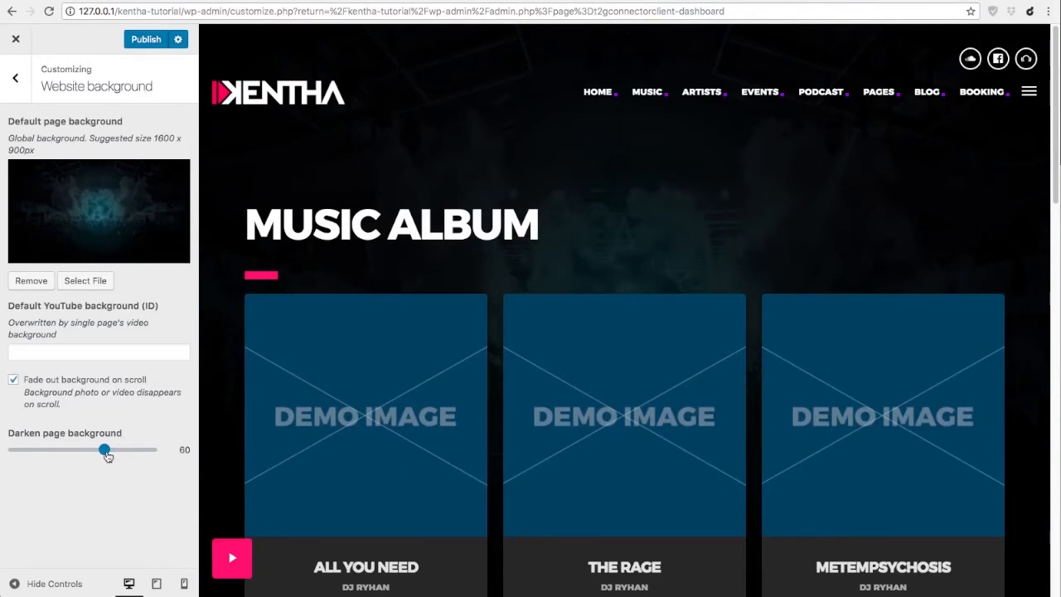
pyautogui.moveTo(104, 450); pyautogui.dragTo(133, 449)
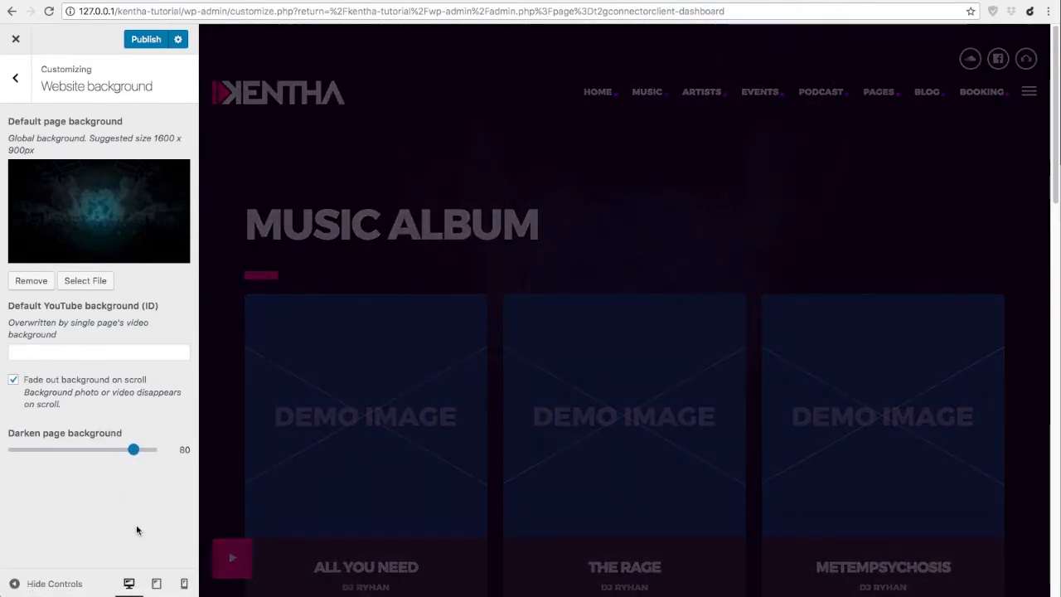
pyautogui.moveTo(132, 449); pyautogui.dragTo(113, 450)
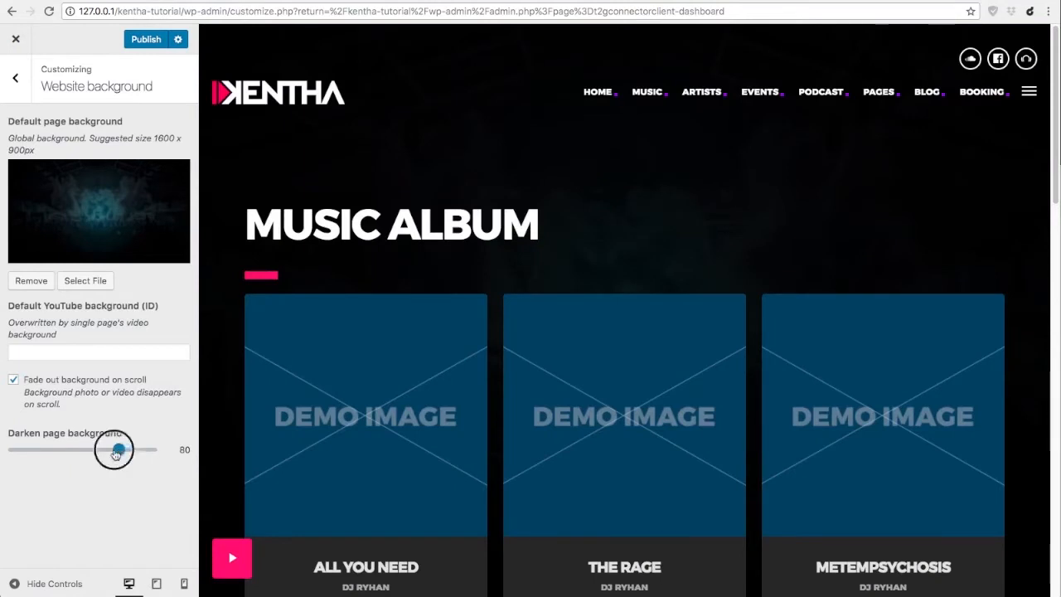
pyautogui.moveTo(115, 449); pyautogui.dragTo(15, 449)
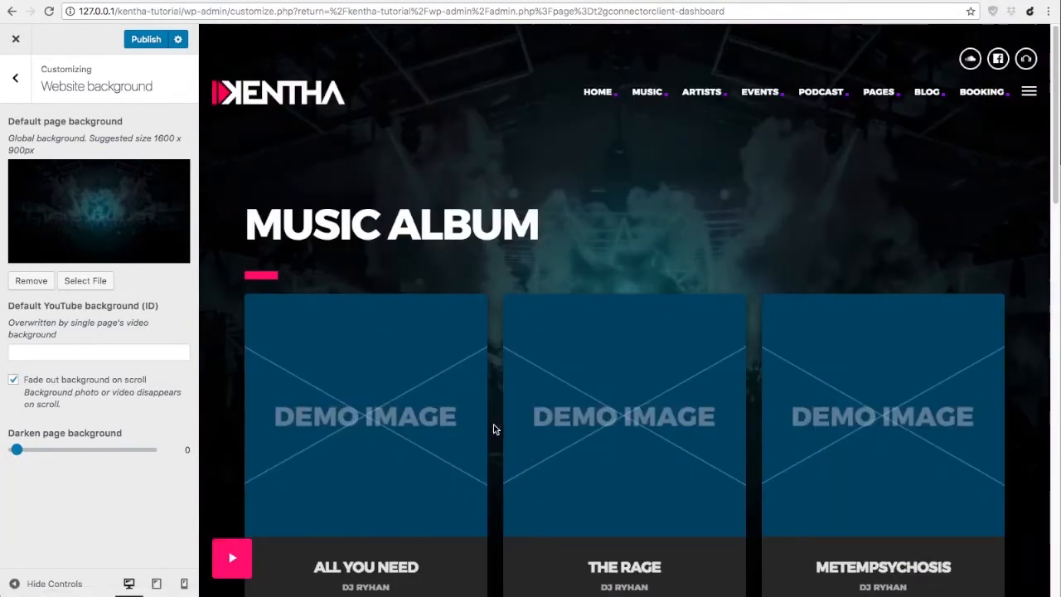
pyautogui.moveTo(546, 279)
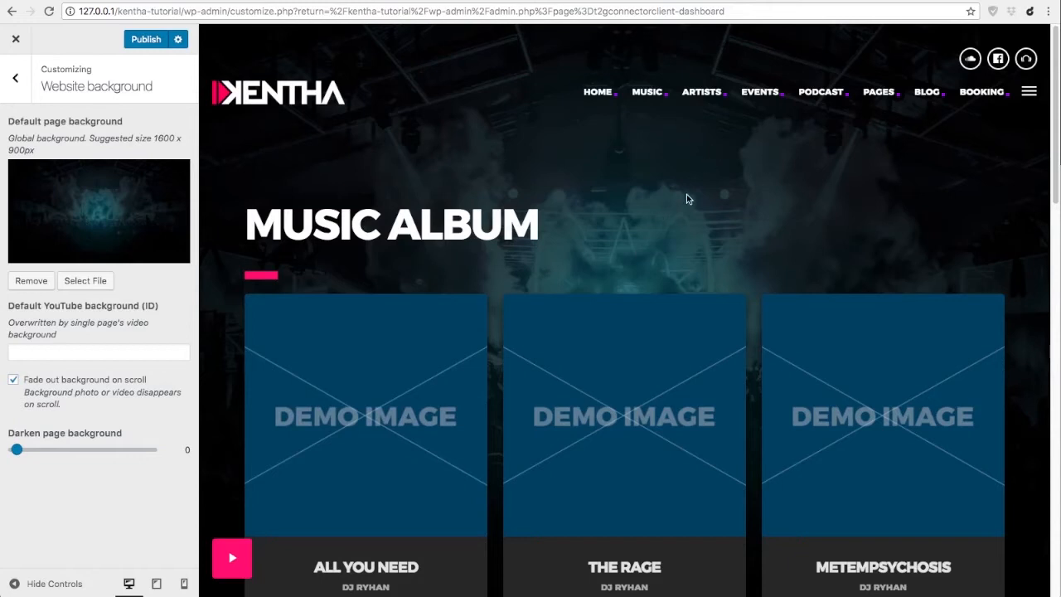
pyautogui.moveTo(153, 342)
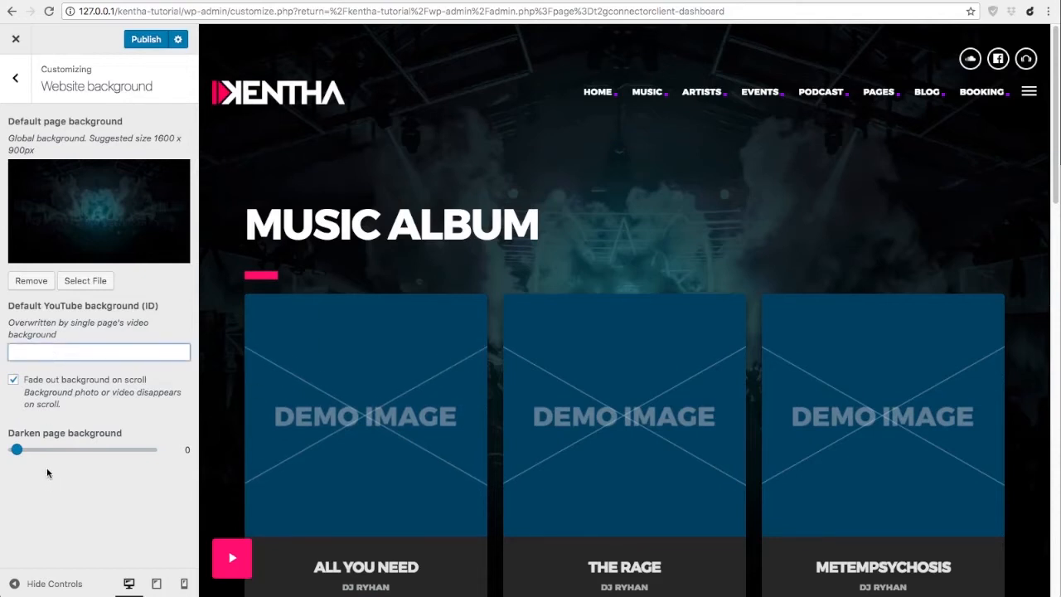
# Hide controls and scroll the full-width preview to watch the background fade, then return to sections.
pyautogui.click(98, 352)
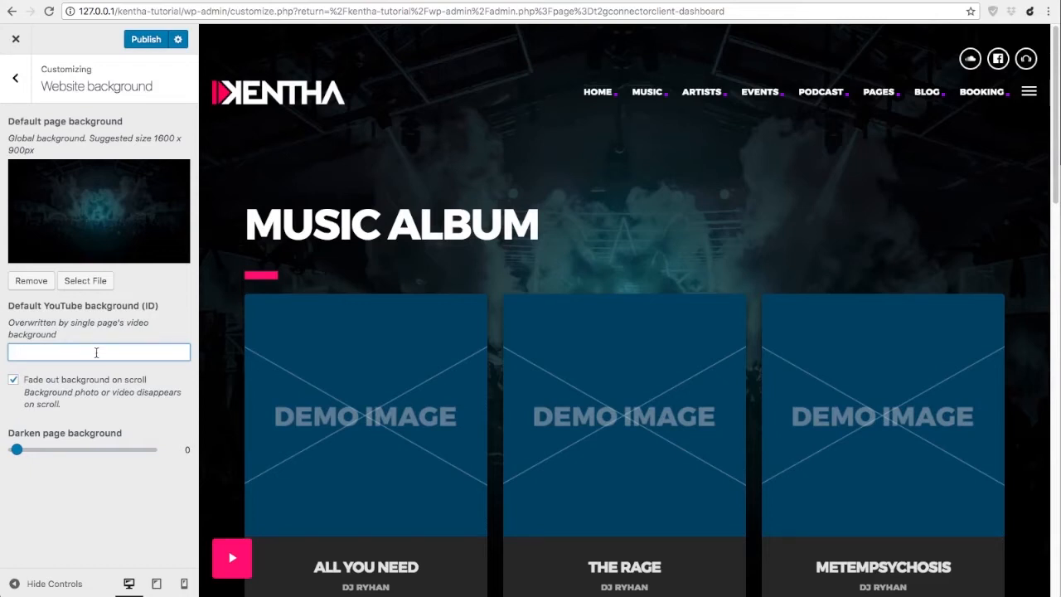
pyautogui.click(13, 379)
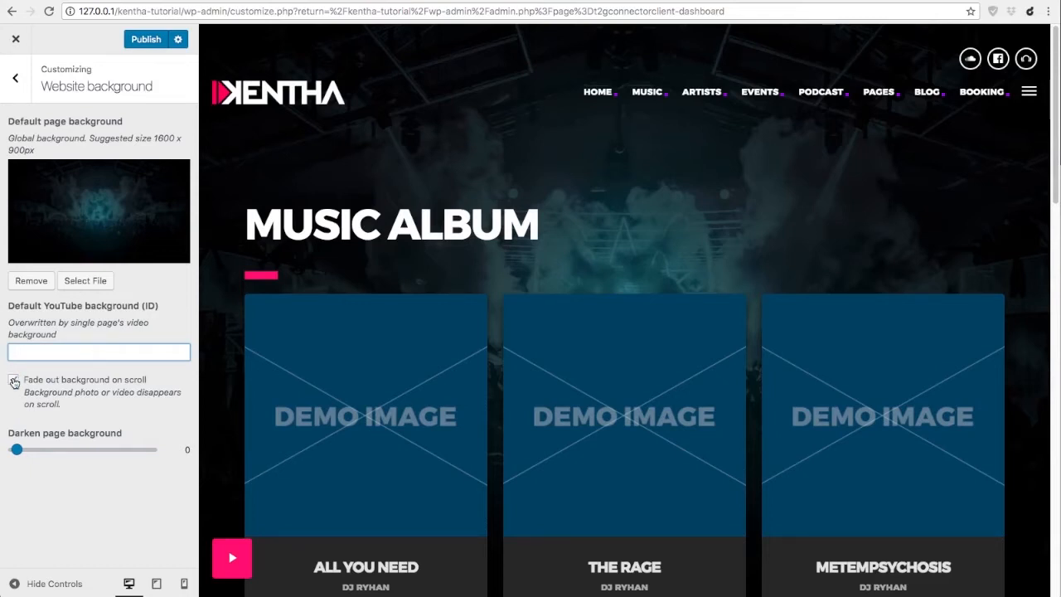
pyautogui.click(13, 379)
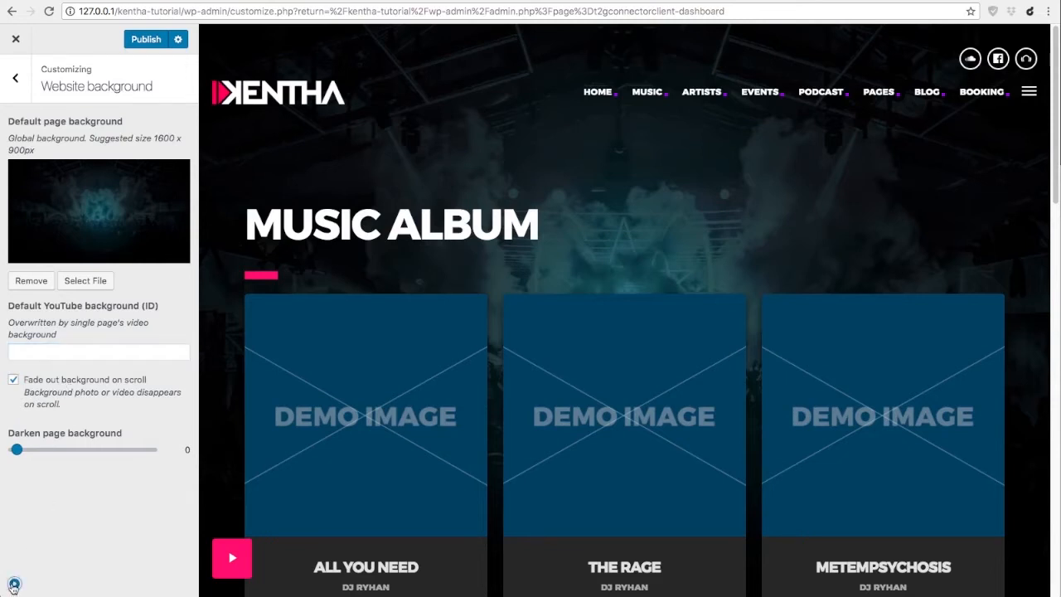
pyautogui.click(16, 38)
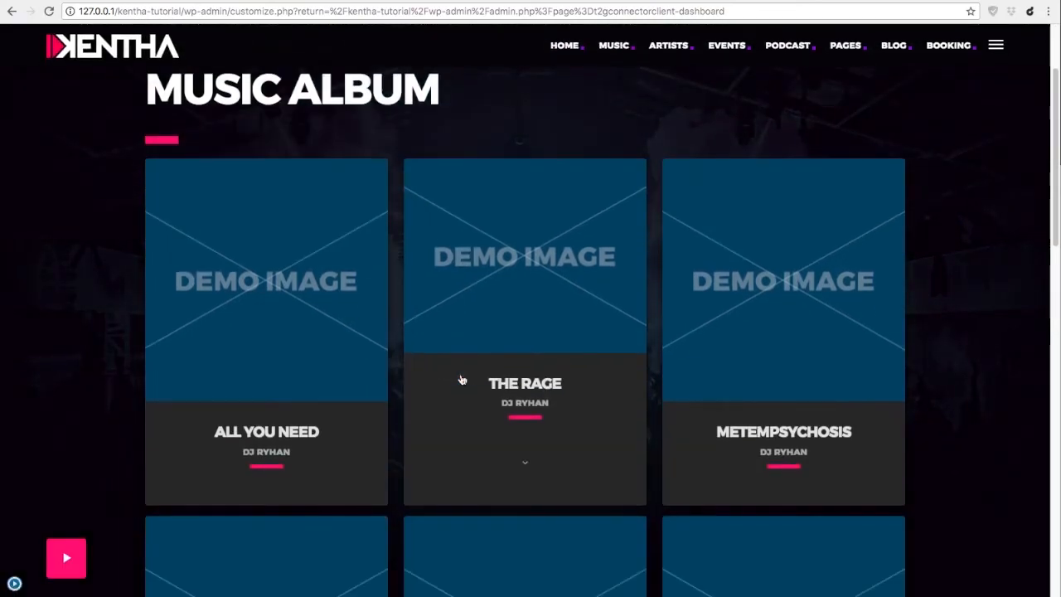
pyautogui.scroll(-3)
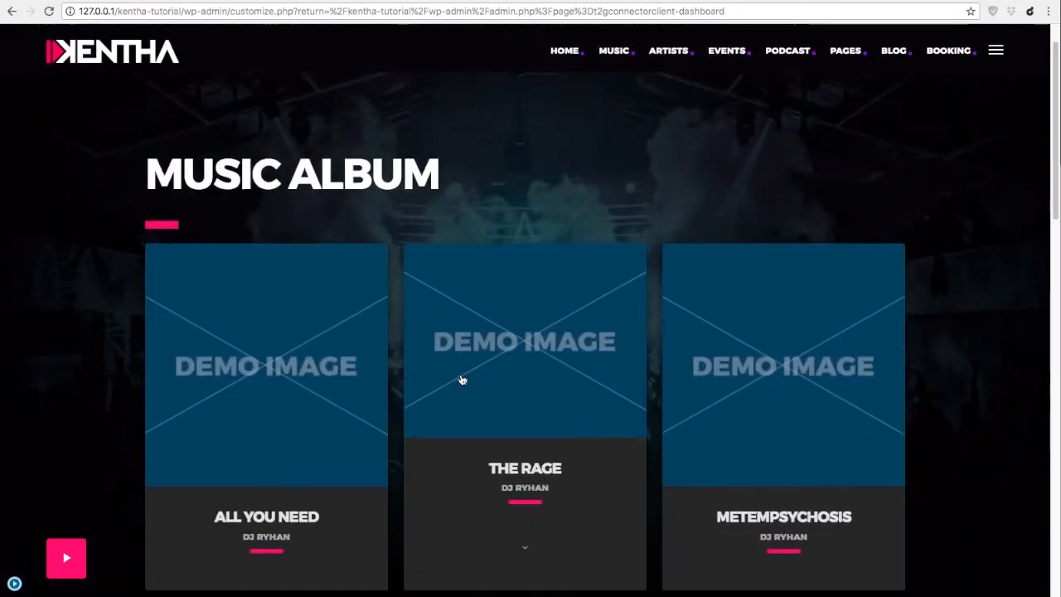
pyautogui.scroll(-3)
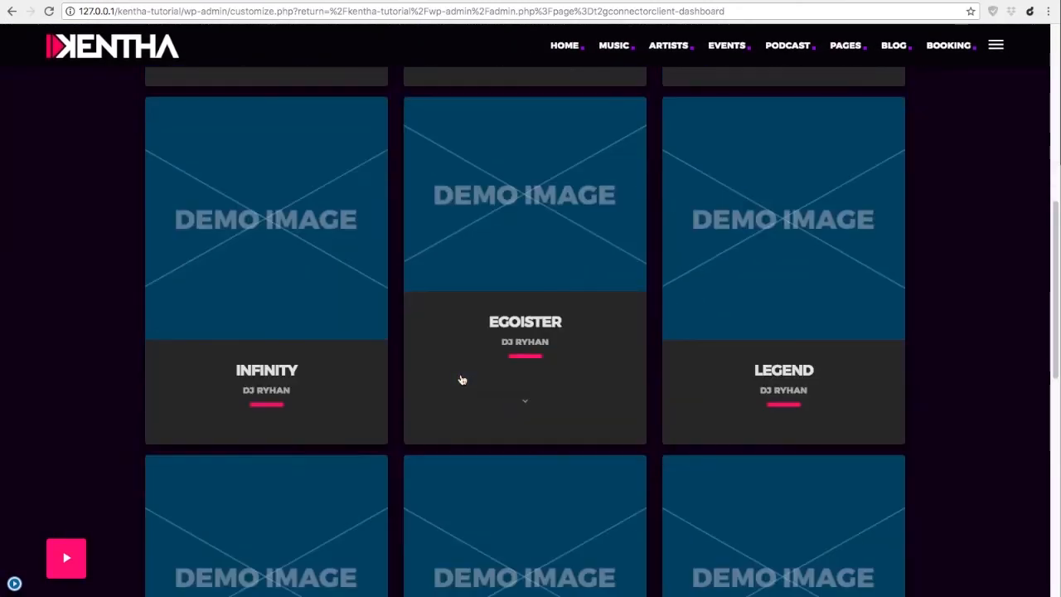
pyautogui.scroll(3)
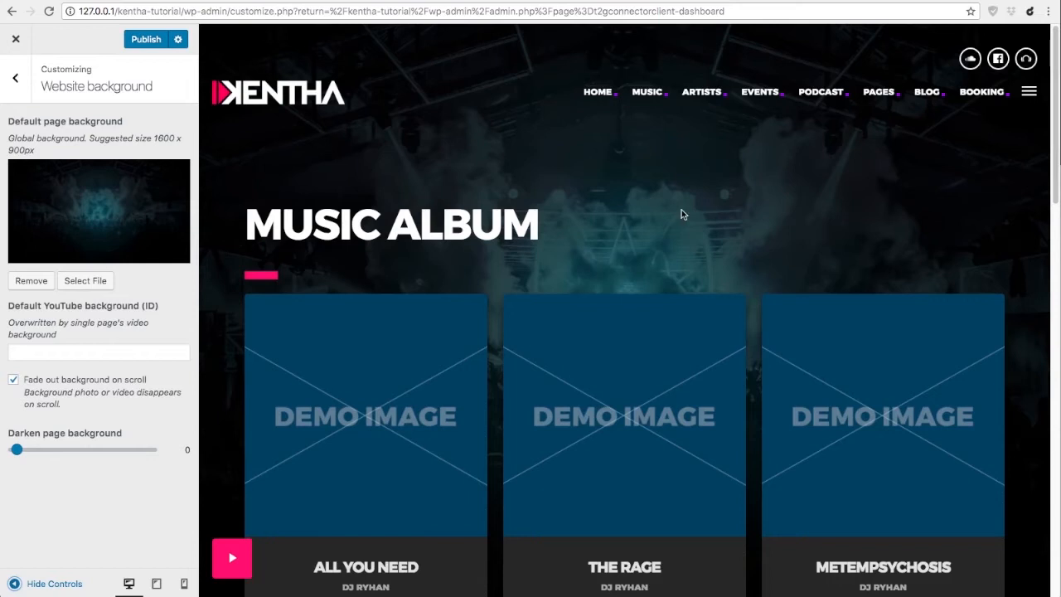
pyautogui.moveTo(672, 254)
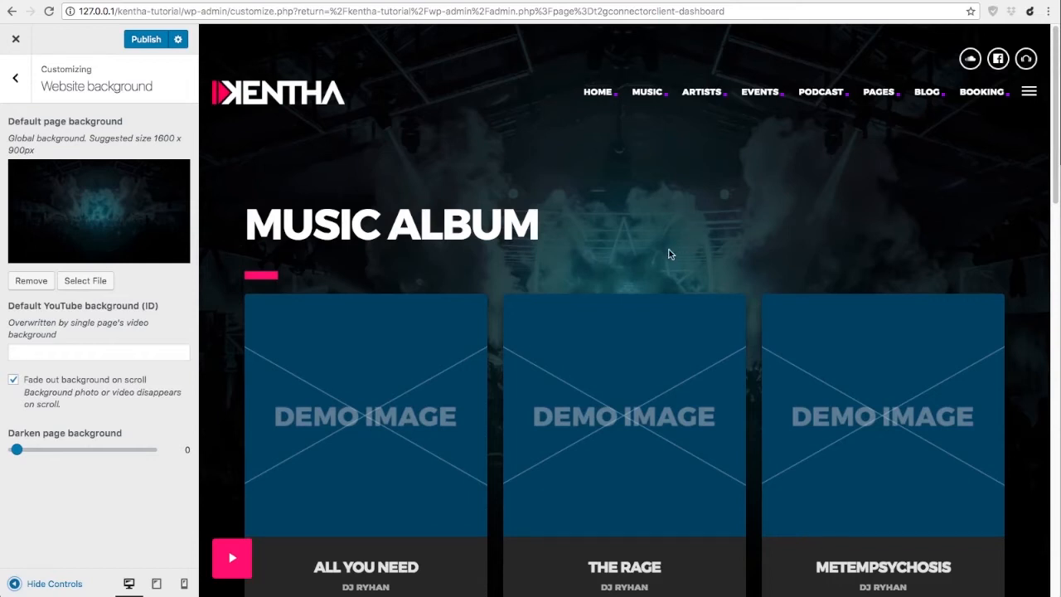
pyautogui.moveTo(259, 175)
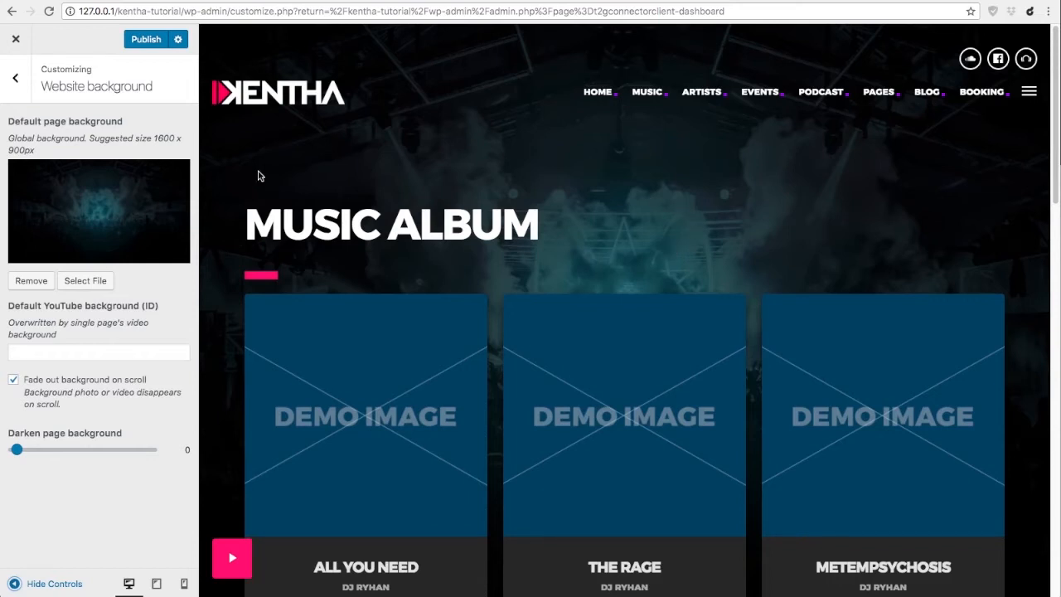
pyautogui.click(15, 77)
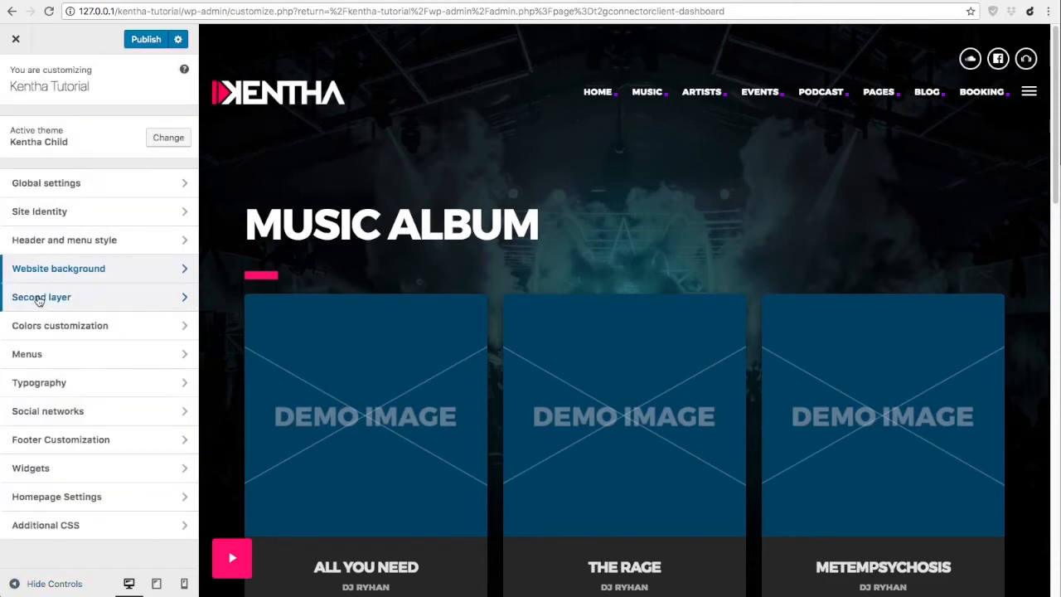
# Open Second layer settings and reveal the Booking Contact layer via the preview's hamburger icon.
pyautogui.click(41, 296)
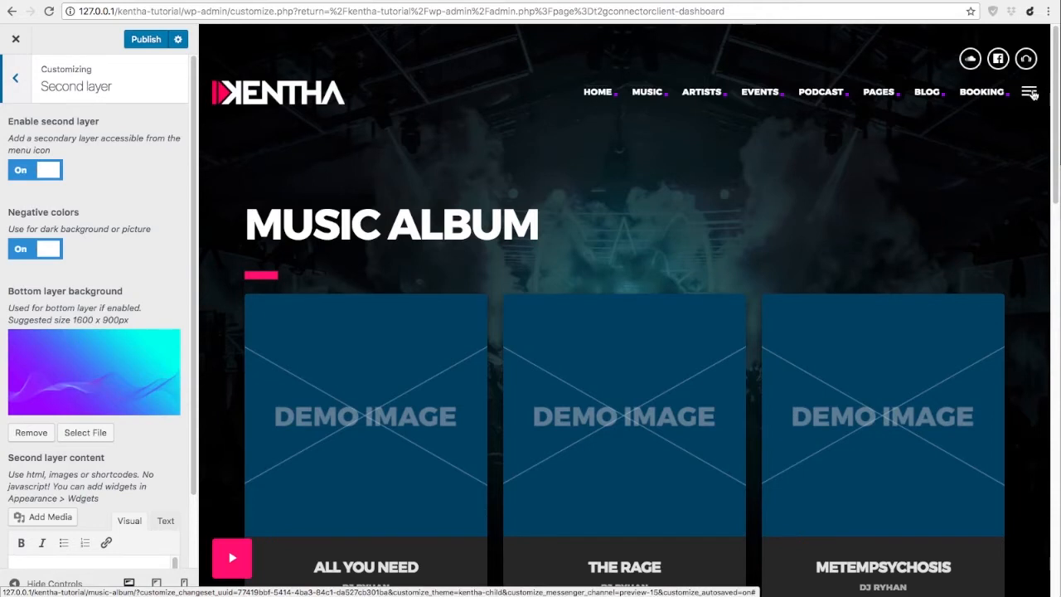
pyautogui.click(1029, 92)
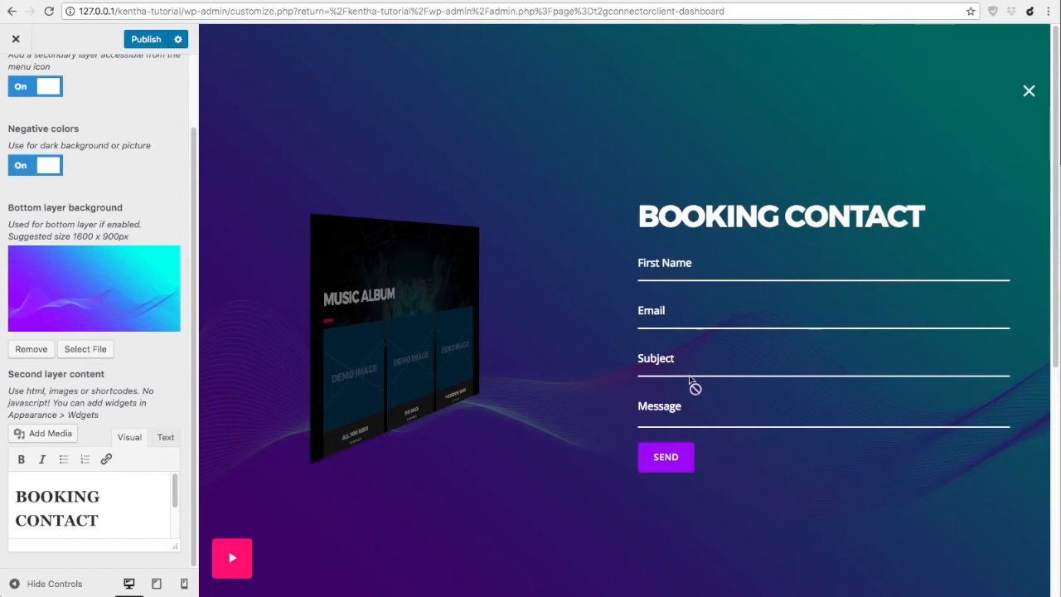
pyautogui.moveTo(170, 228)
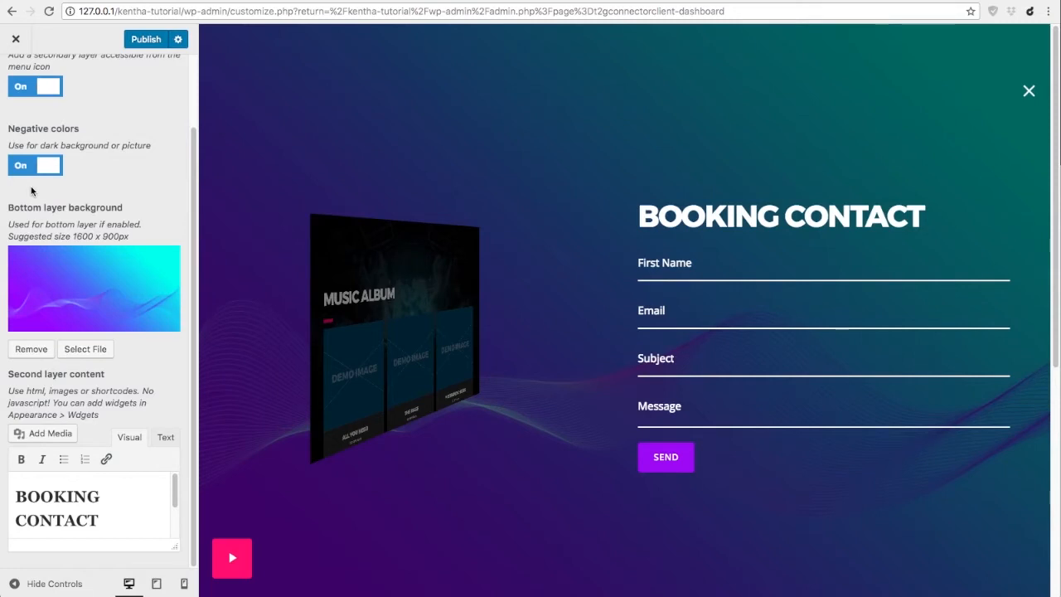
pyautogui.moveTo(733, 162)
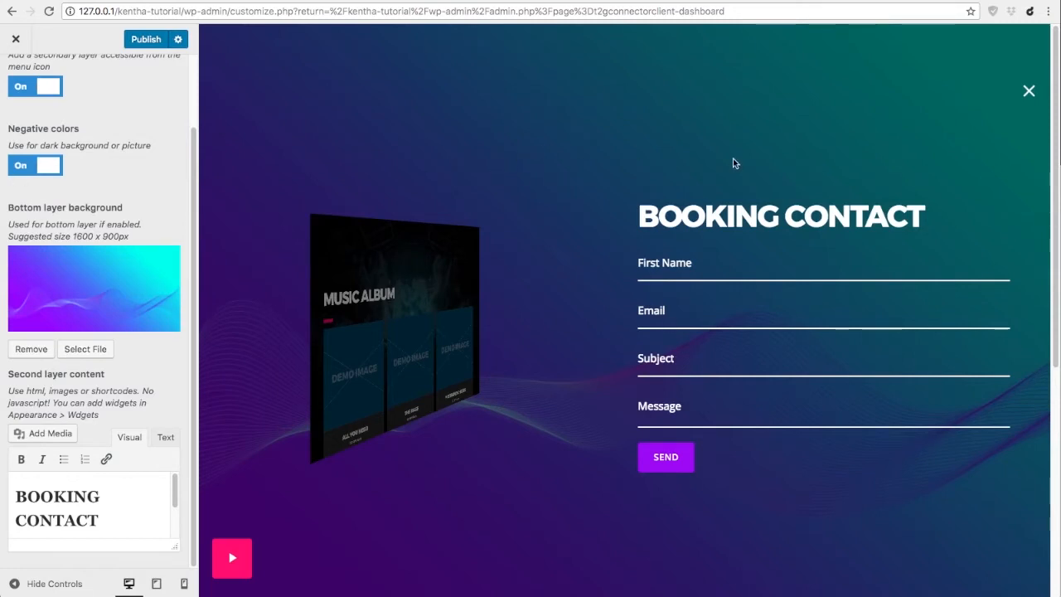
pyautogui.moveTo(666, 457)
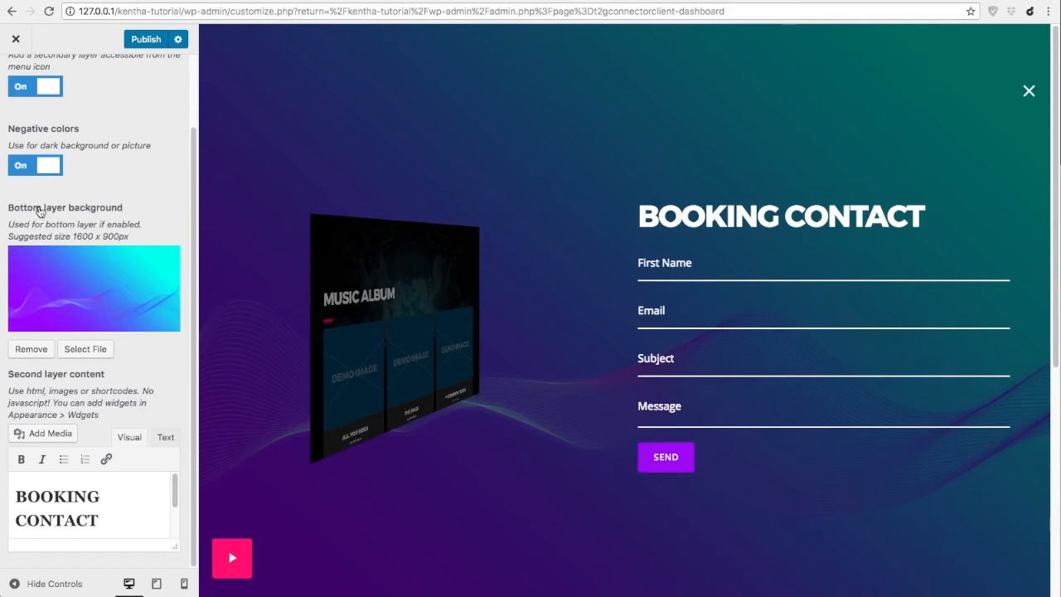
pyautogui.moveTo(65, 295)
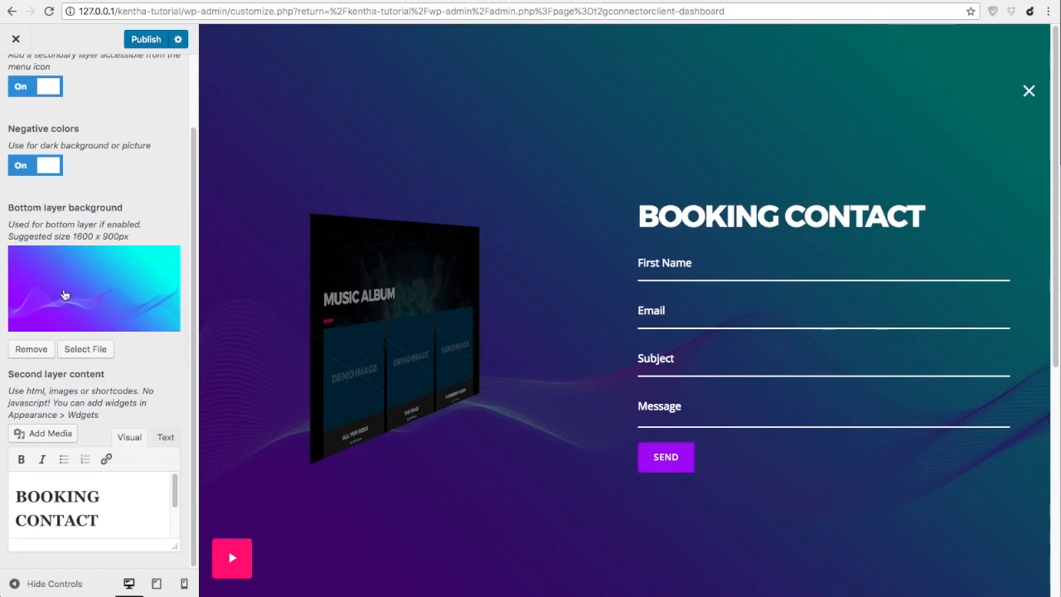
pyautogui.moveTo(66, 334)
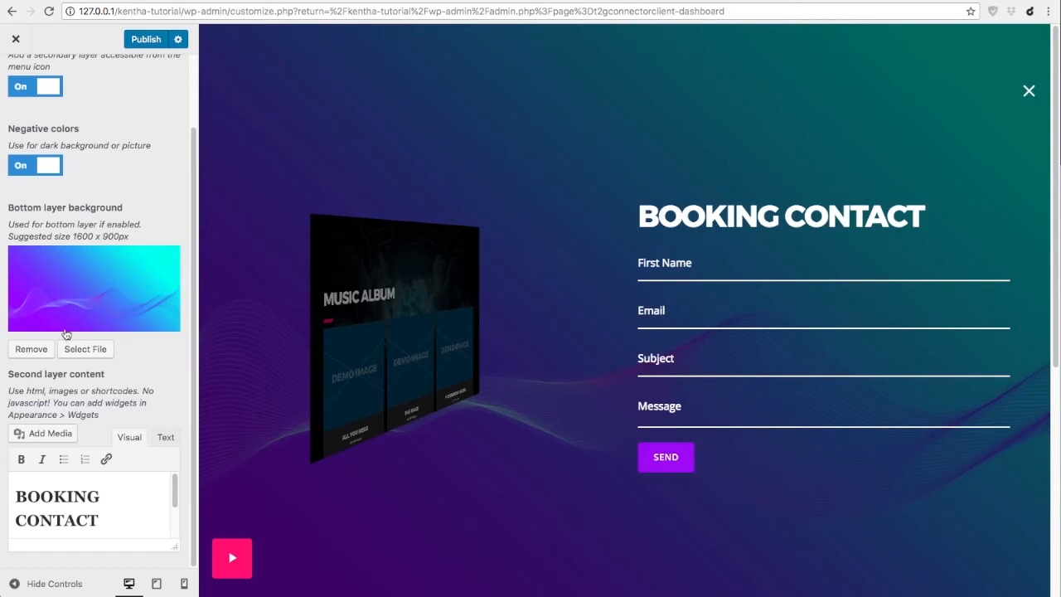
pyautogui.moveTo(337, 522)
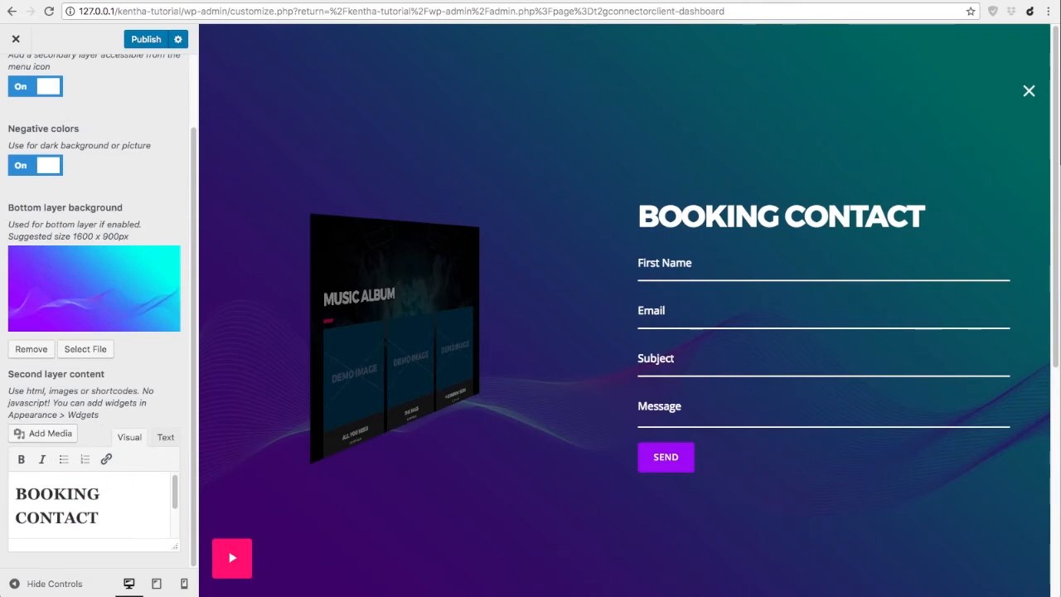
# View the second layer content as raw HTML, then switch back to formatted view.
pyautogui.click(164, 437)
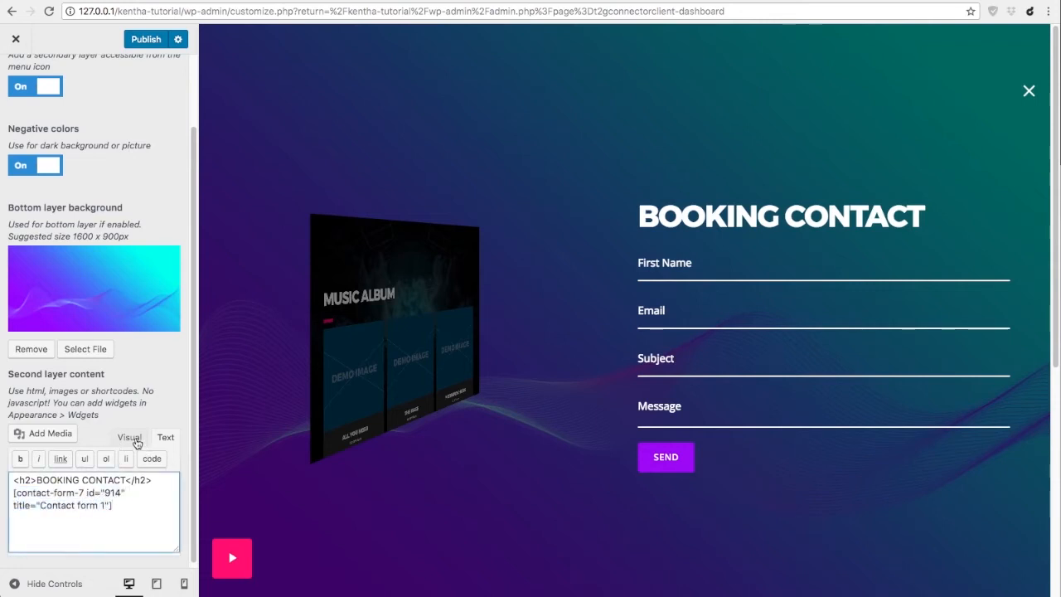
pyautogui.click(129, 437)
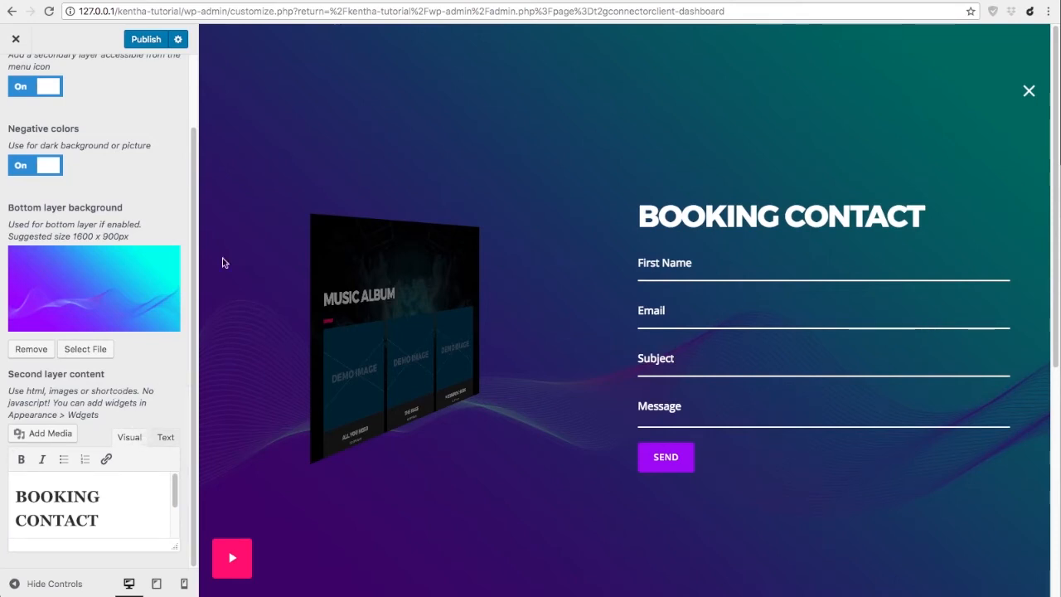
pyautogui.moveTo(1013, 361)
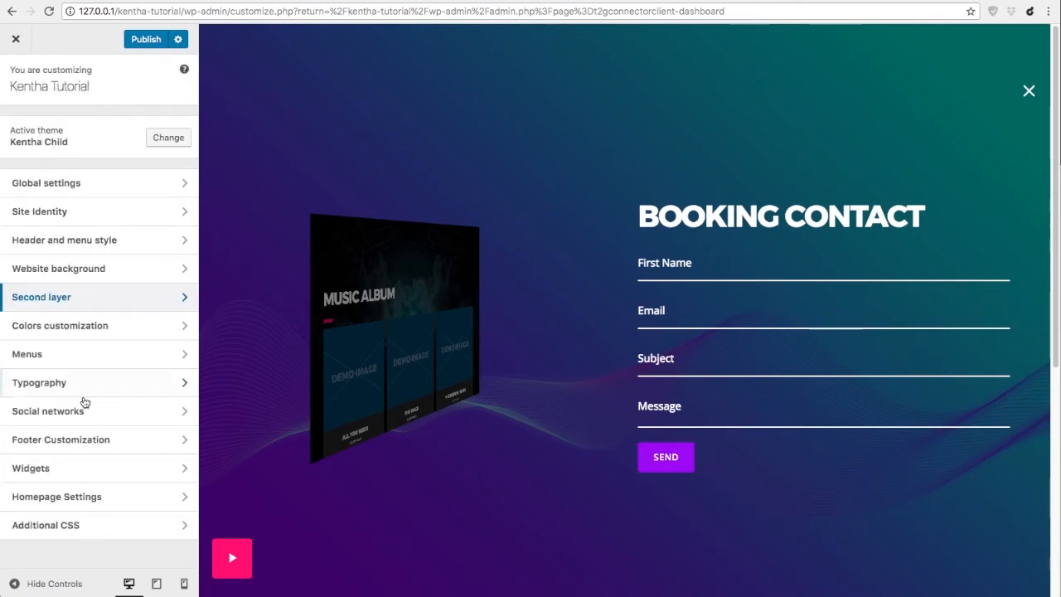
# Open the Colors customization section from the Customizer sidebar.
pyautogui.click(60, 325)
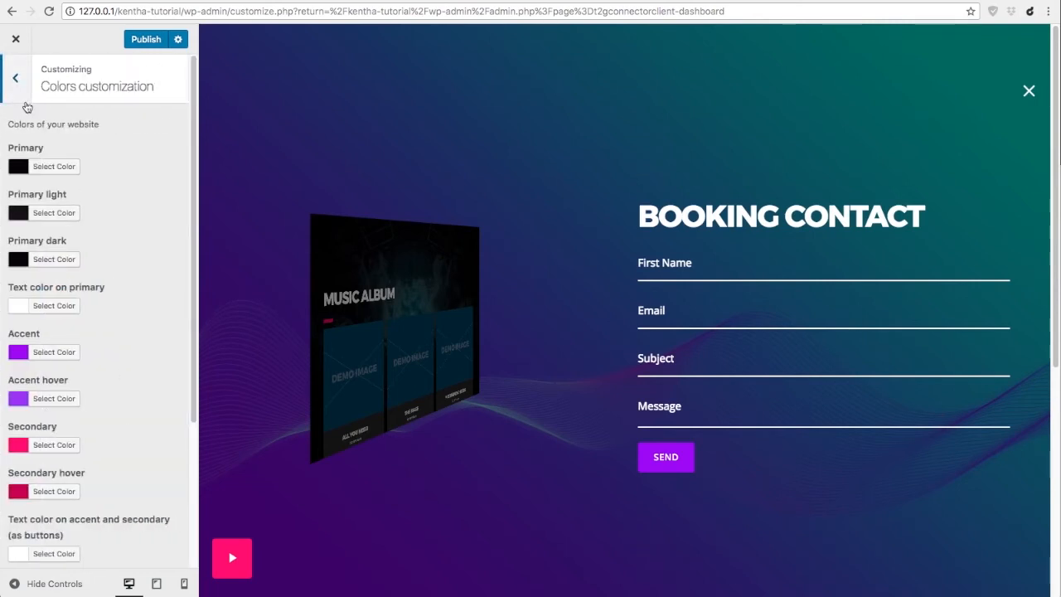
pyautogui.moveTo(146, 285)
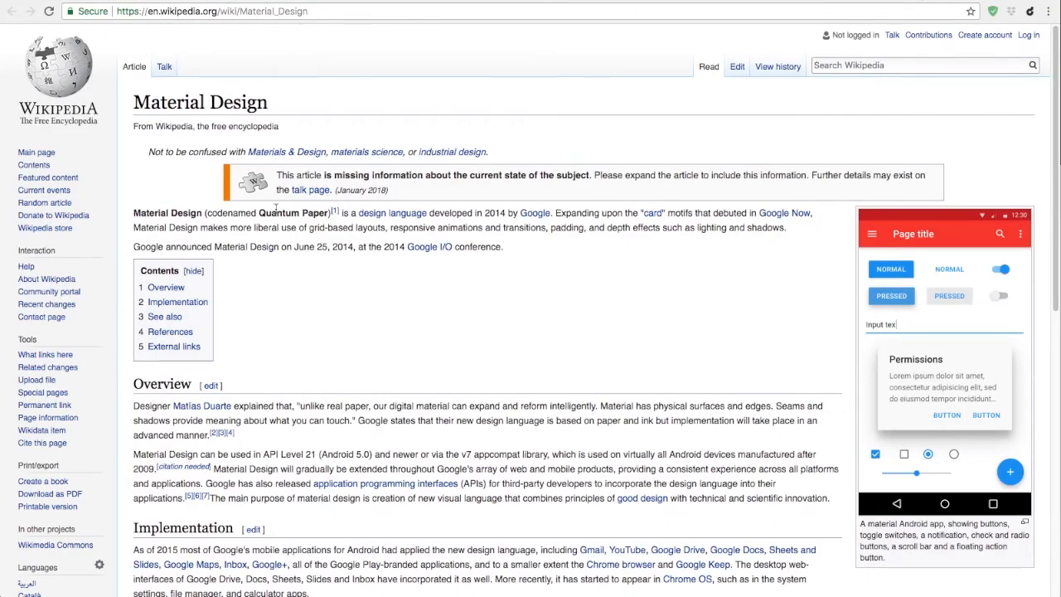
pyautogui.moveTo(287, 217)
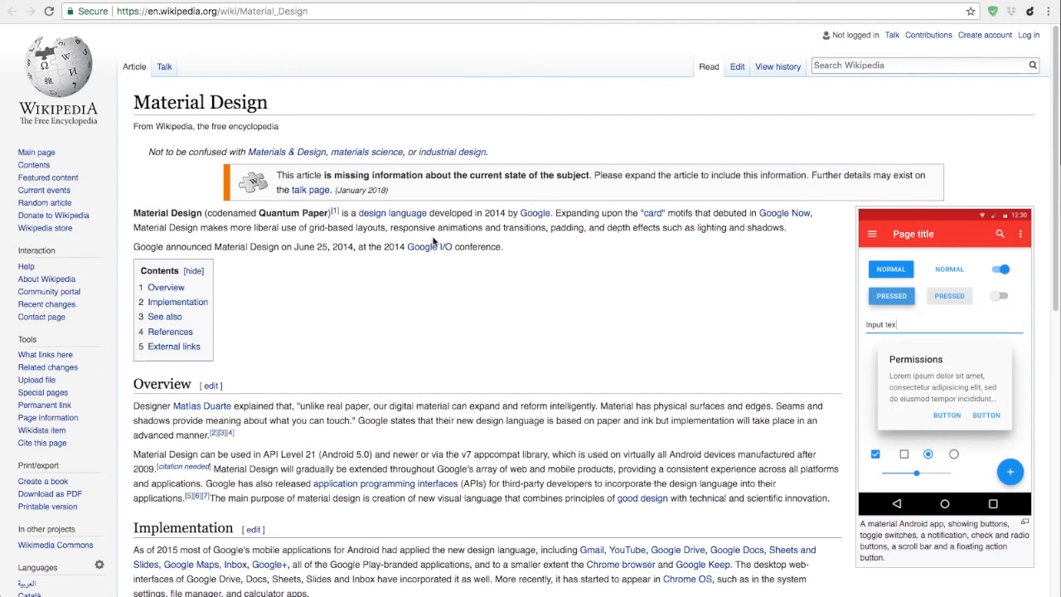
pyautogui.moveTo(466, 226)
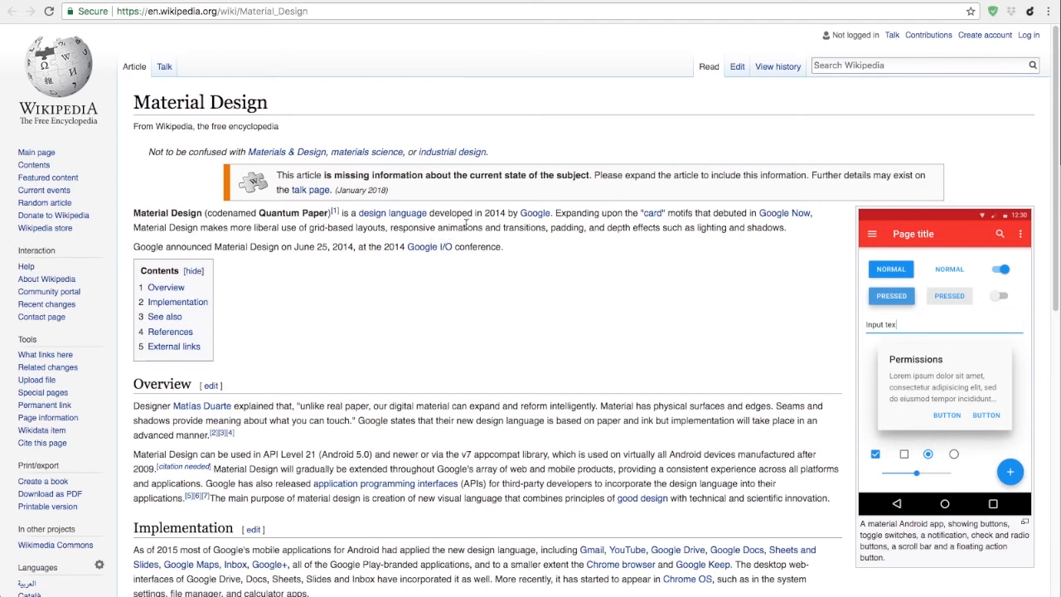
pyautogui.moveTo(139, 4)
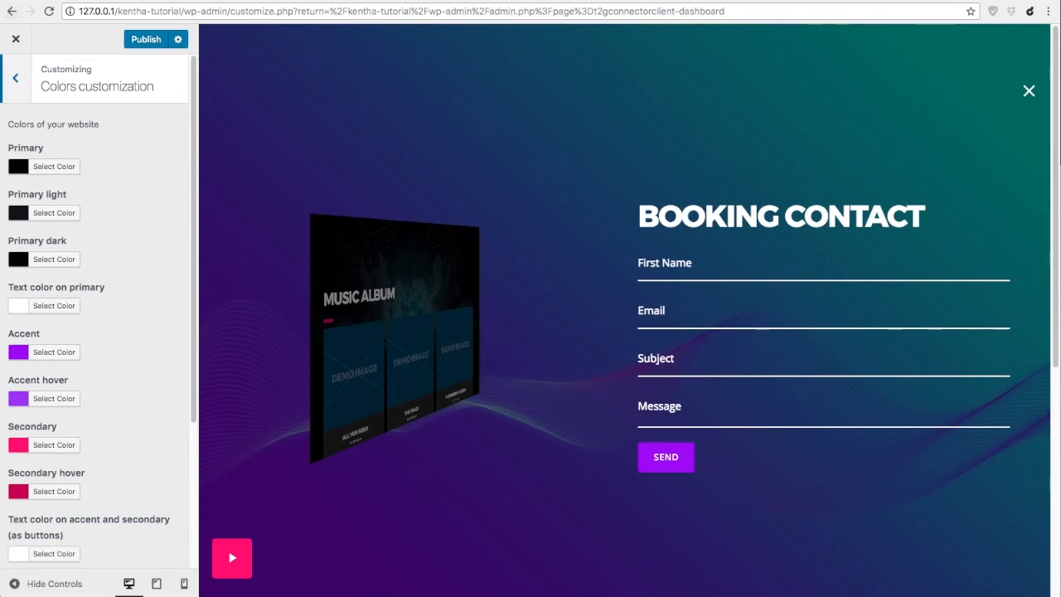
pyautogui.moveTo(87, 133)
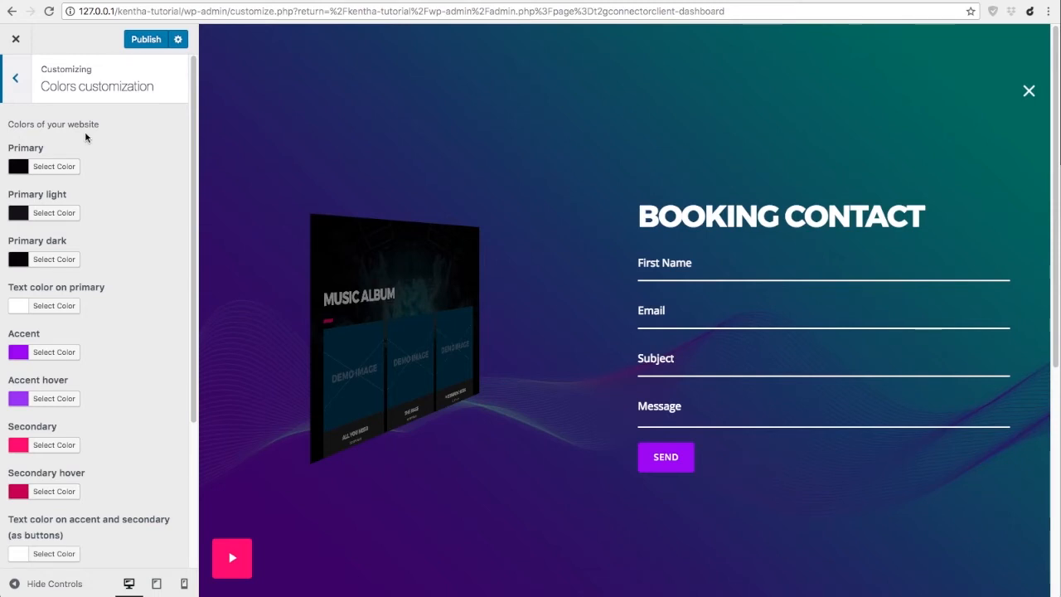
pyautogui.moveTo(98, 216)
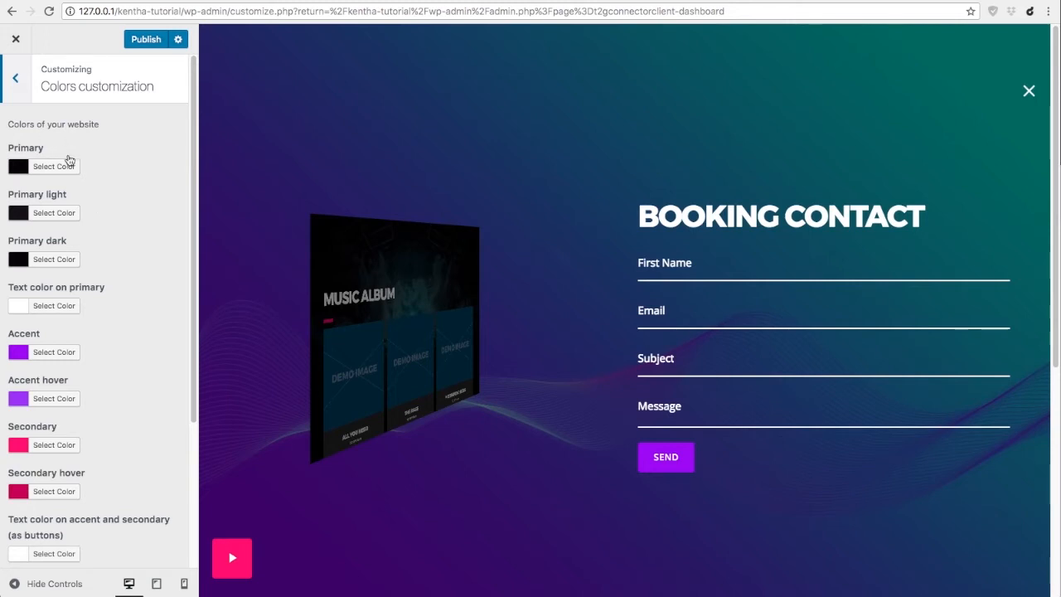
# Scroll the Colors customization panel through every colour option down to Menu text.
pyautogui.scroll(-3)
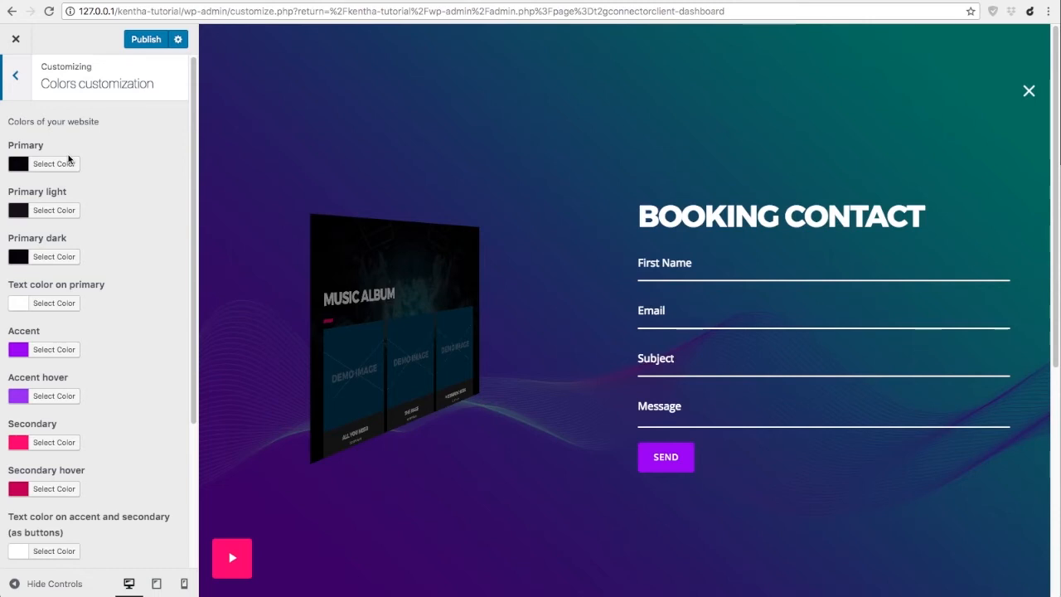
pyautogui.moveTo(83, 144)
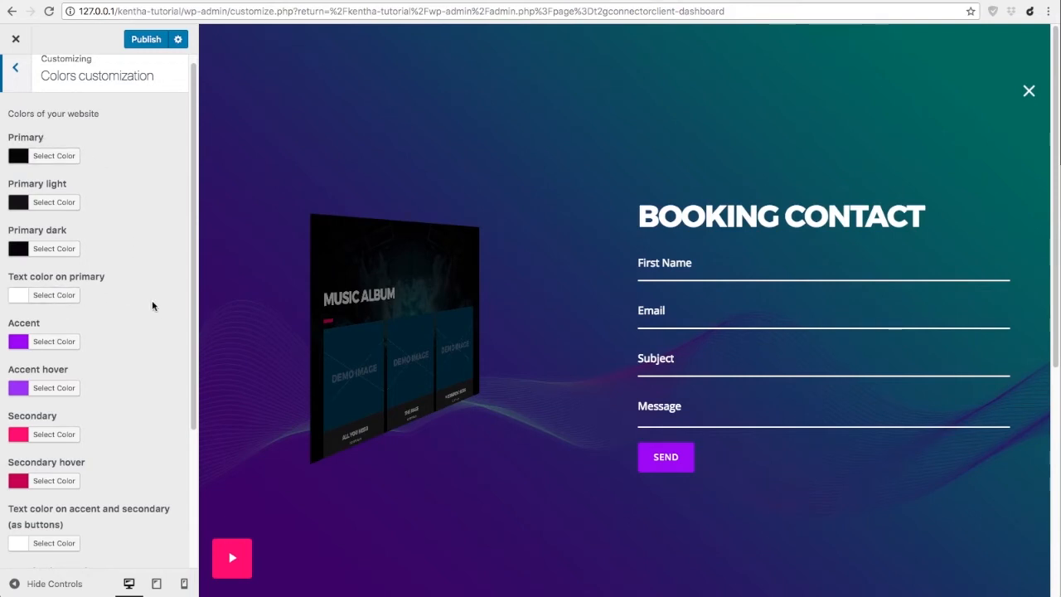
pyautogui.scroll(-3)
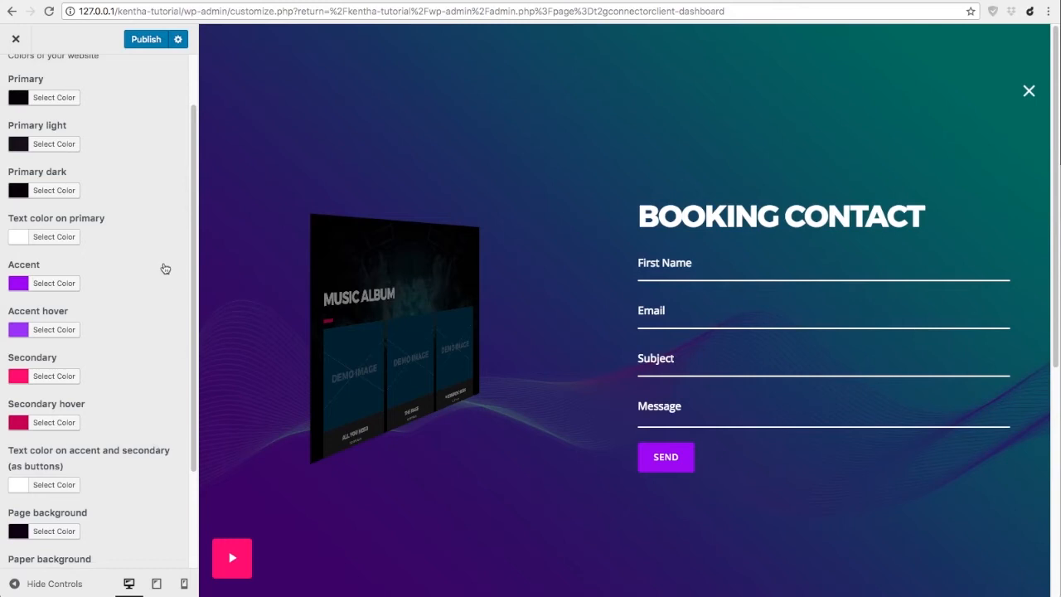
pyautogui.moveTo(11, 266)
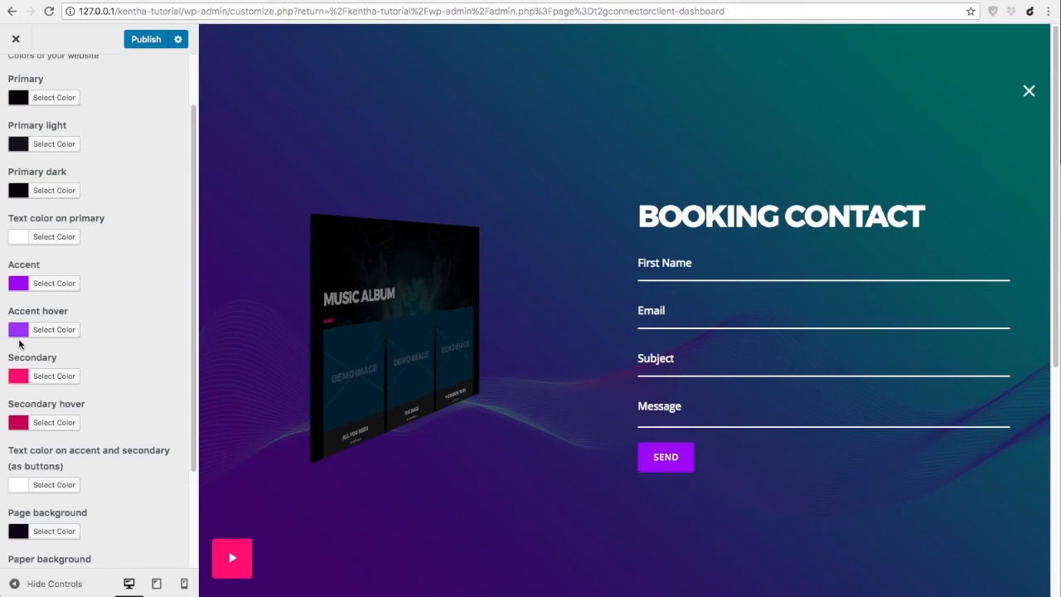
pyautogui.moveTo(124, 329)
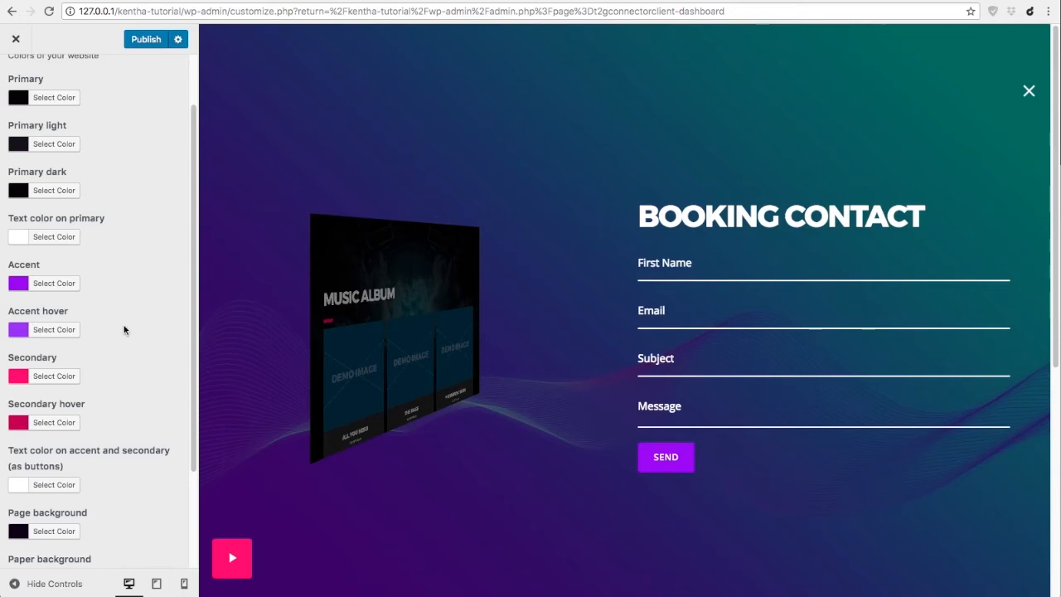
pyautogui.moveTo(101, 399)
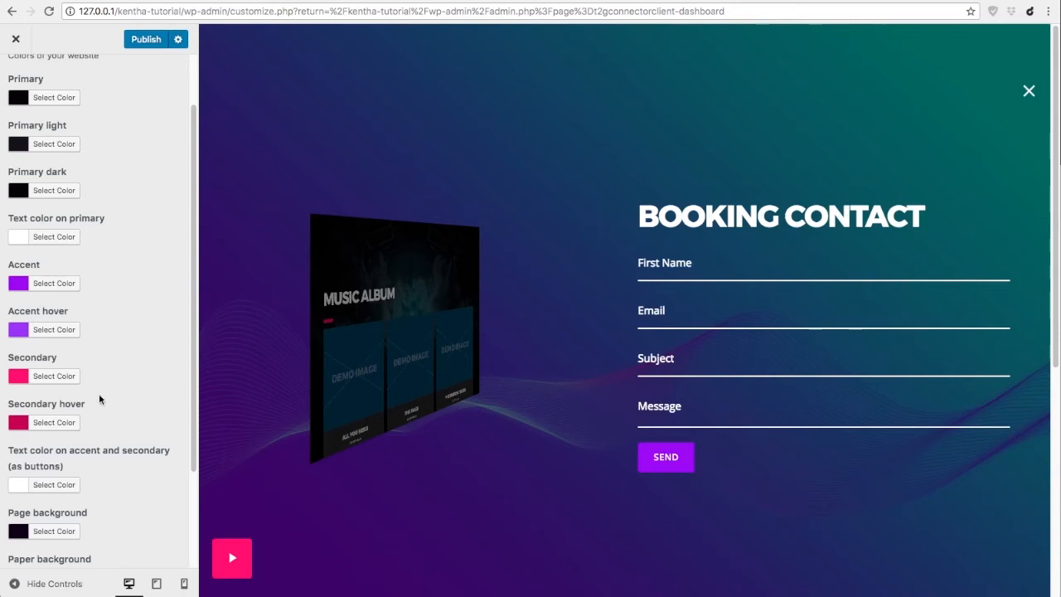
pyautogui.moveTo(124, 361)
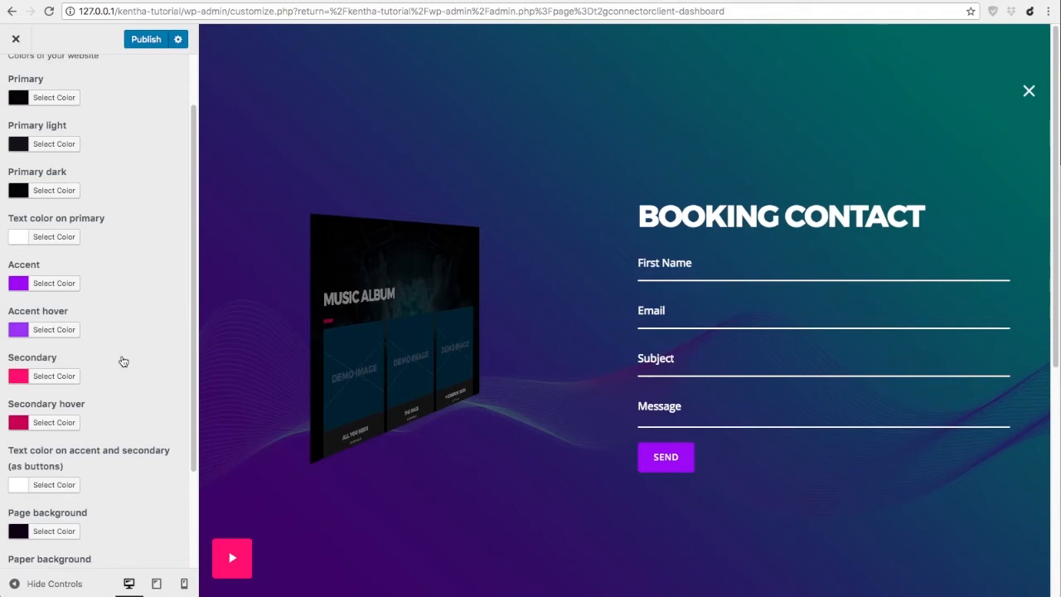
pyautogui.scroll(-3)
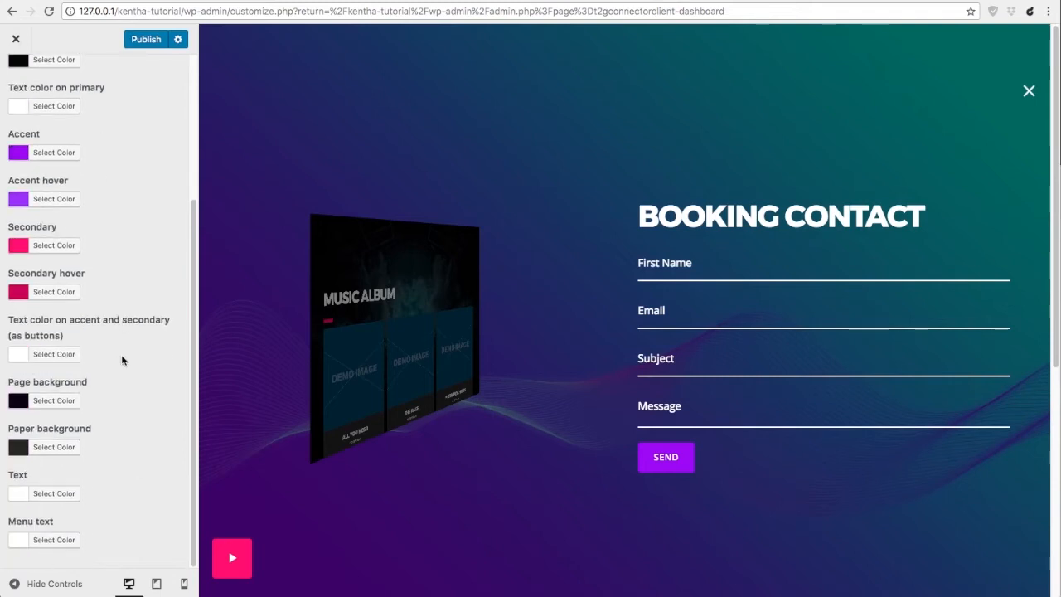
pyautogui.moveTo(136, 339)
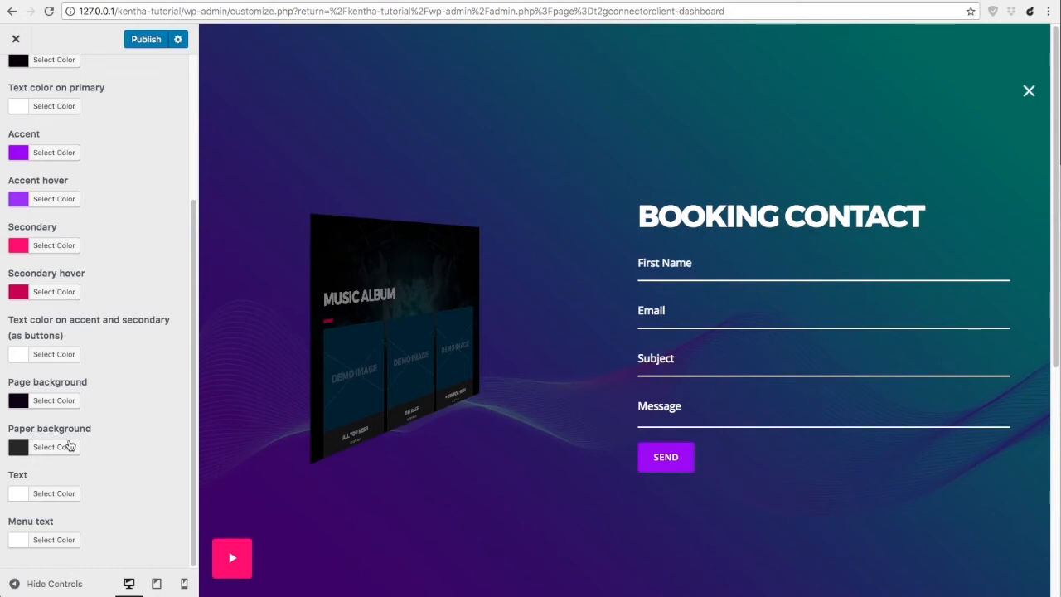
pyautogui.moveTo(871, 91)
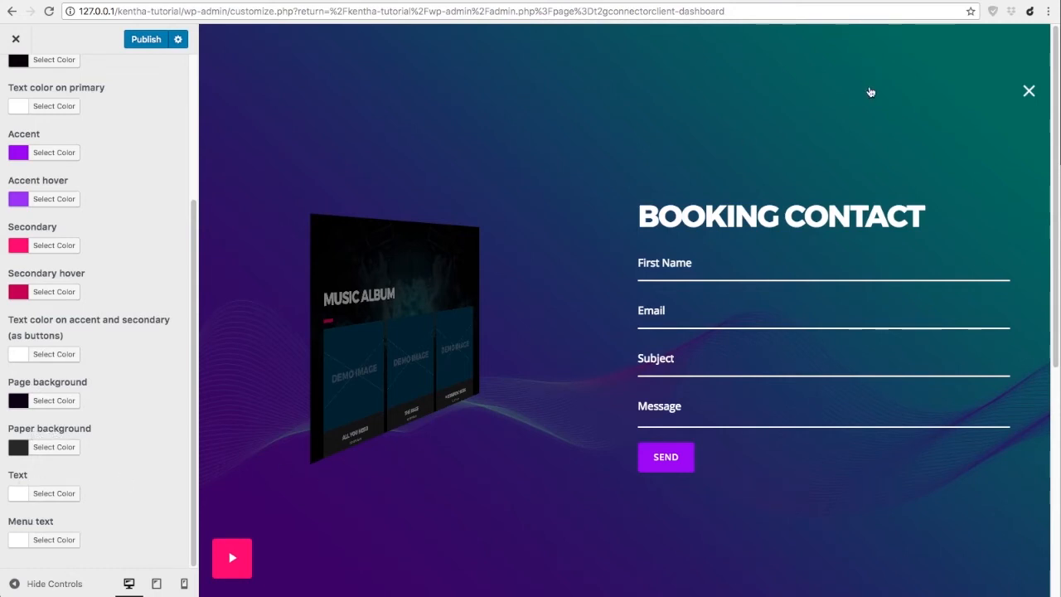
pyautogui.click(1029, 90)
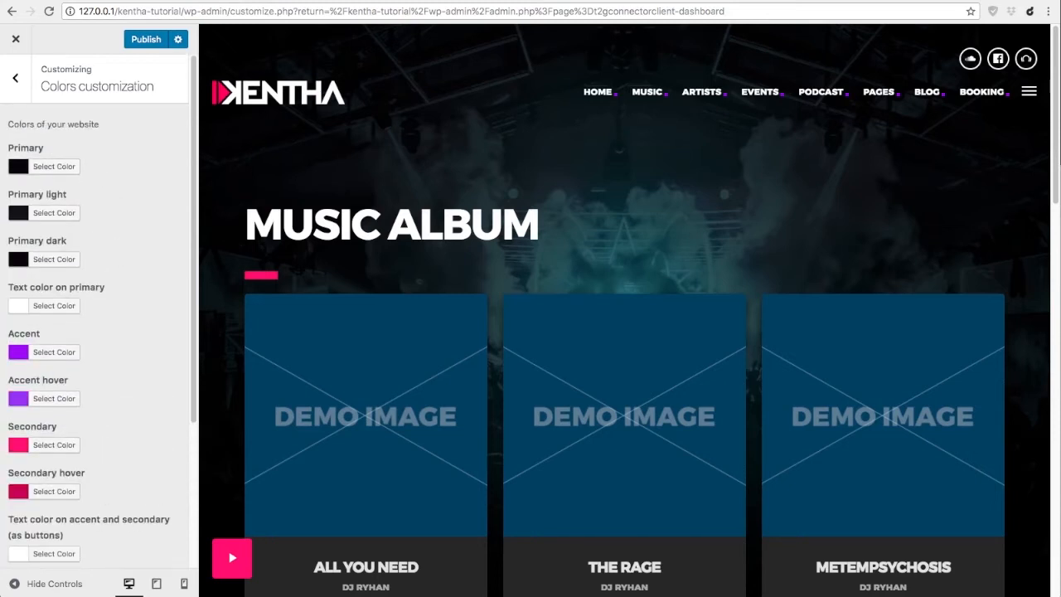
# Close the Booking Contact overlay and scroll the Music Album preview to its footer.
pyautogui.click(53, 351)
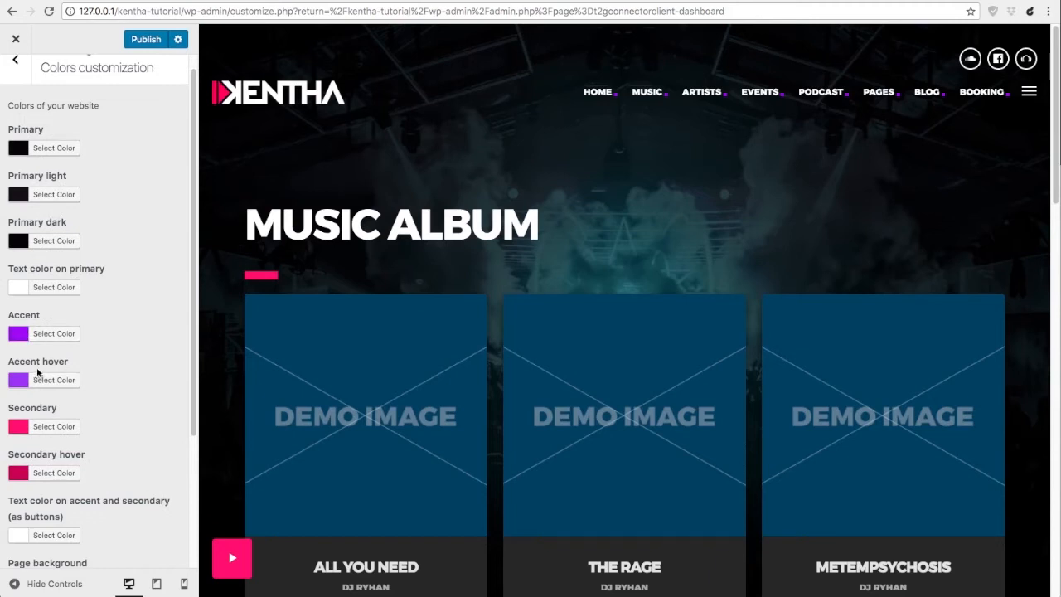
pyautogui.moveTo(17, 333)
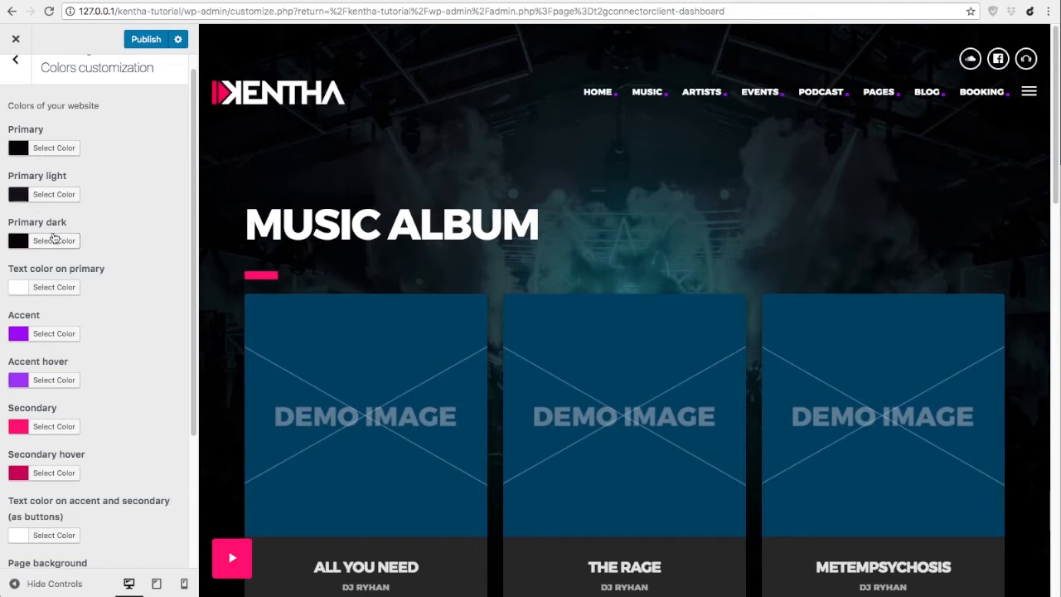
pyautogui.moveTo(414, 233)
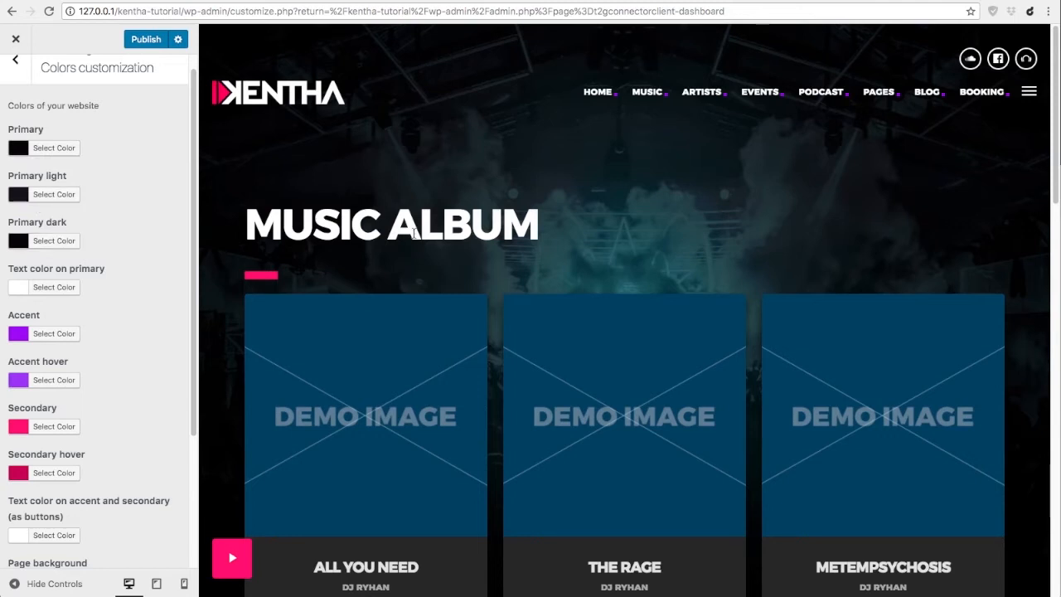
pyautogui.scroll(-3)
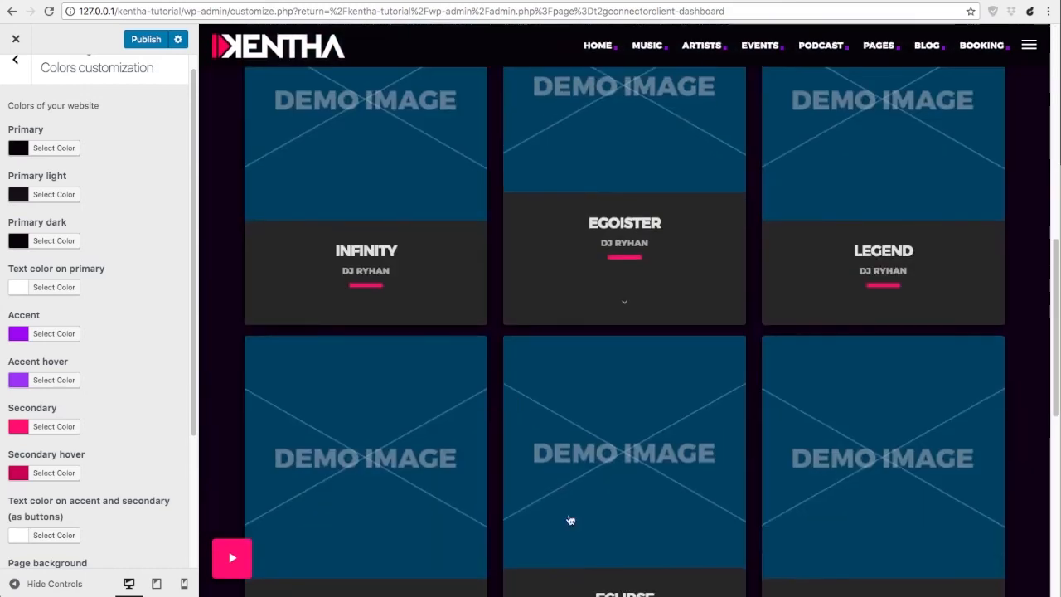
pyautogui.scroll(-3)
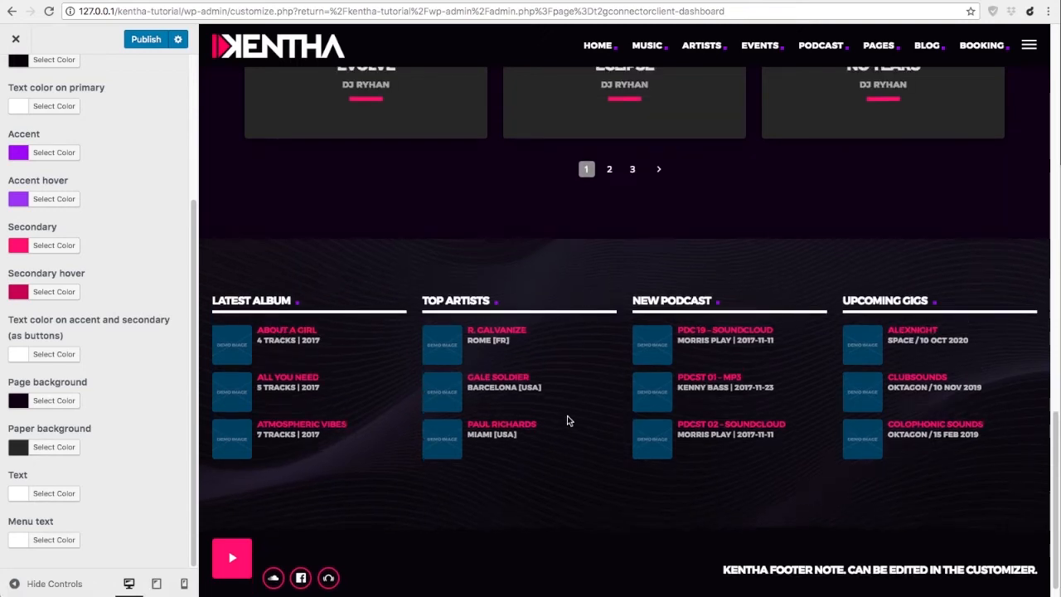
pyautogui.scroll(3)
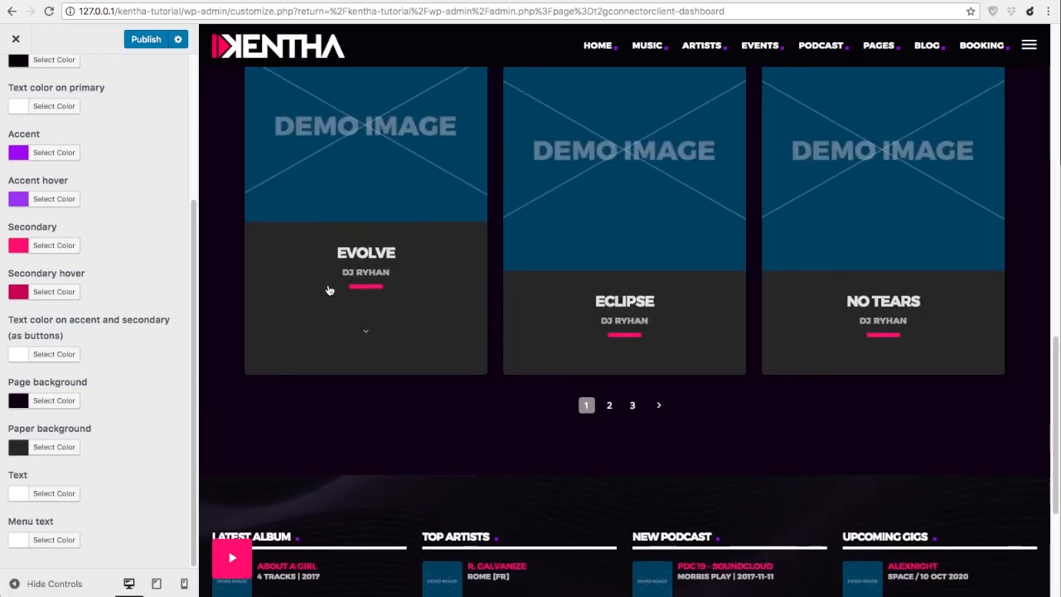
pyautogui.moveTo(268, 346)
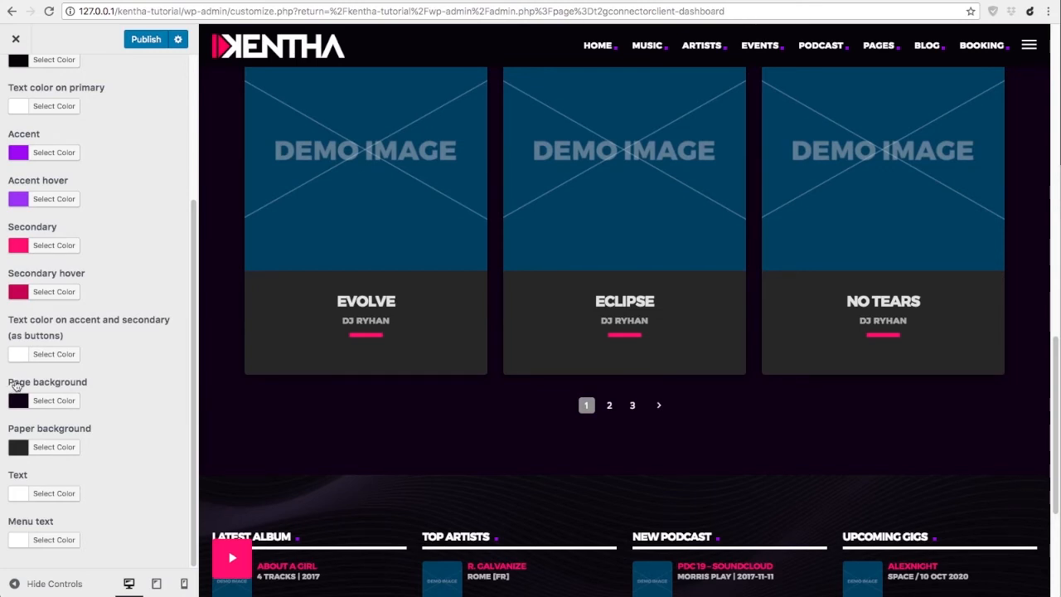
pyautogui.moveTo(15, 437)
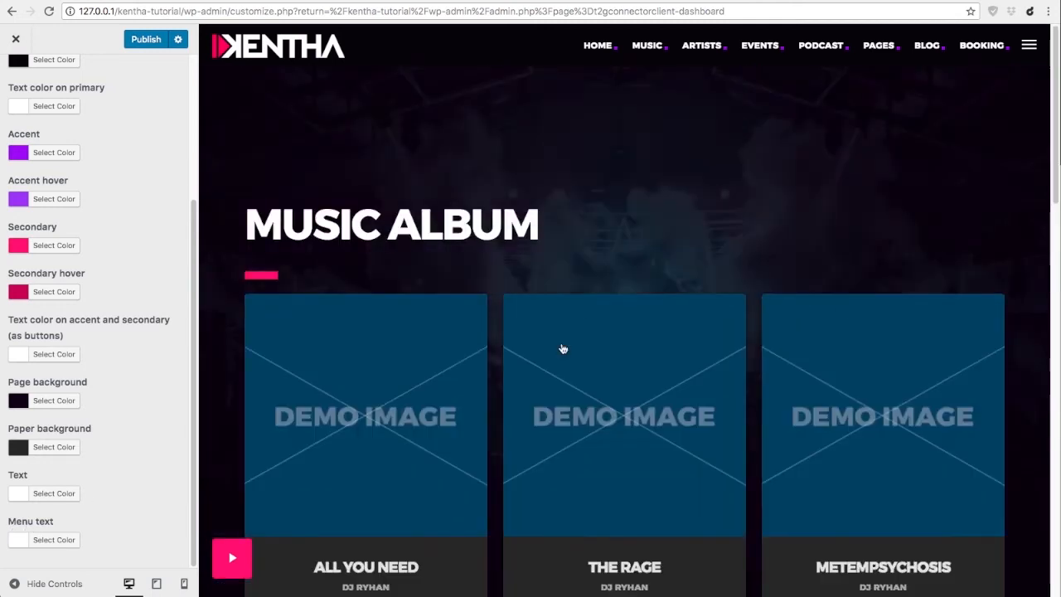
pyautogui.moveTo(597, 92)
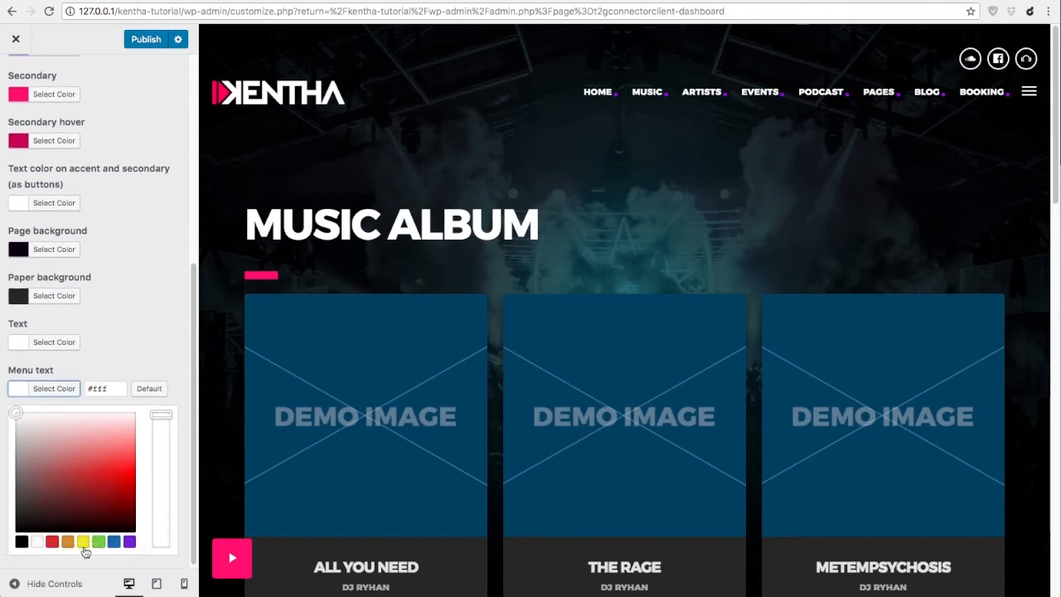
# Try a green menu text colour, then go back toward the Menus section.
pyautogui.click(98, 541)
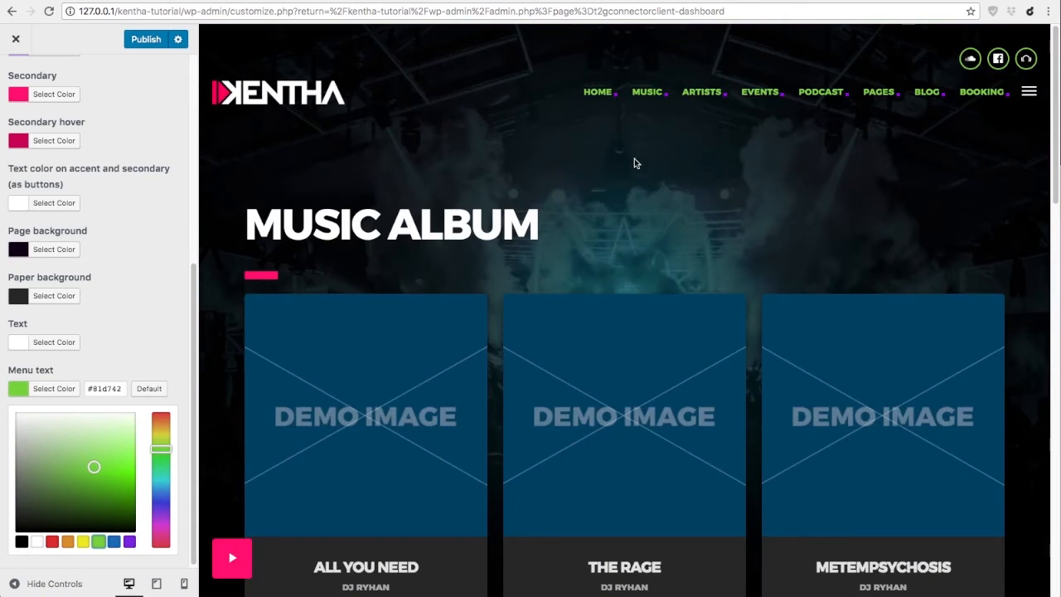
pyautogui.scroll(-3)
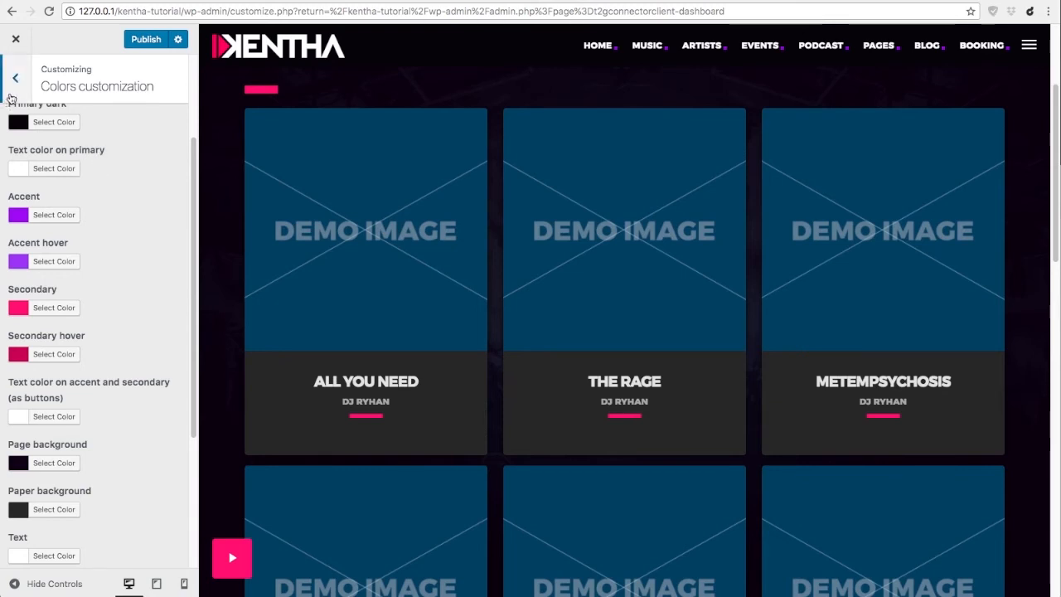
pyautogui.click(15, 77)
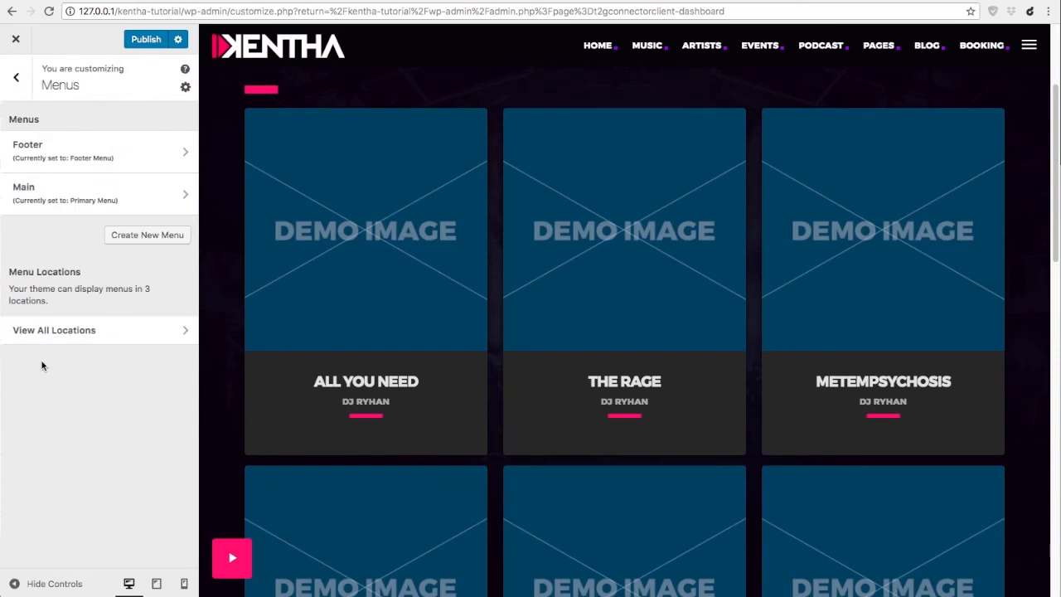
pyautogui.moveTo(16, 77)
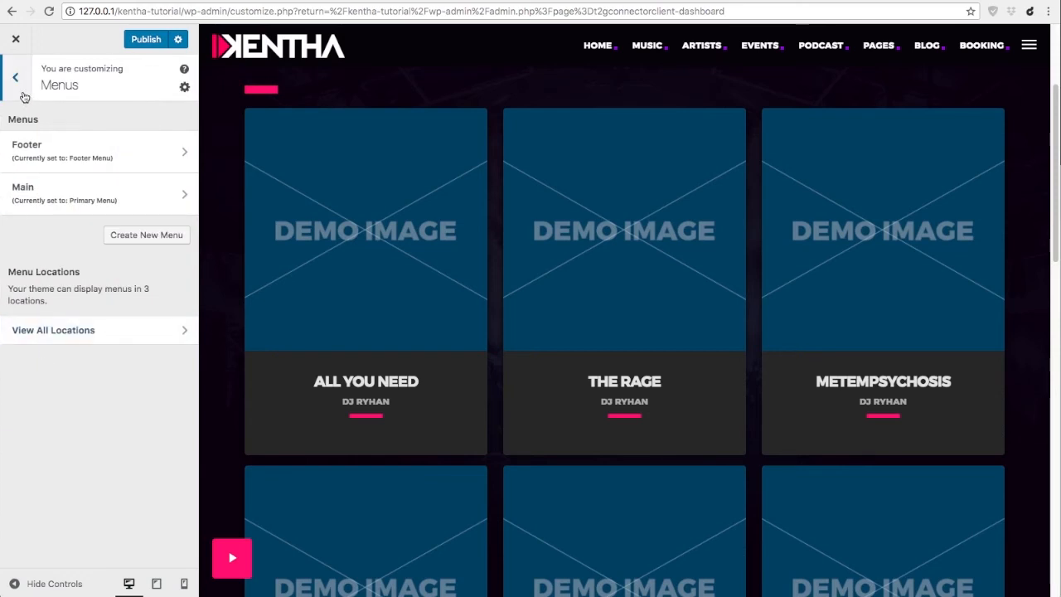
# Check menu locations: Main as primary, Footer as footer, offcanvas unassigned.
pyautogui.click(53, 330)
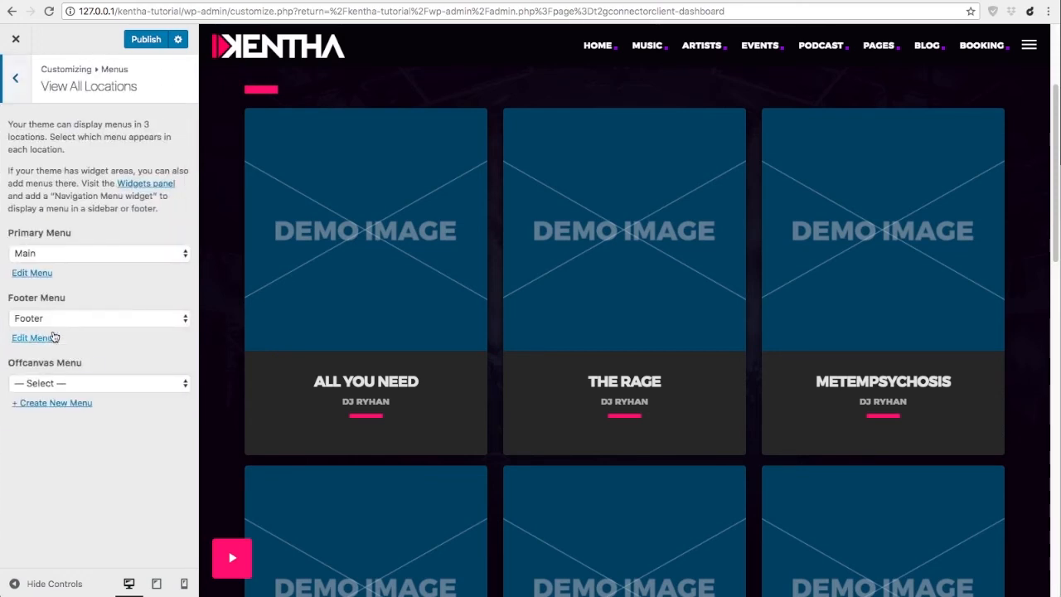
pyautogui.moveTo(55, 365)
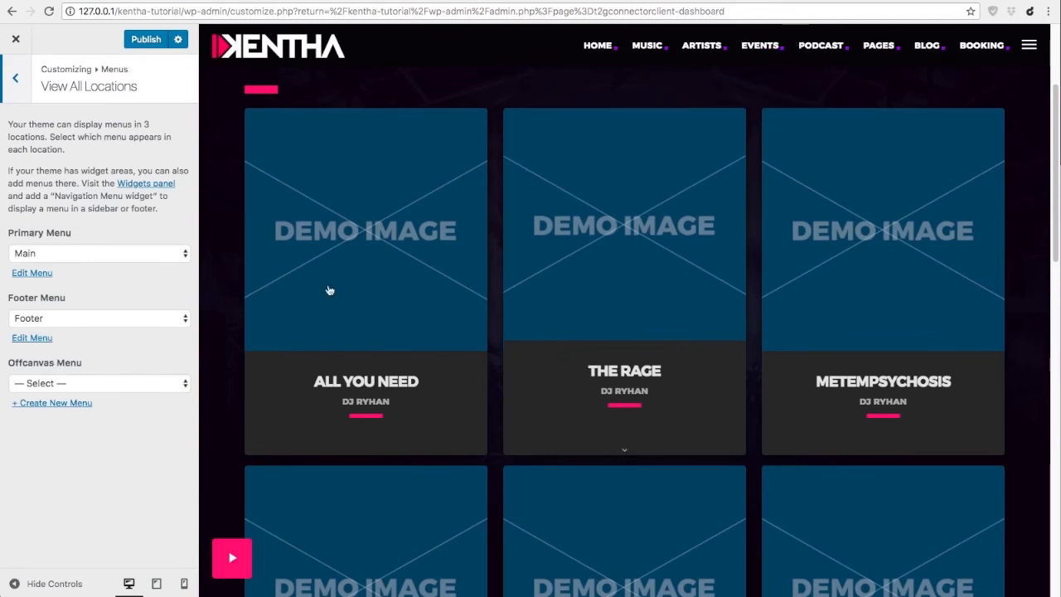
pyautogui.scroll(-3)
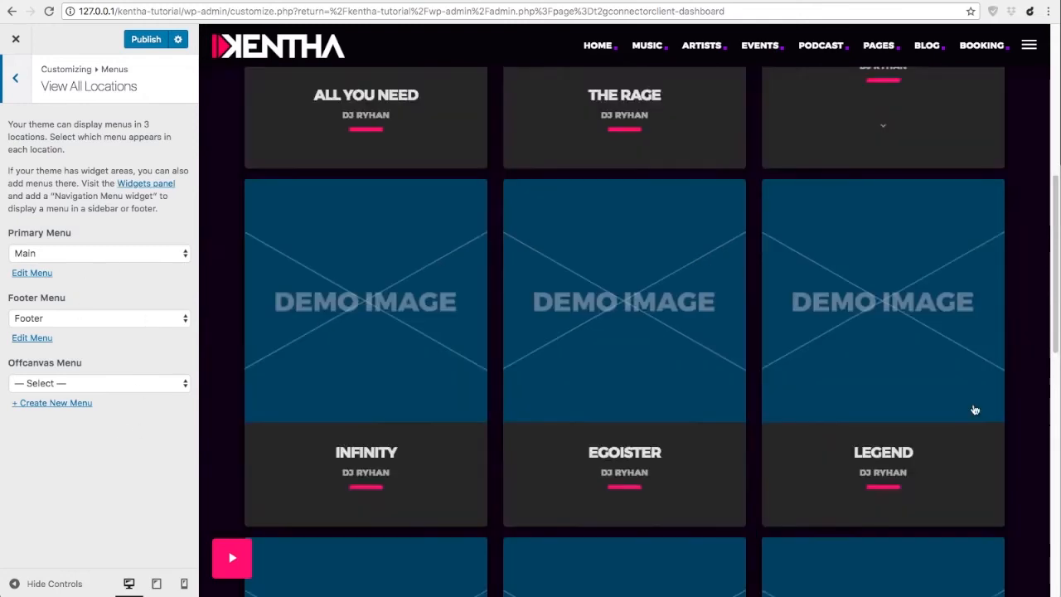
pyautogui.scroll(-3)
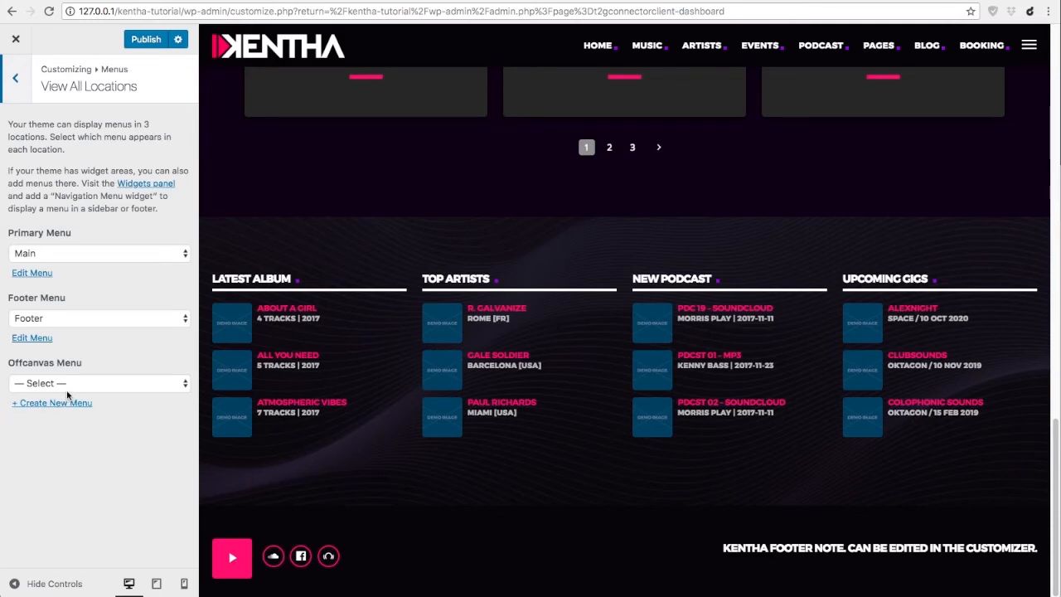
pyautogui.moveTo(901, 490)
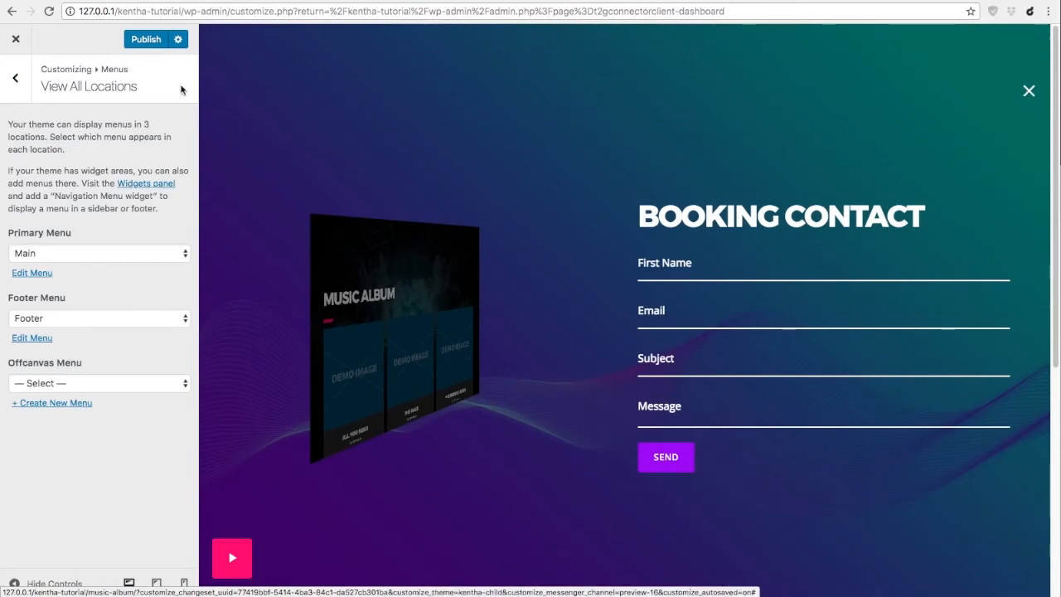
pyautogui.click(14, 77)
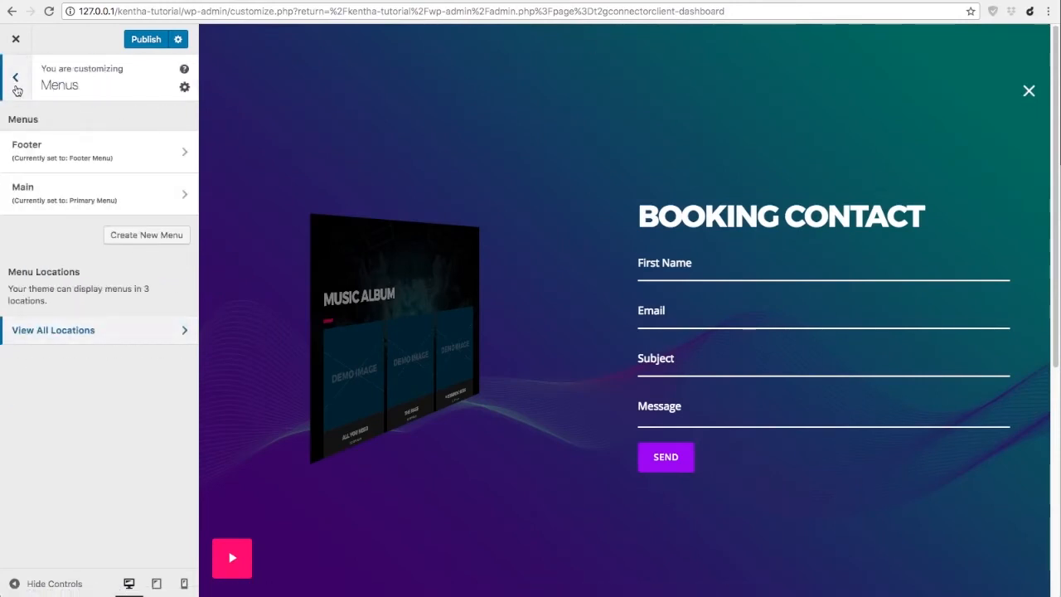
pyautogui.click(15, 76)
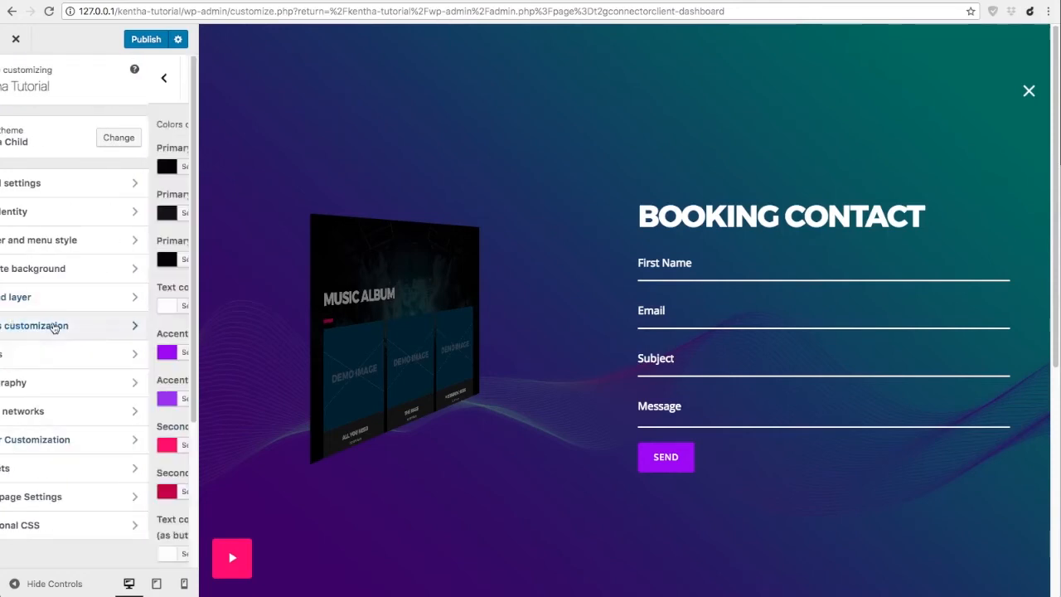
# Reset the Menu text colour to its default value and leave Colors.
pyautogui.scroll(-3)
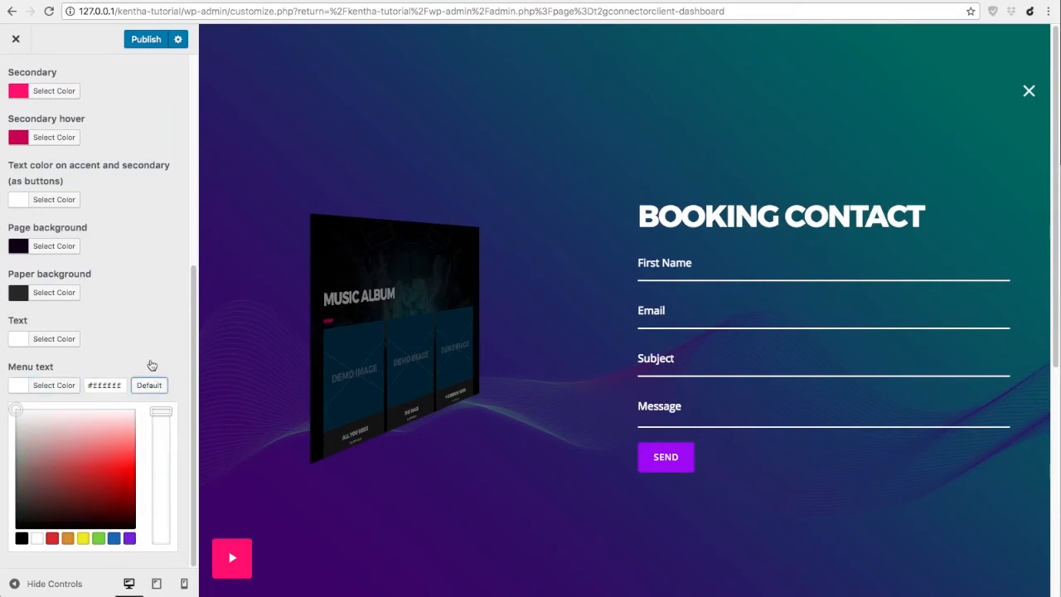
pyautogui.click(1028, 91)
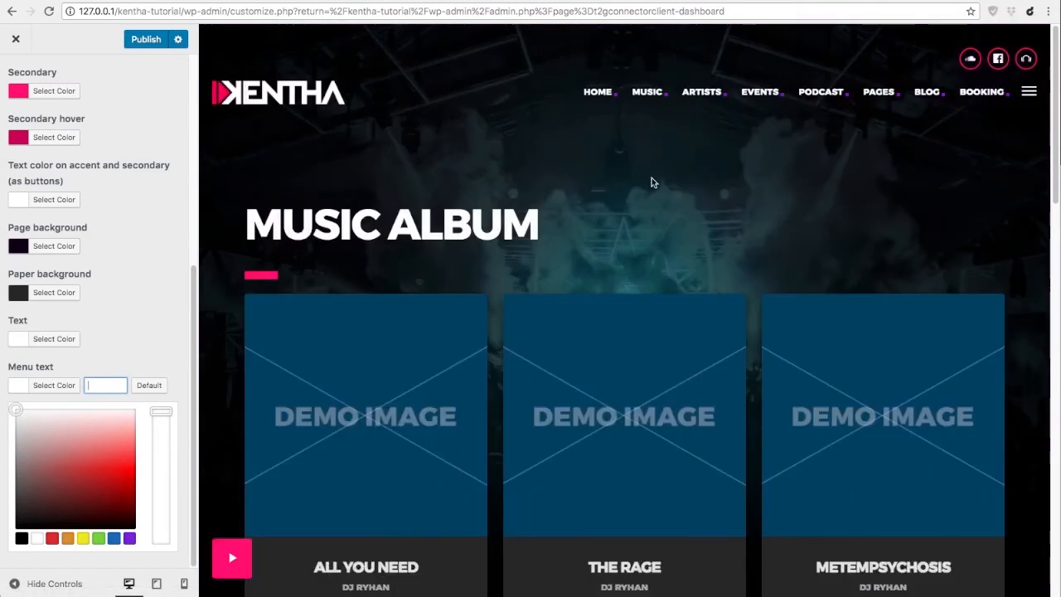
pyautogui.click(15, 77)
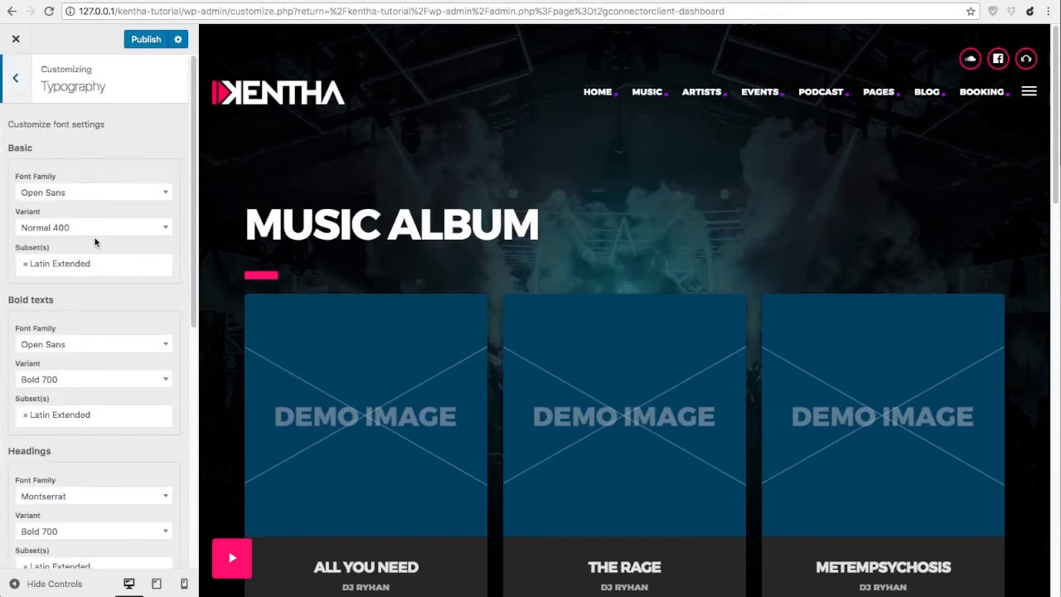
# Scroll through Typography to review basic, bold text and heading font settings.
pyautogui.scroll(-3)
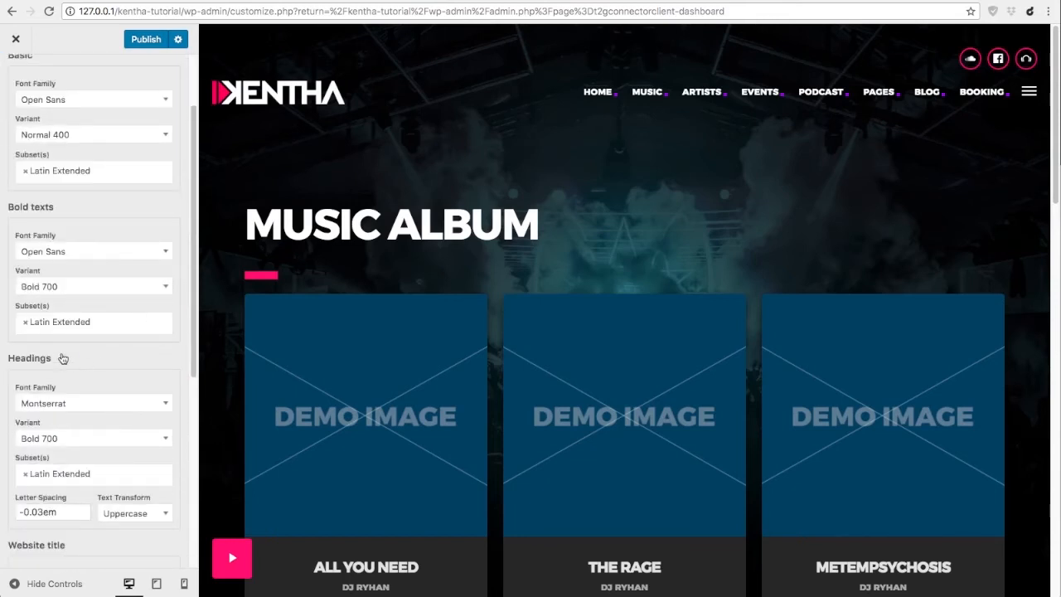
pyautogui.scroll(-3)
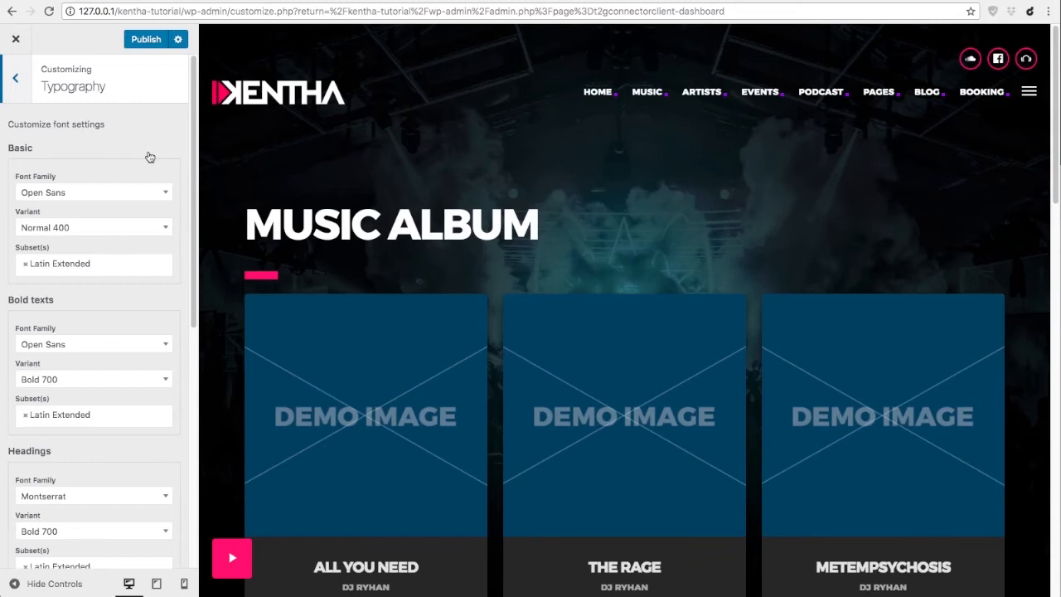
pyautogui.moveTo(61, 165)
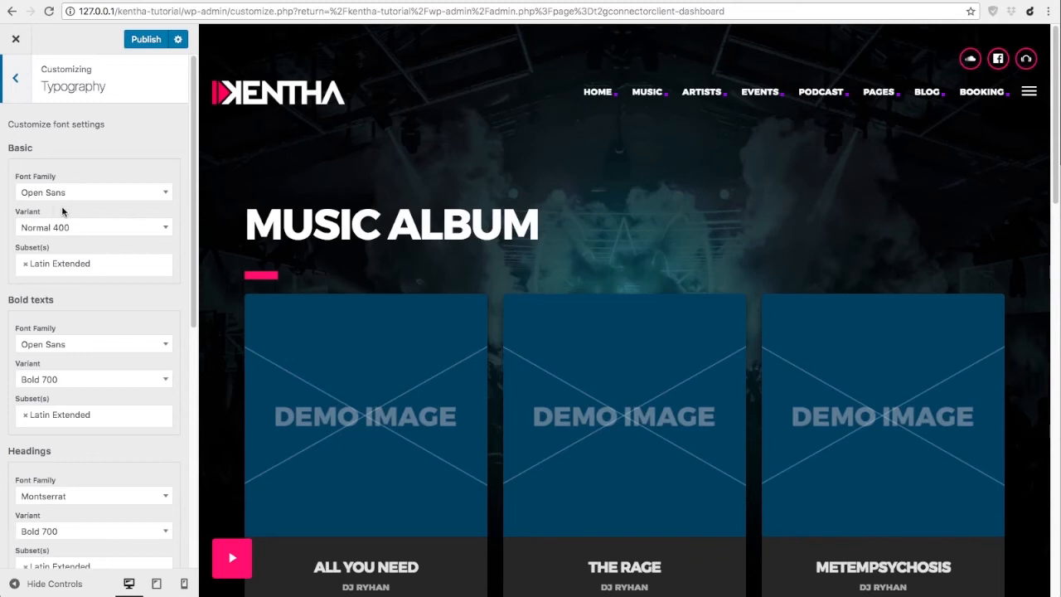
pyautogui.moveTo(120, 203)
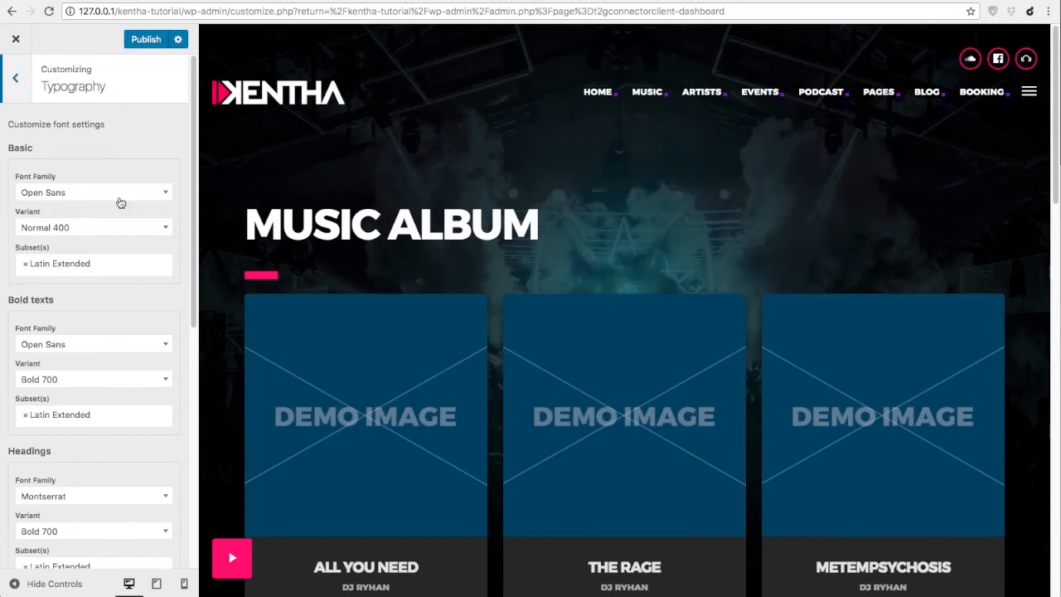
# Set Titillium Web as the basic and bold text font family.
pyautogui.click(93, 192)
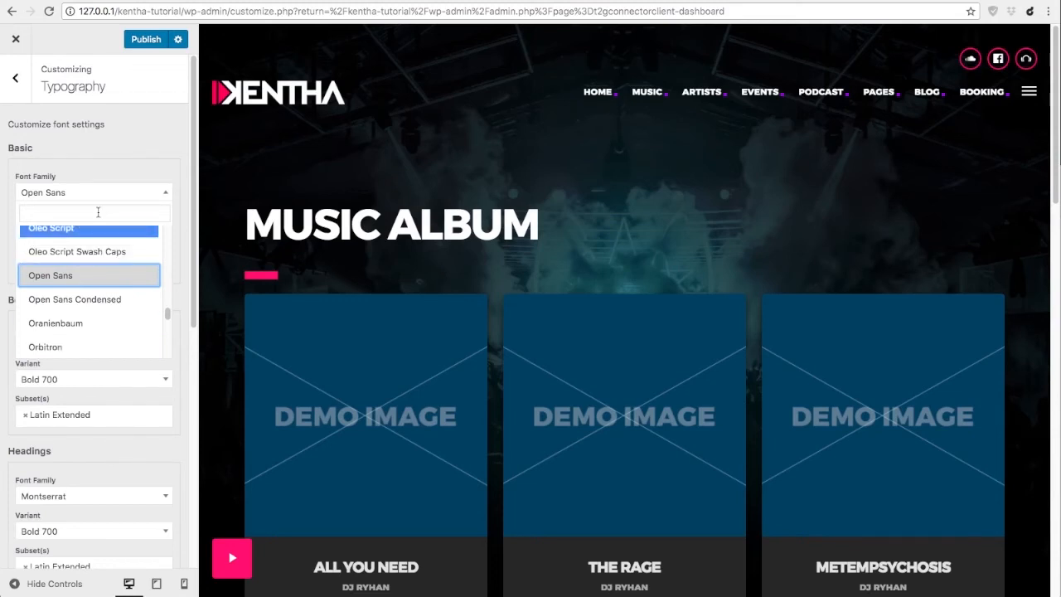
pyautogui.write('titi')
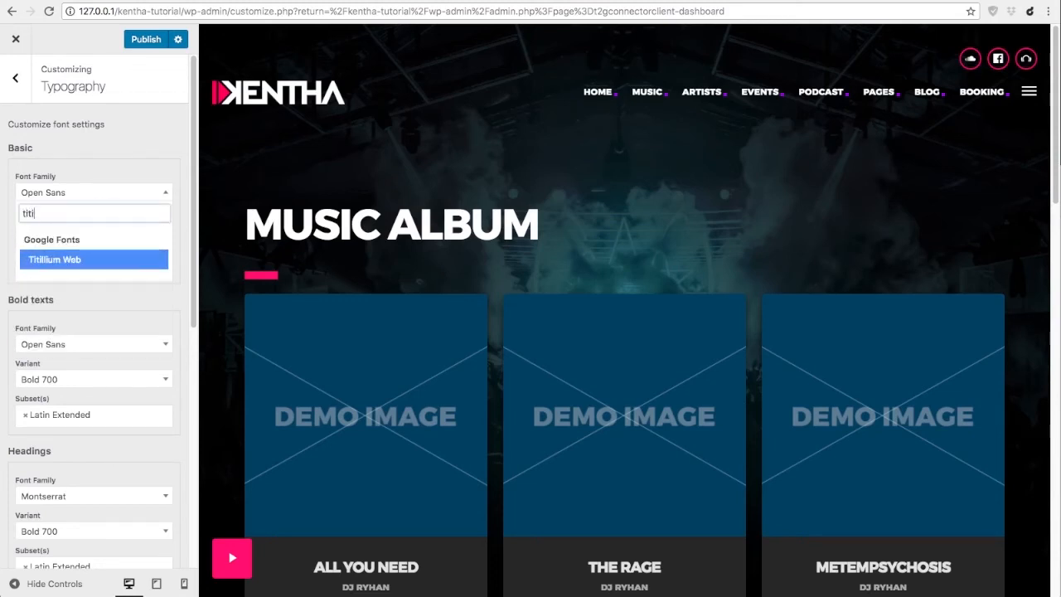
pyautogui.click(95, 258)
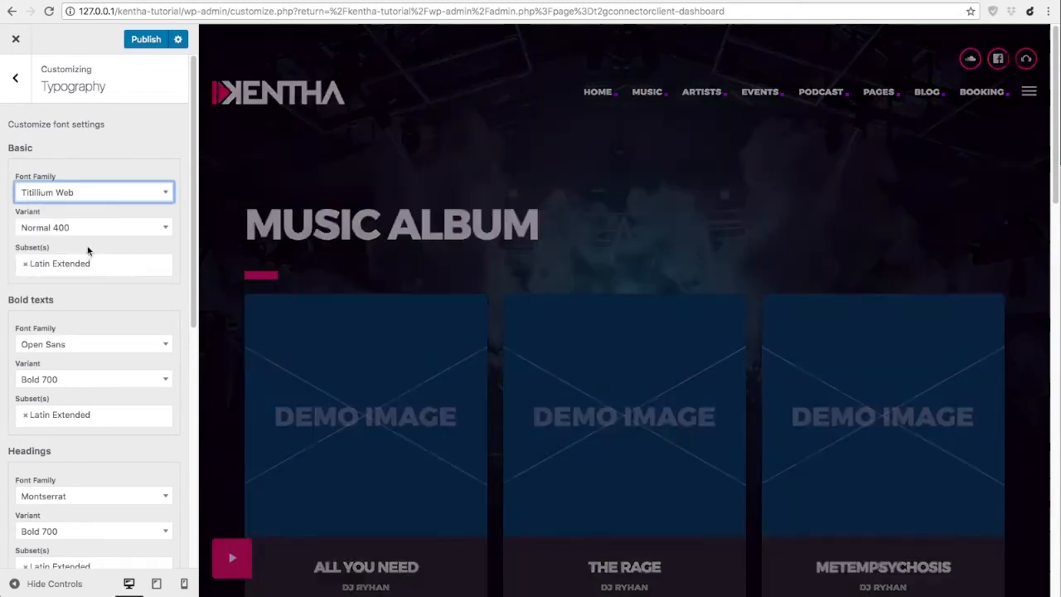
pyautogui.click(93, 344)
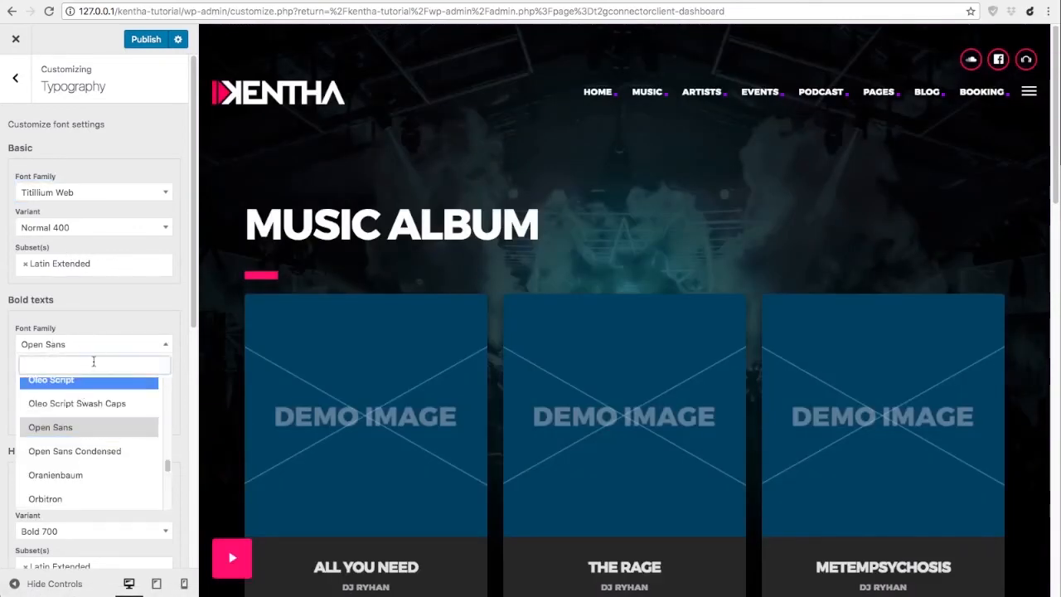
pyautogui.write('tit')
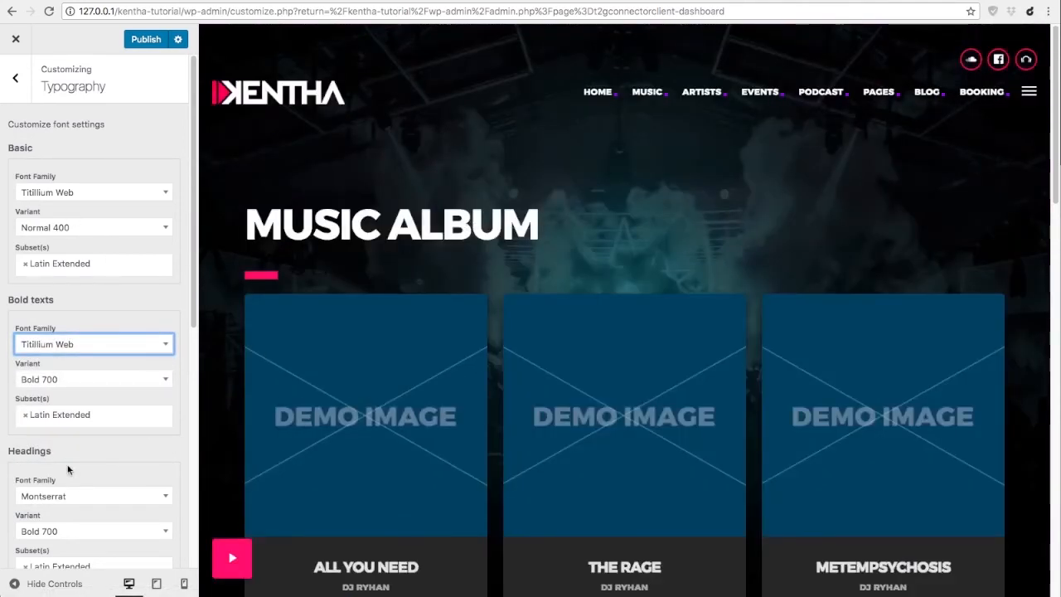
pyautogui.scroll(-3)
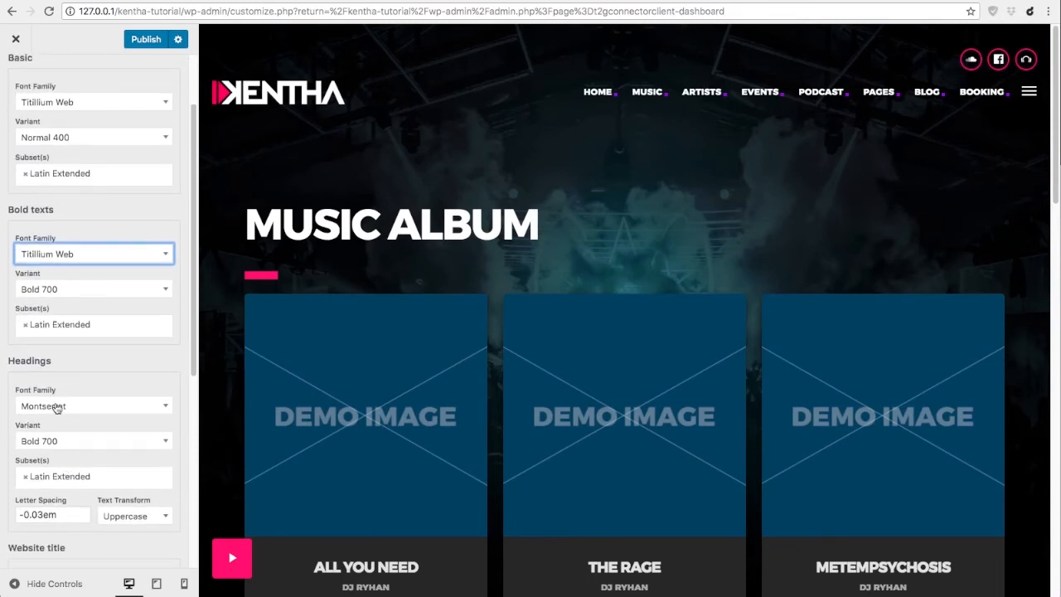
# Choose Rubik Mono One for headings and search 'rubi' for the website title font.
pyautogui.click(93, 405)
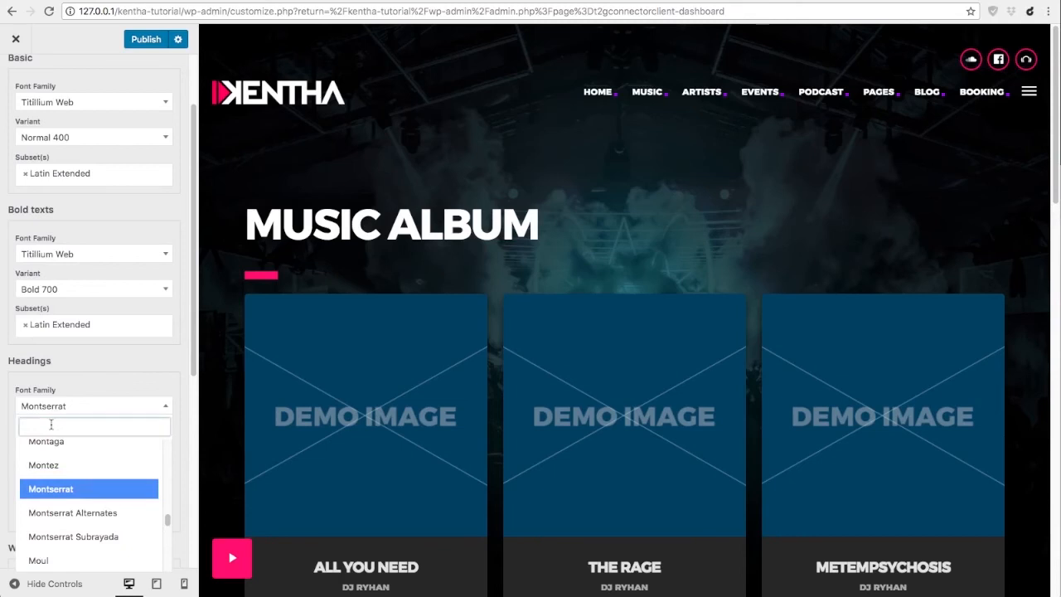
pyautogui.write('rubik')
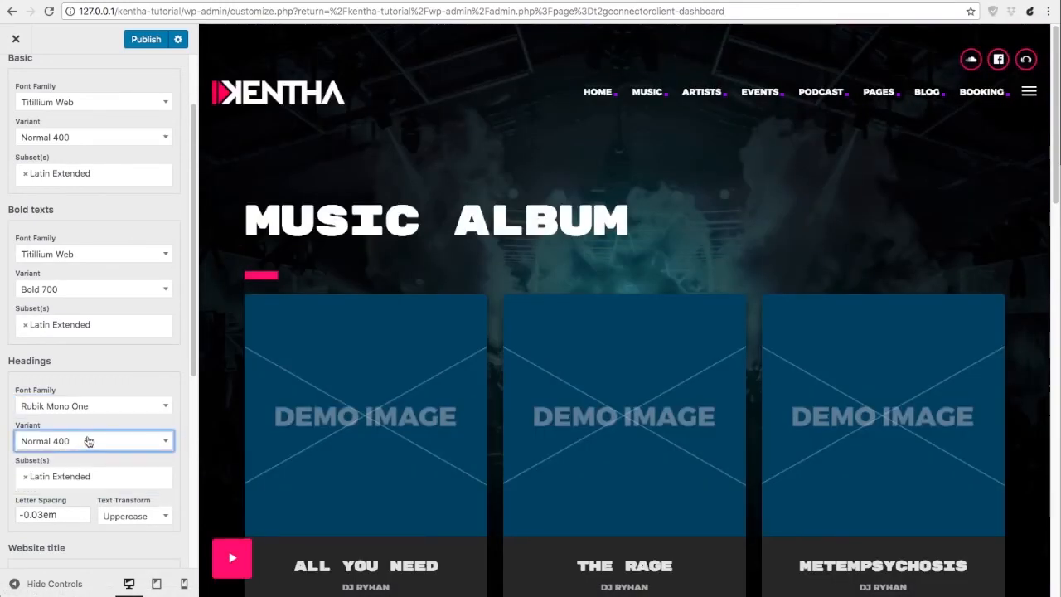
pyautogui.scroll(-3)
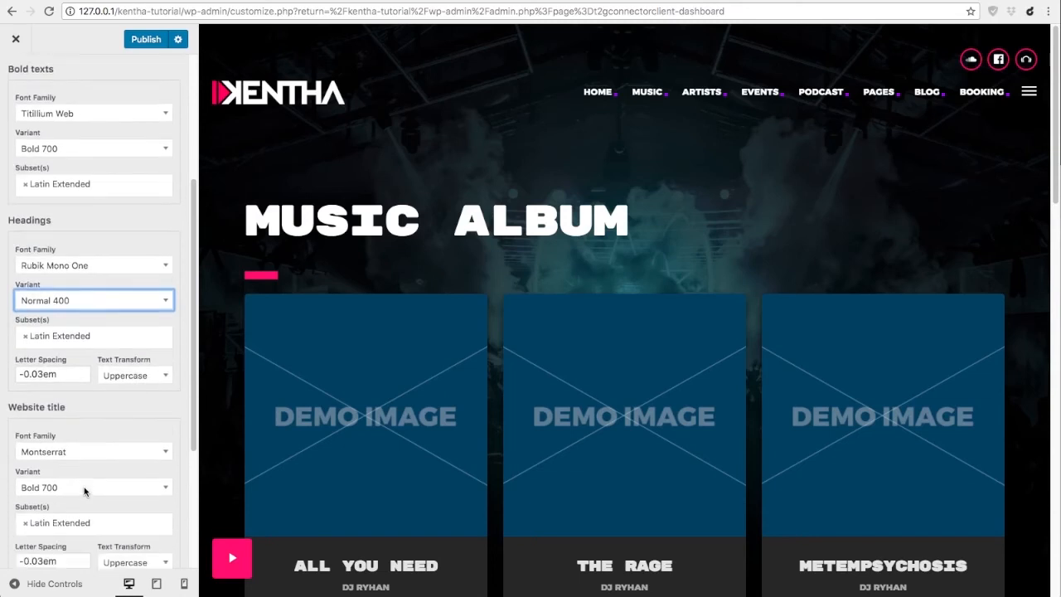
pyautogui.scroll(-3)
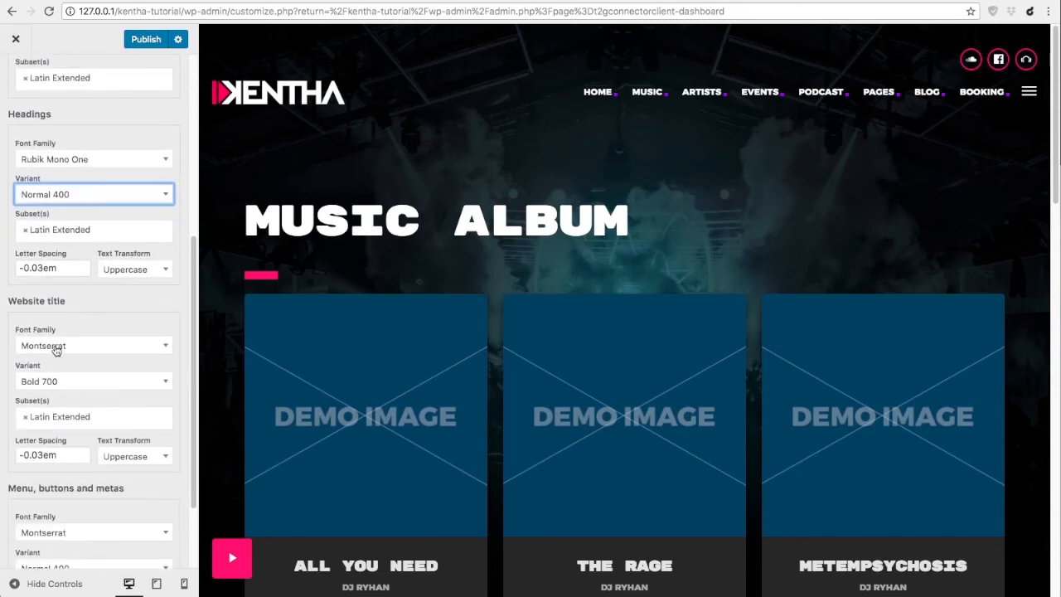
pyautogui.write('rubik')
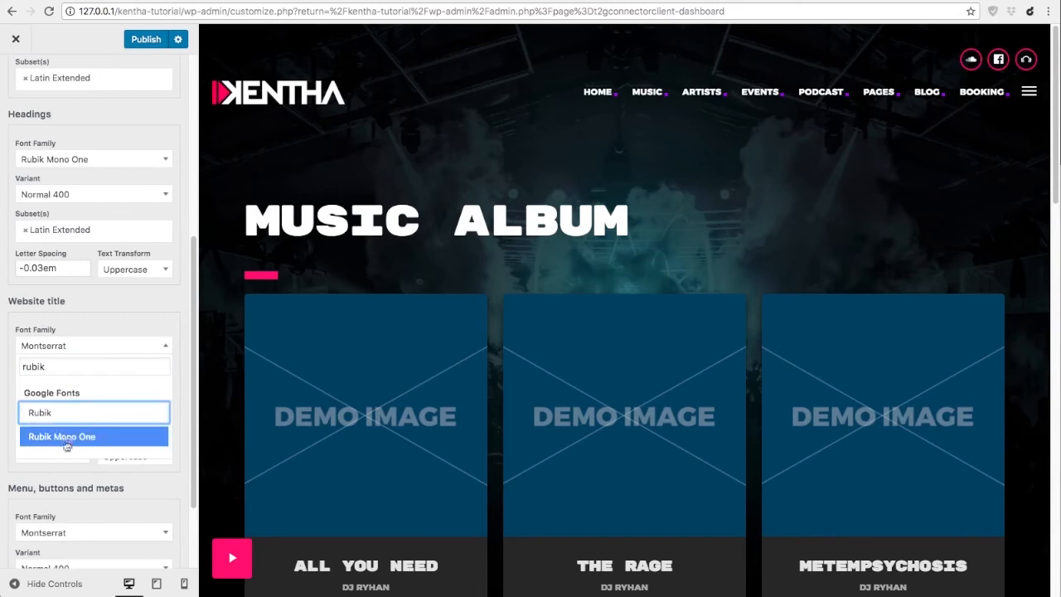
pyautogui.click(62, 437)
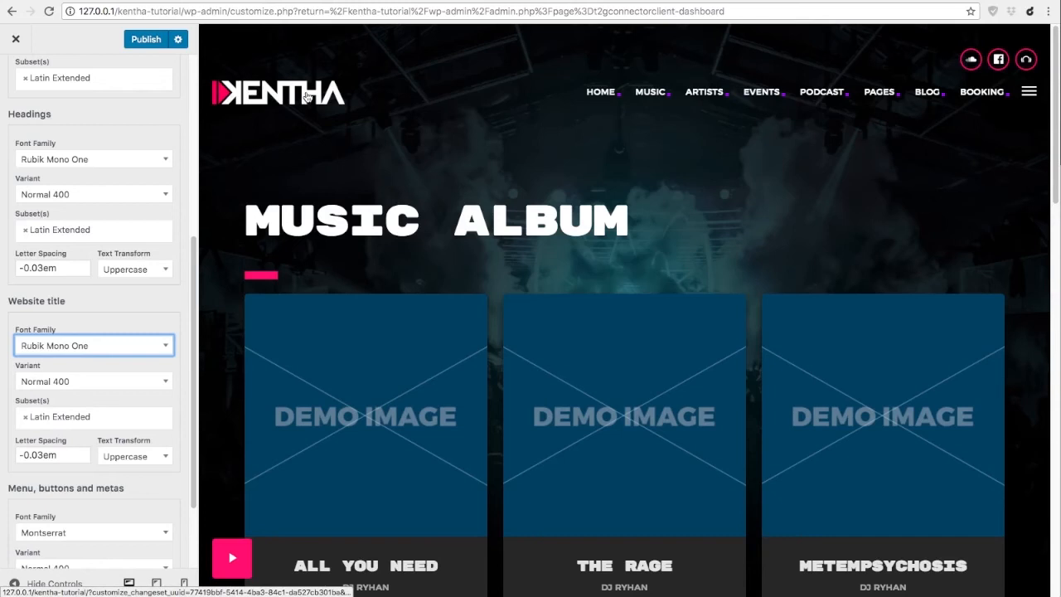
pyautogui.moveTo(230, 81)
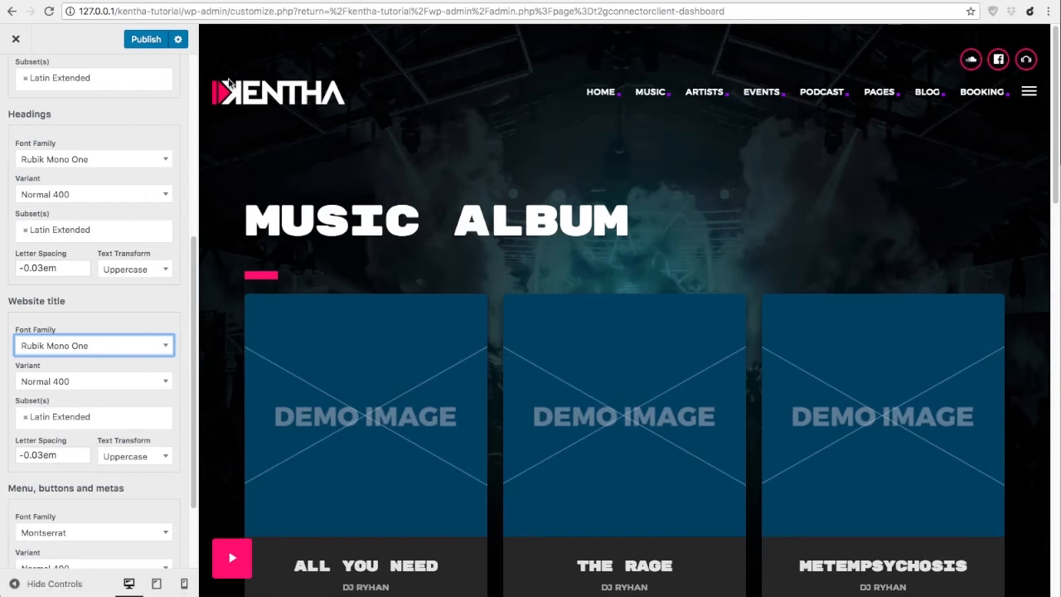
pyautogui.moveTo(301, 133)
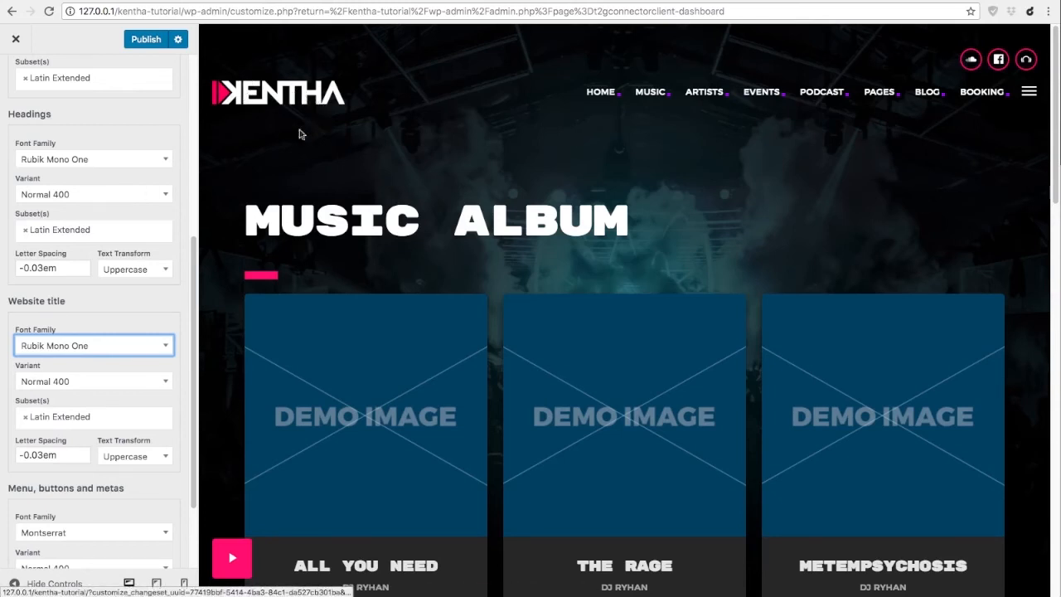
pyautogui.moveTo(261, 287)
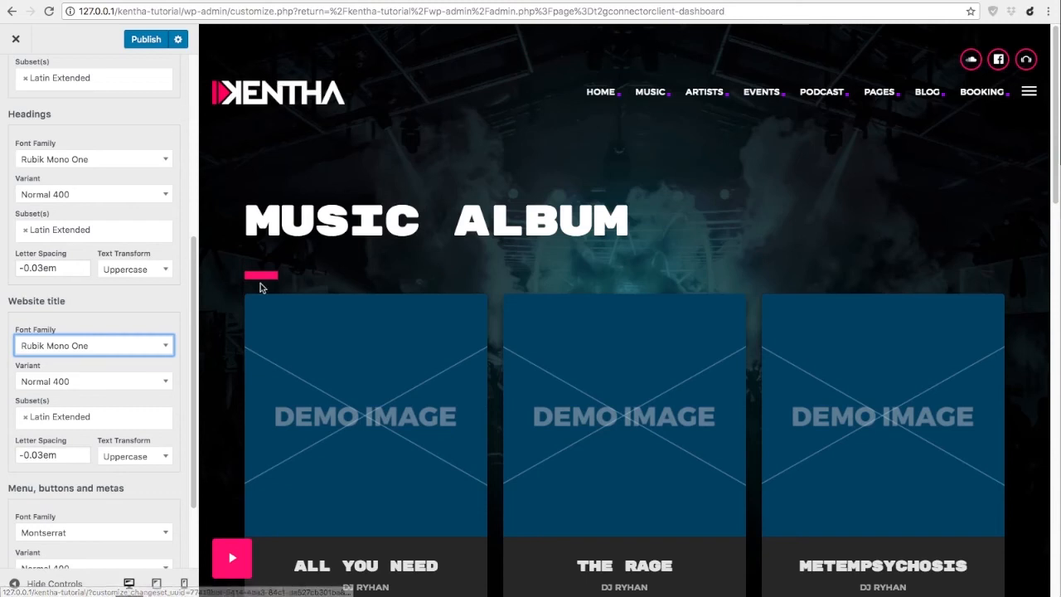
pyautogui.moveTo(74, 355)
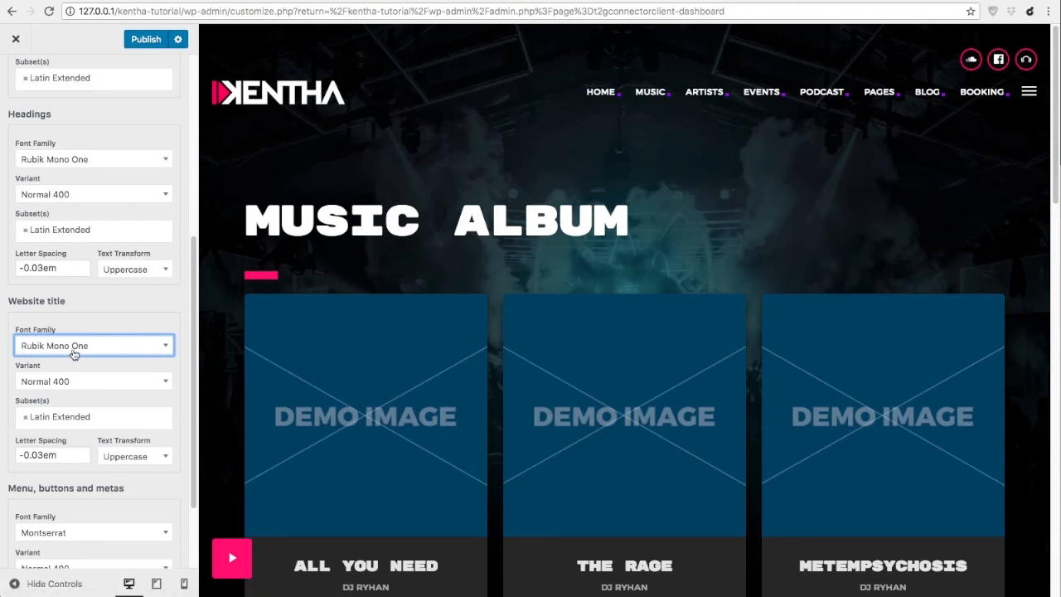
pyautogui.moveTo(55, 380)
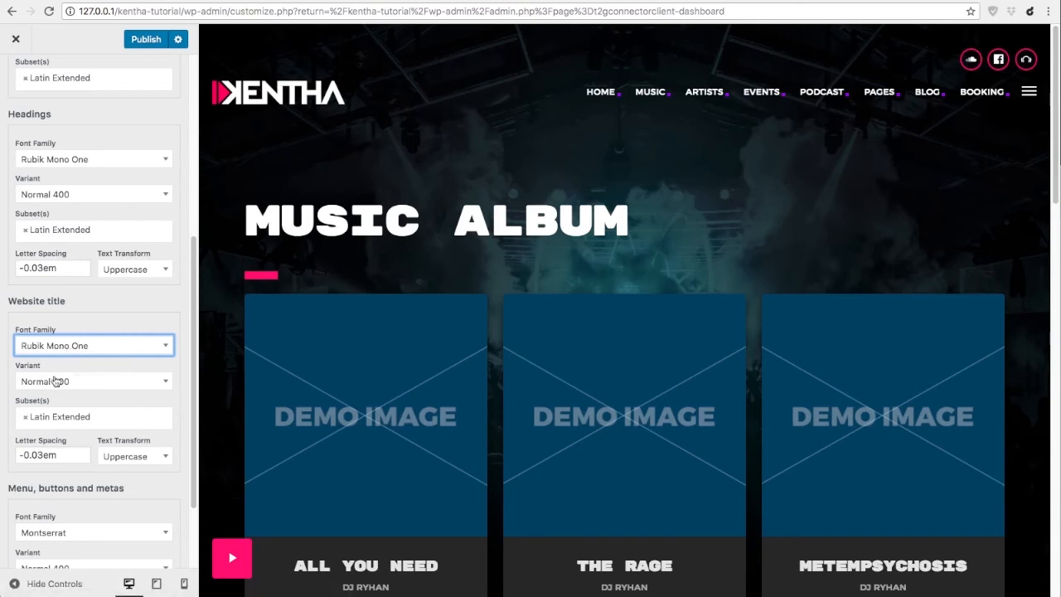
pyautogui.scroll(-3)
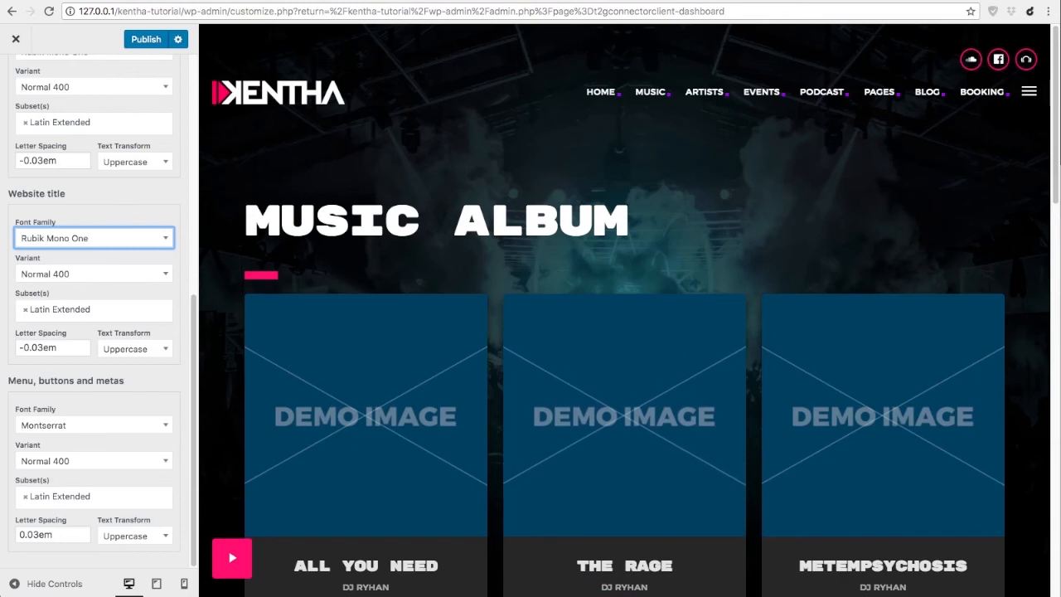
pyautogui.moveTo(72, 431)
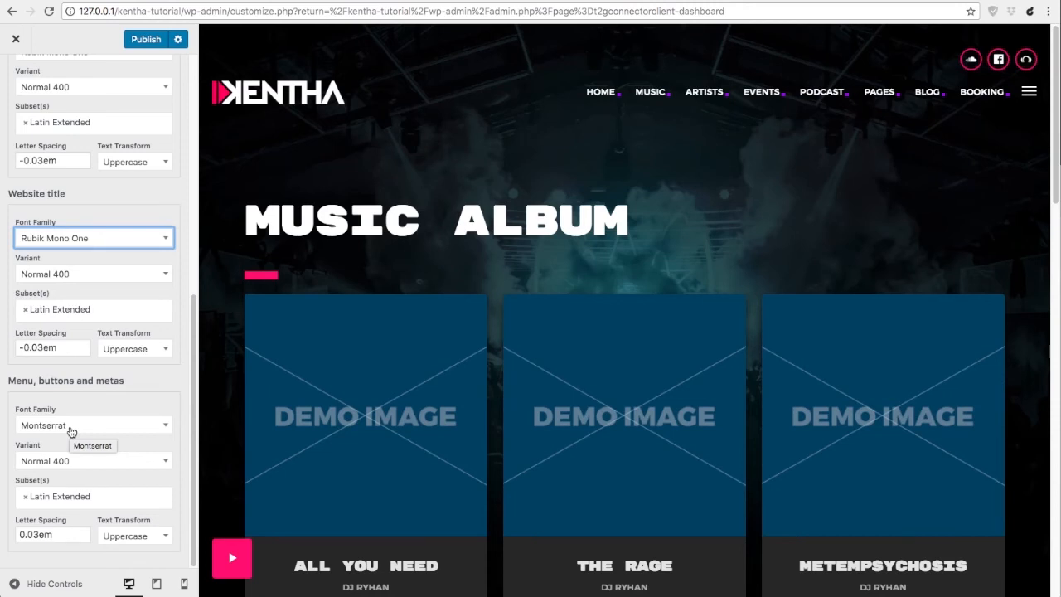
# Give menu, buttons and metas the Titillium Web font at Bold 700.
pyautogui.write('tillium Web')
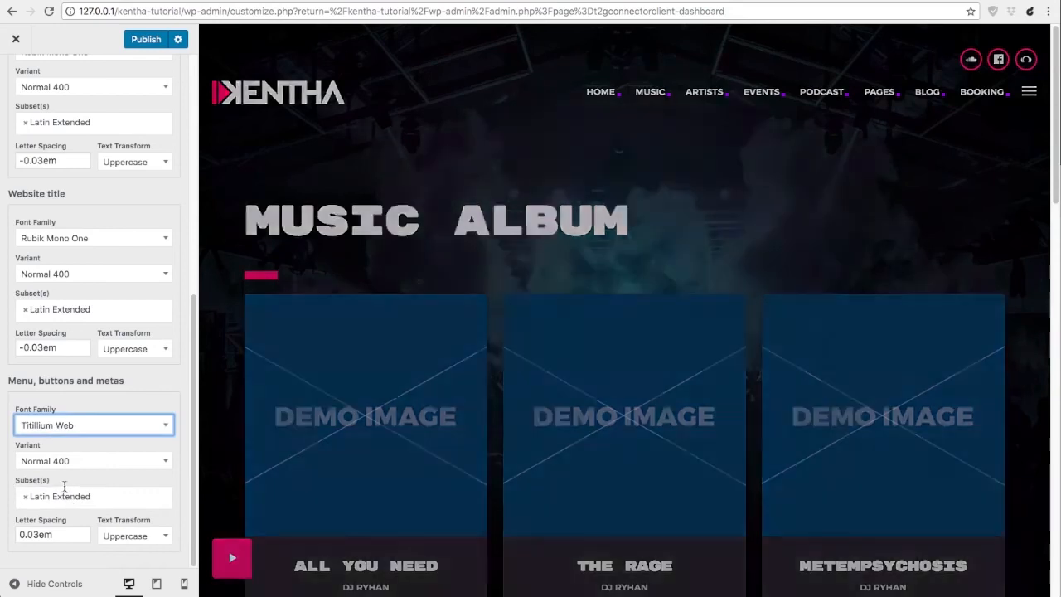
pyautogui.click(93, 424)
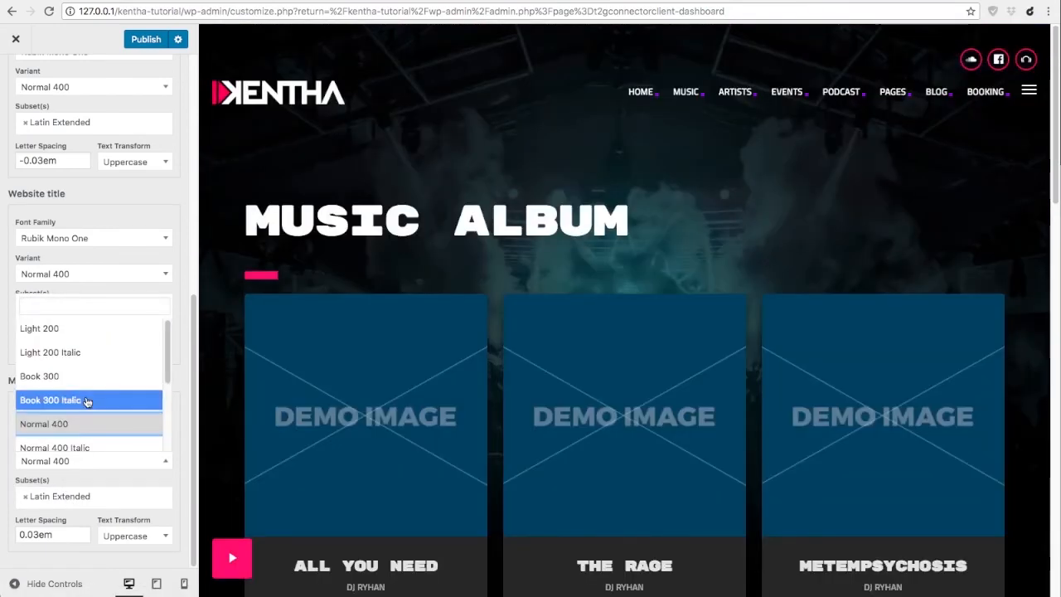
pyautogui.scroll(-3)
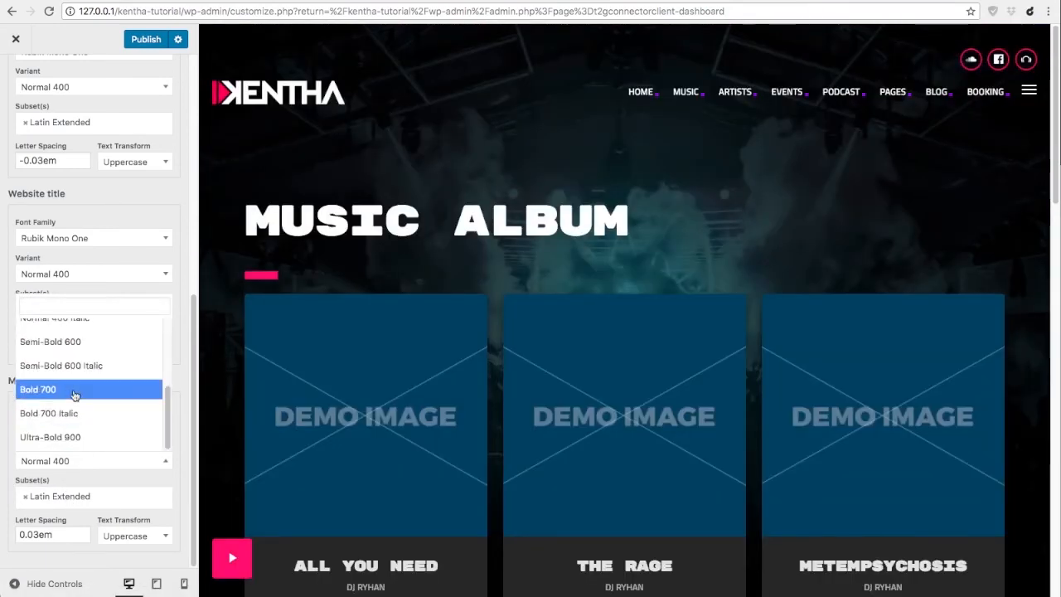
pyautogui.click(38, 389)
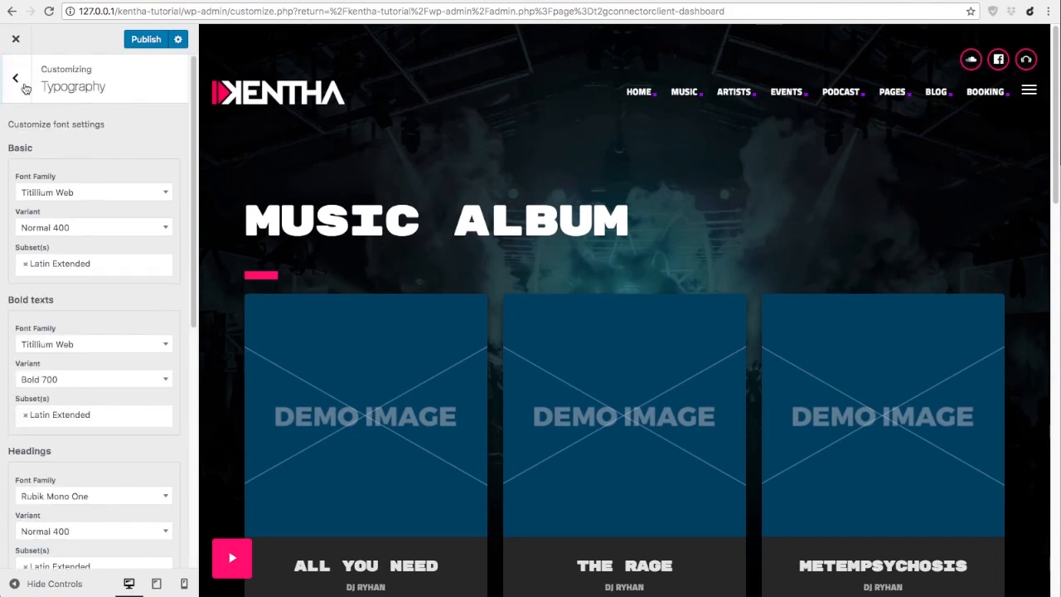
# Review the Beatport, Facebook and Soundcloud profile URLs under Social networks.
pyautogui.click(15, 77)
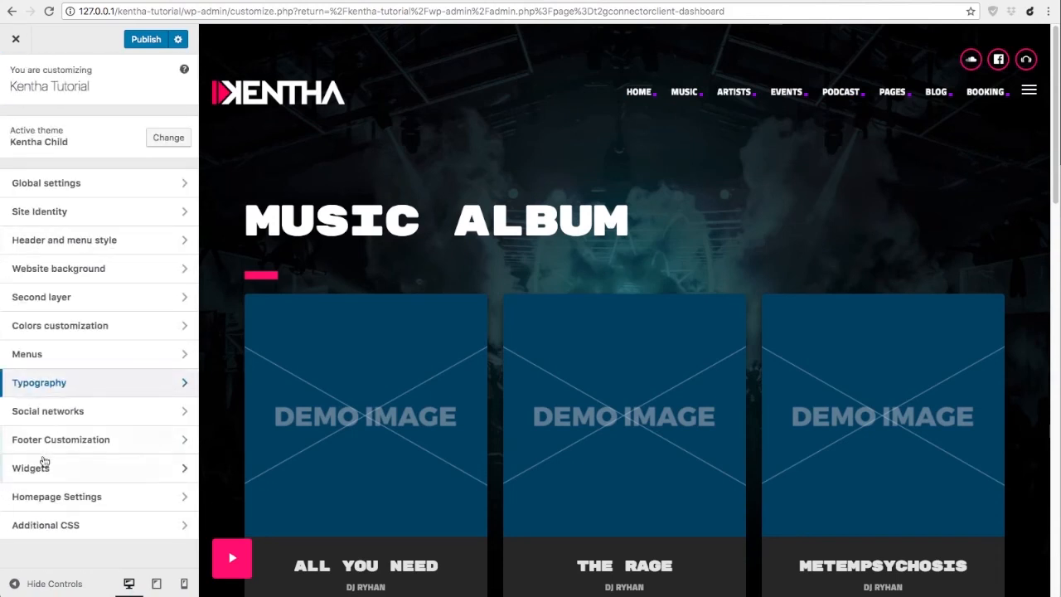
pyautogui.click(48, 411)
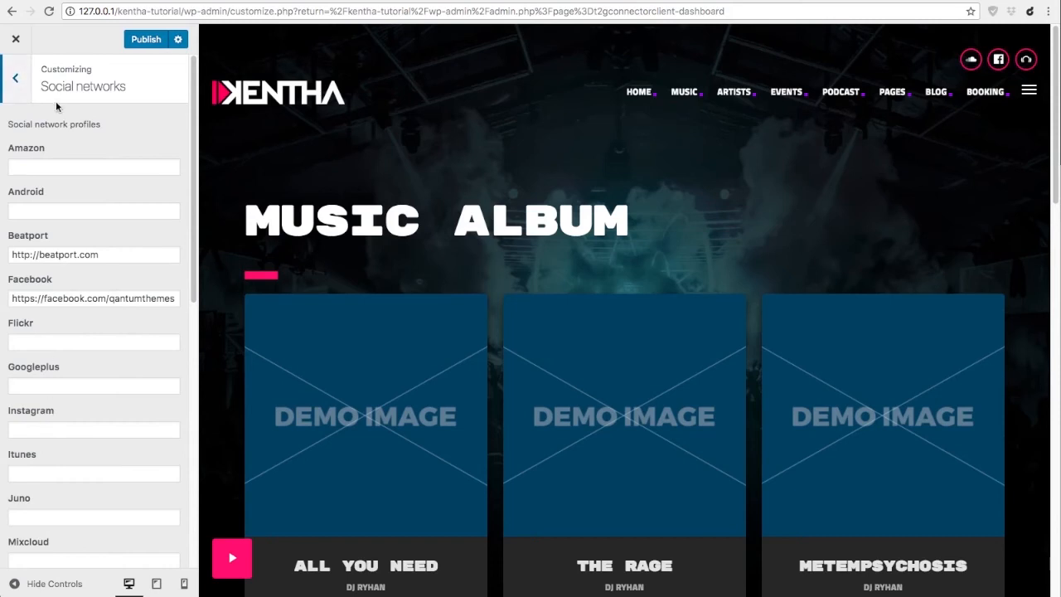
pyautogui.moveTo(947, 115)
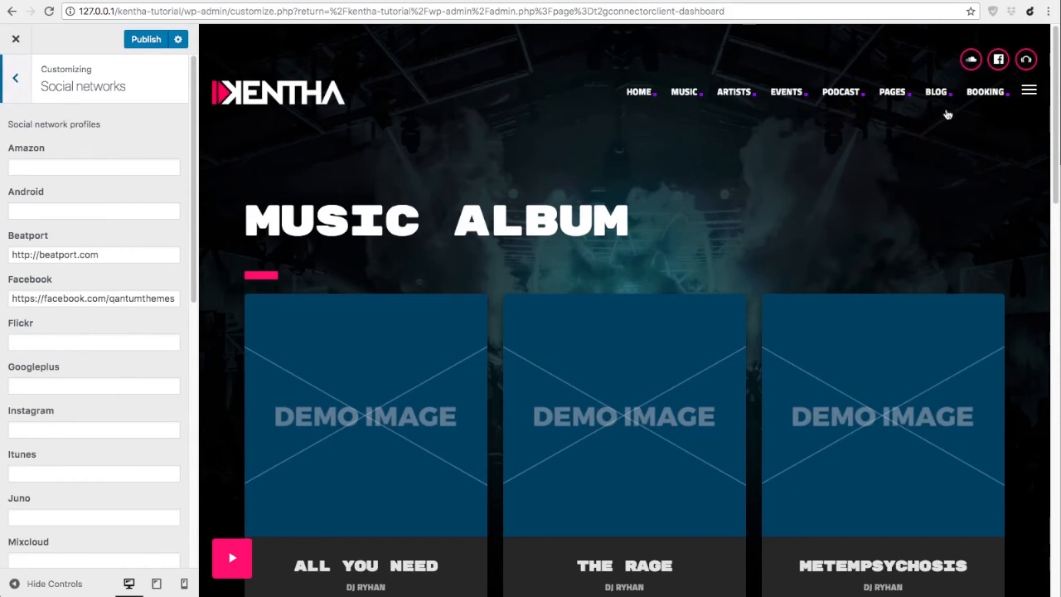
pyautogui.scroll(-3)
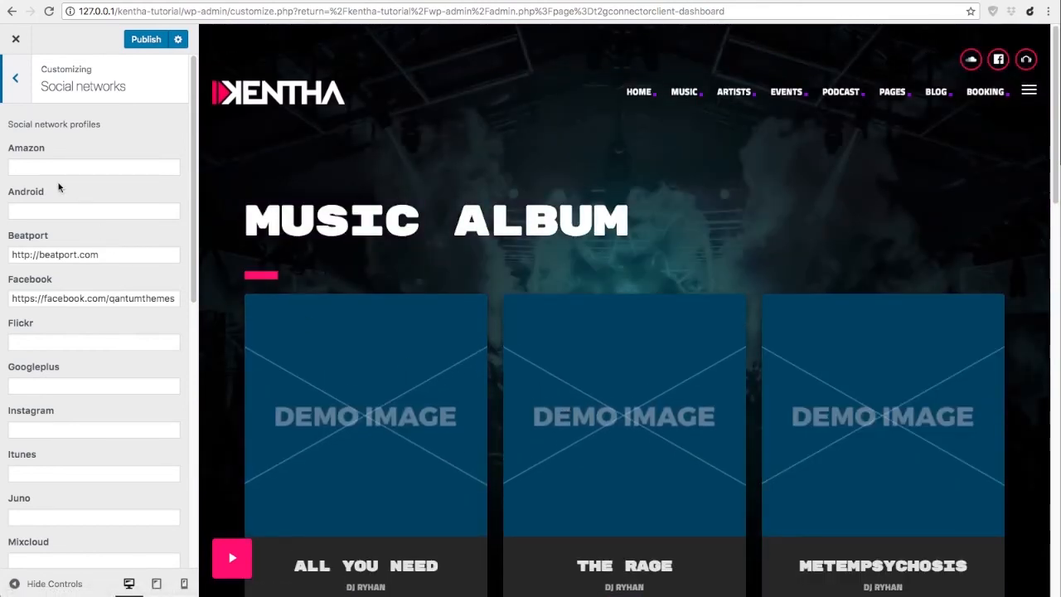
pyautogui.click(93, 341)
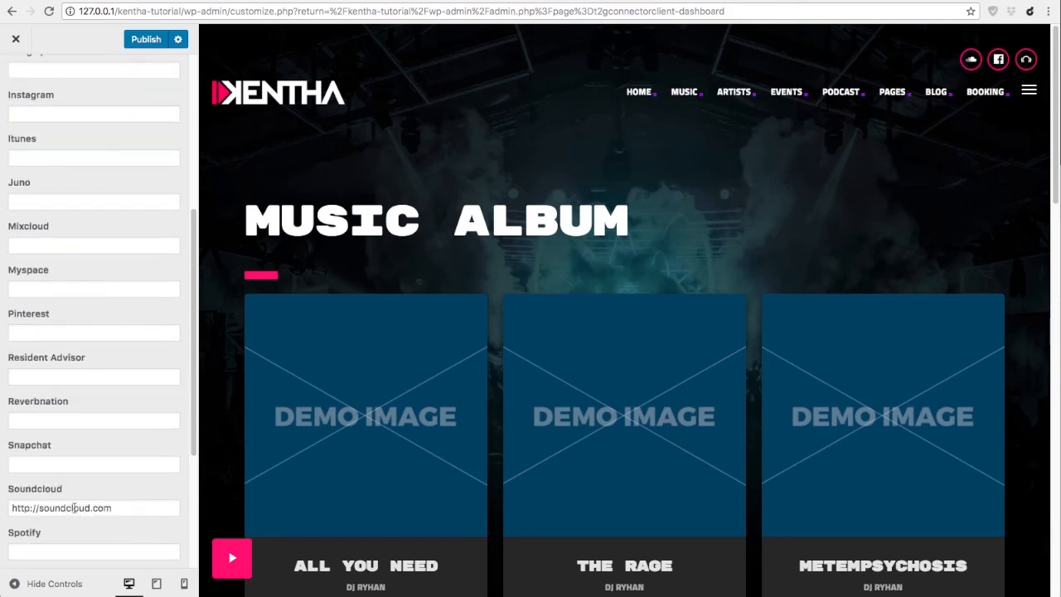
pyautogui.scroll(-3)
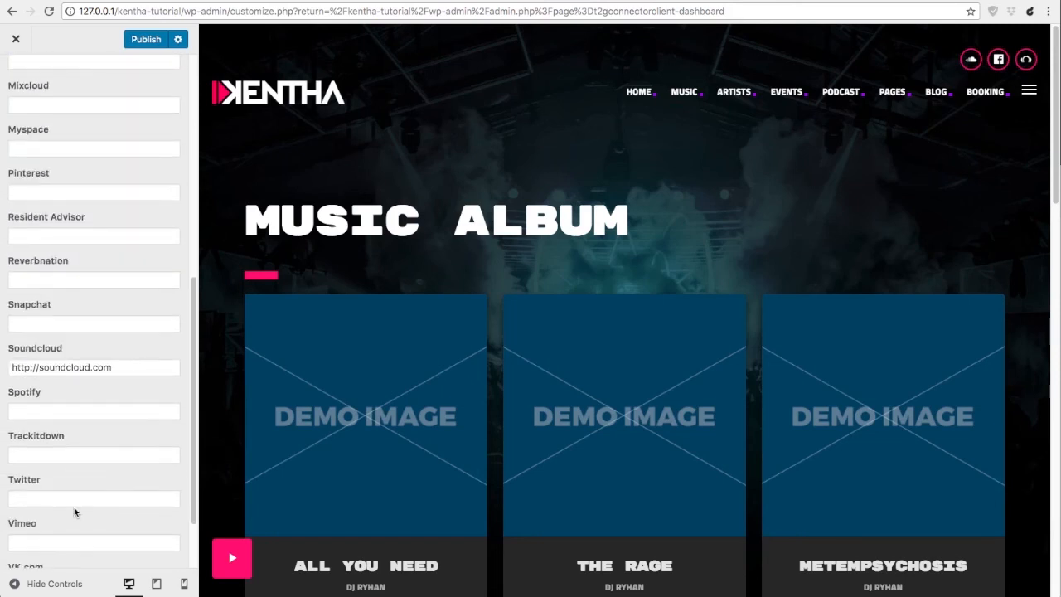
pyautogui.scroll(-3)
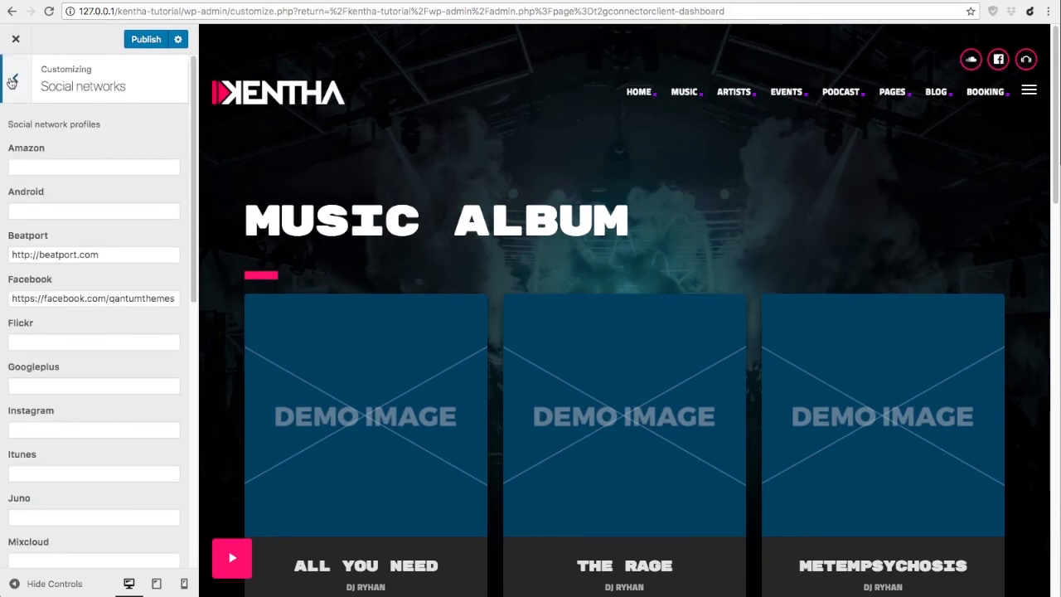
pyautogui.click(11, 79)
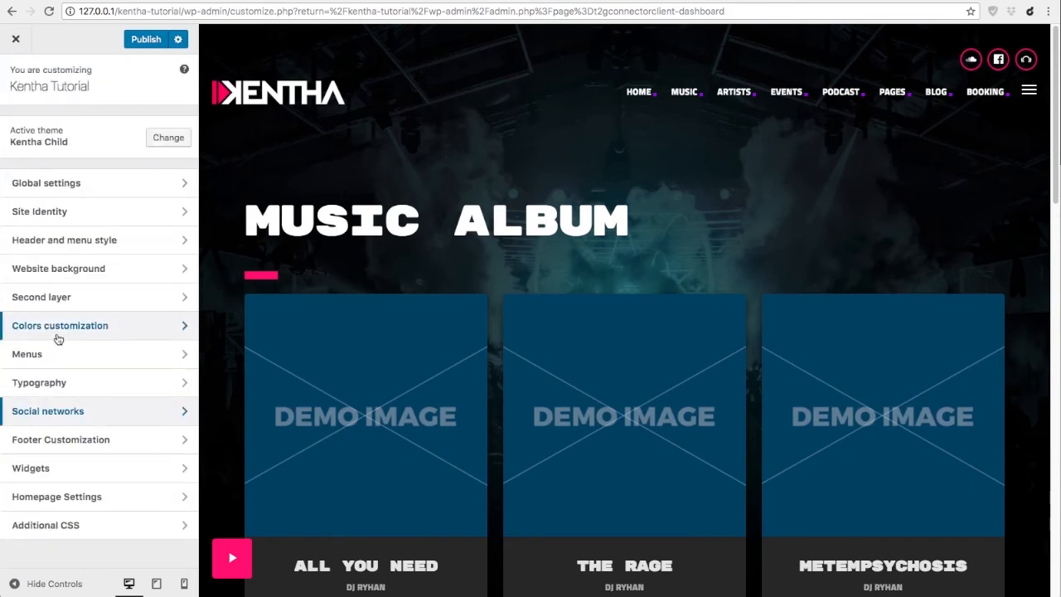
# Swap the footer widgets background for the dark background-header concert photo from the Media Library.
pyautogui.click(61, 439)
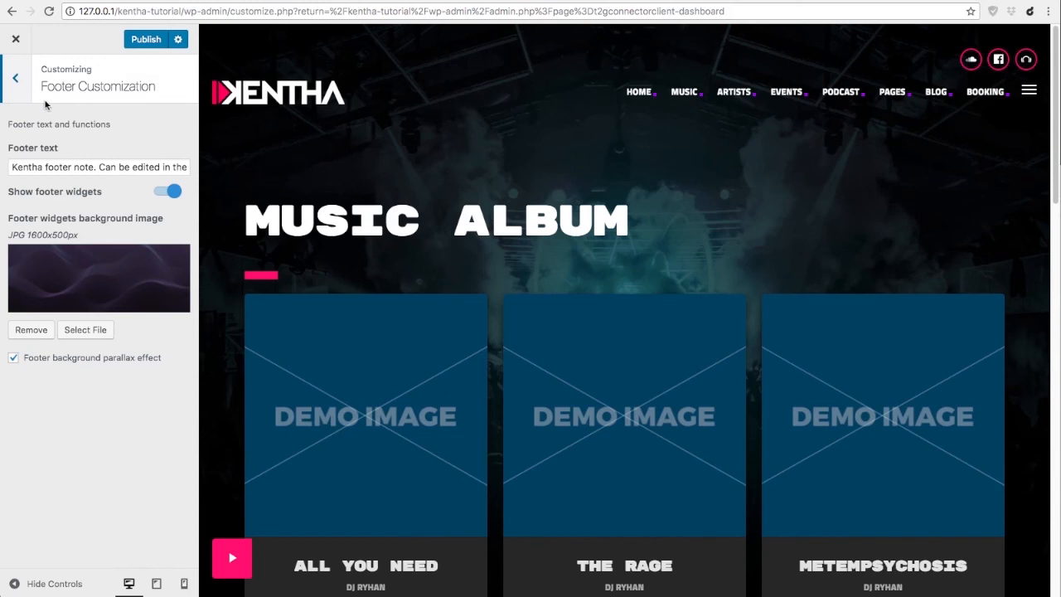
pyautogui.scroll(-3)
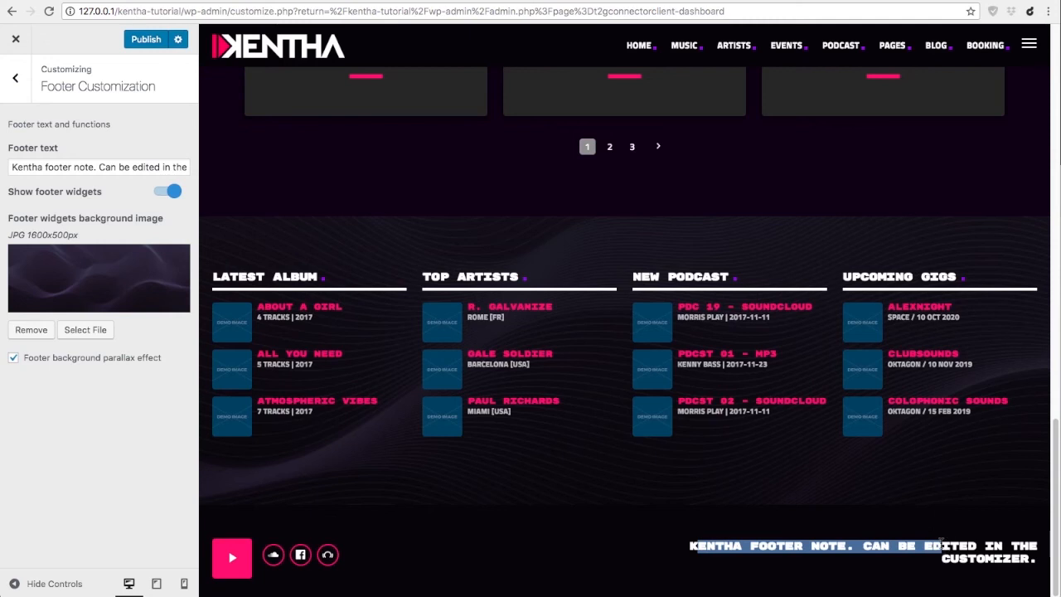
pyautogui.moveTo(53, 417)
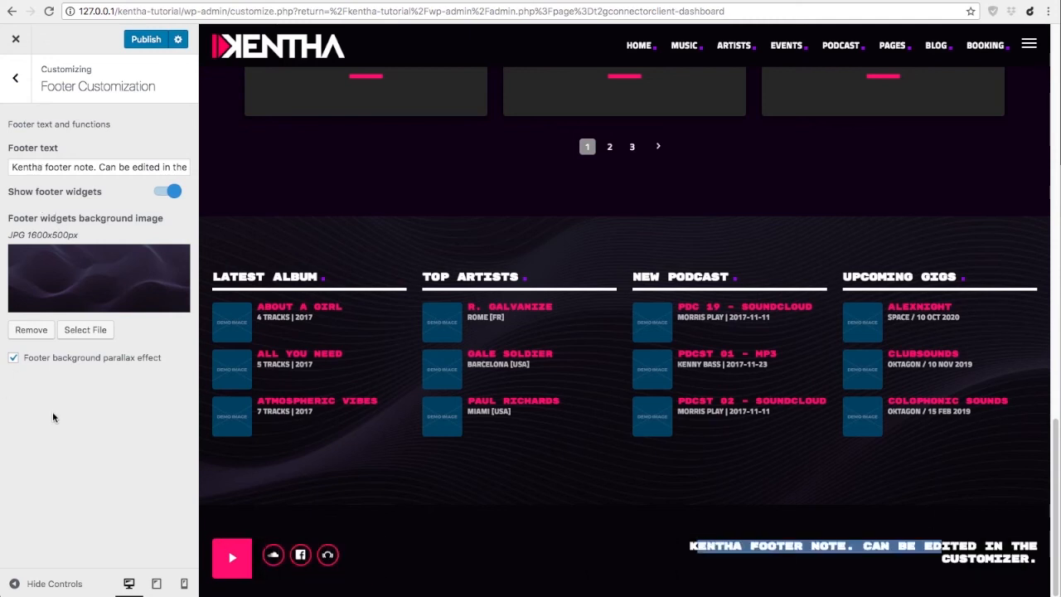
pyautogui.moveTo(607, 400)
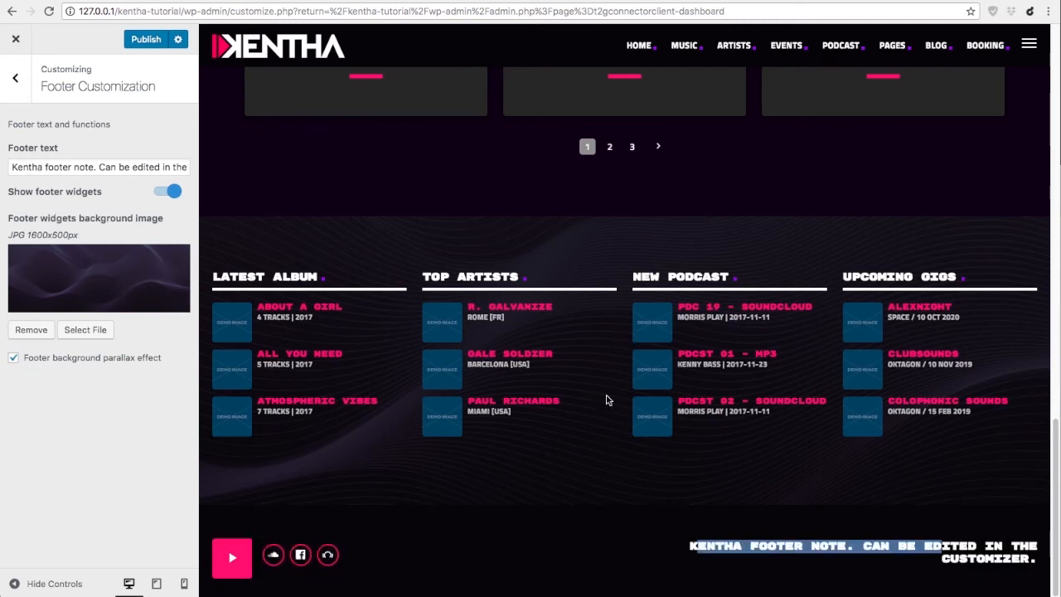
pyautogui.moveTo(386, 367)
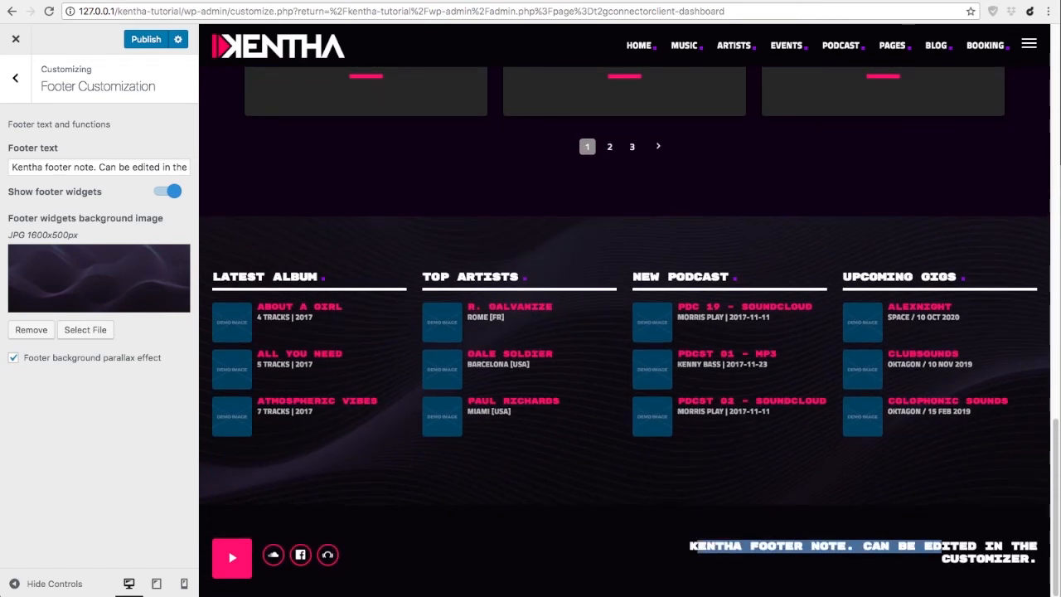
pyautogui.click(86, 329)
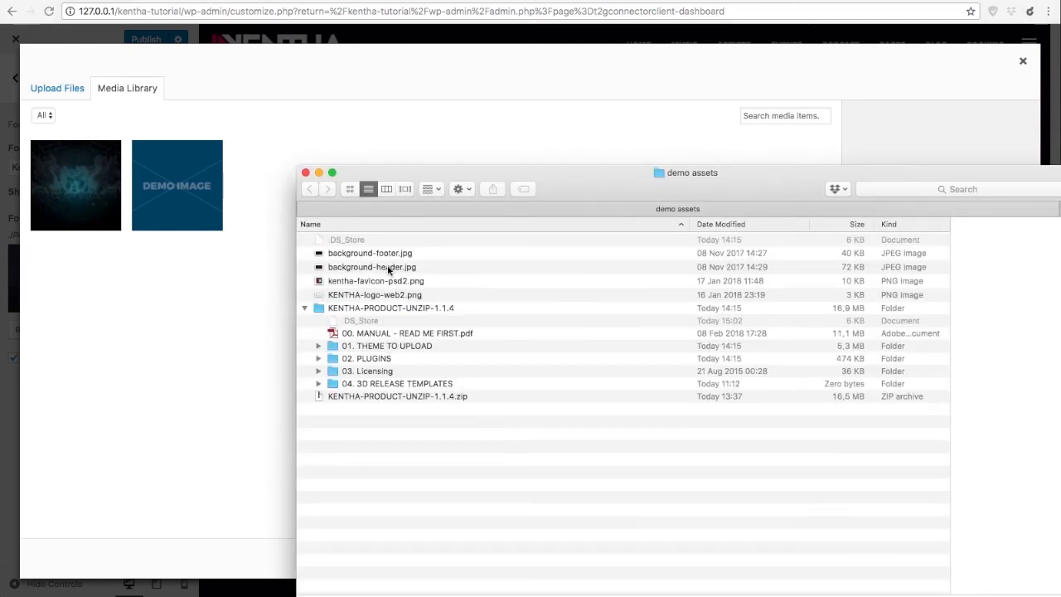
pyautogui.click(75, 184)
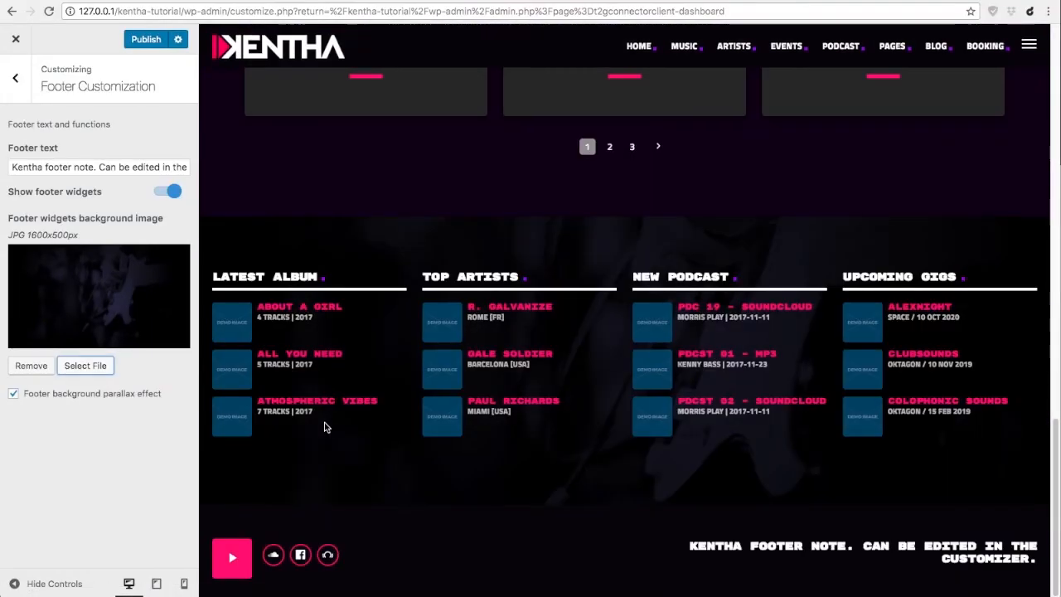
pyautogui.moveTo(531, 254)
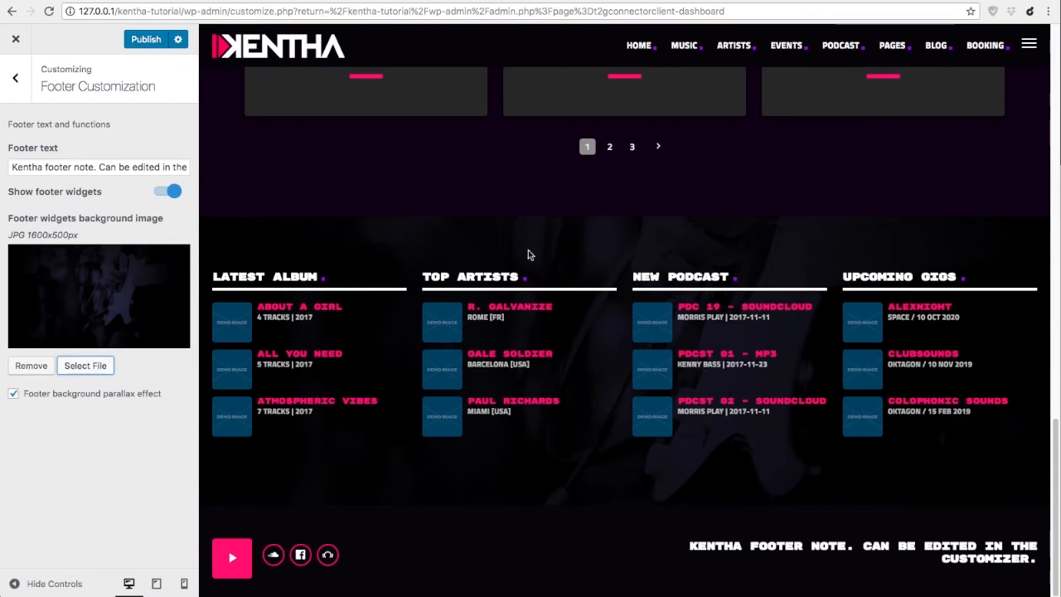
# Load Page With Sidebar in the preview and review its Right Sidebar widgets.
pyautogui.click(15, 77)
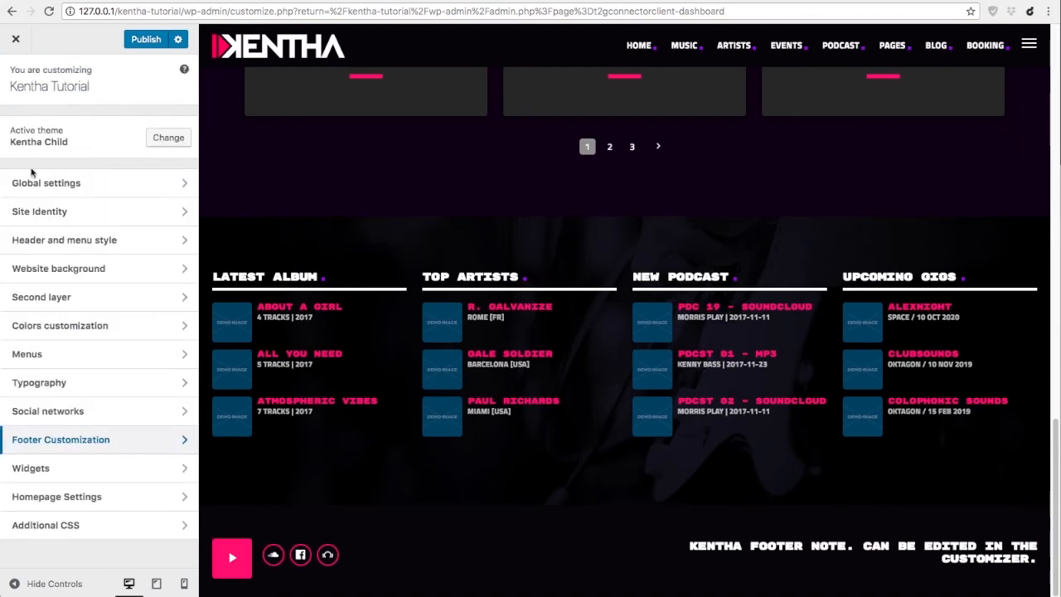
pyautogui.click(31, 468)
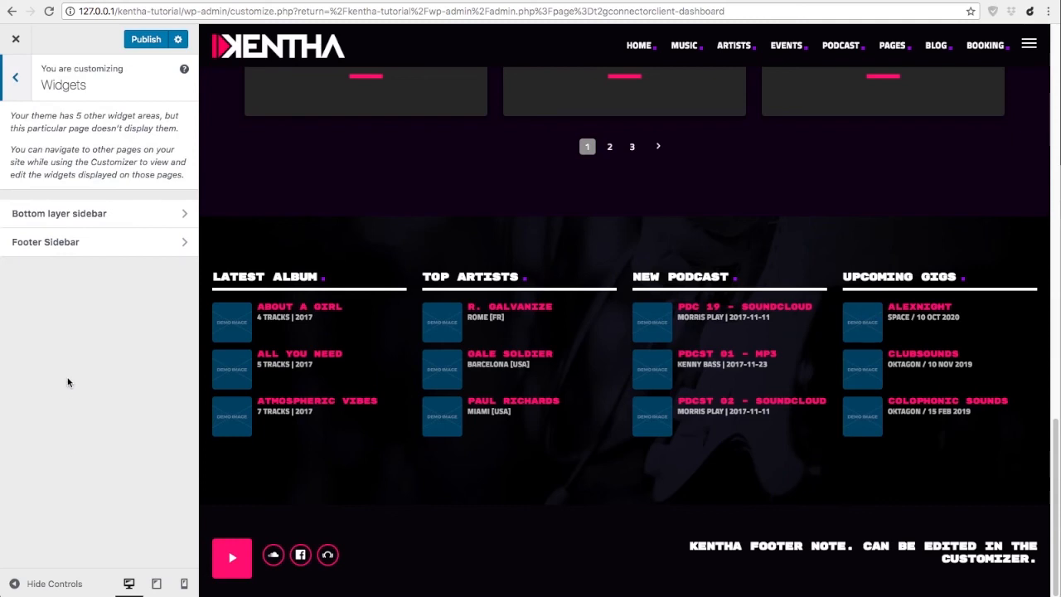
pyautogui.moveTo(170, 329)
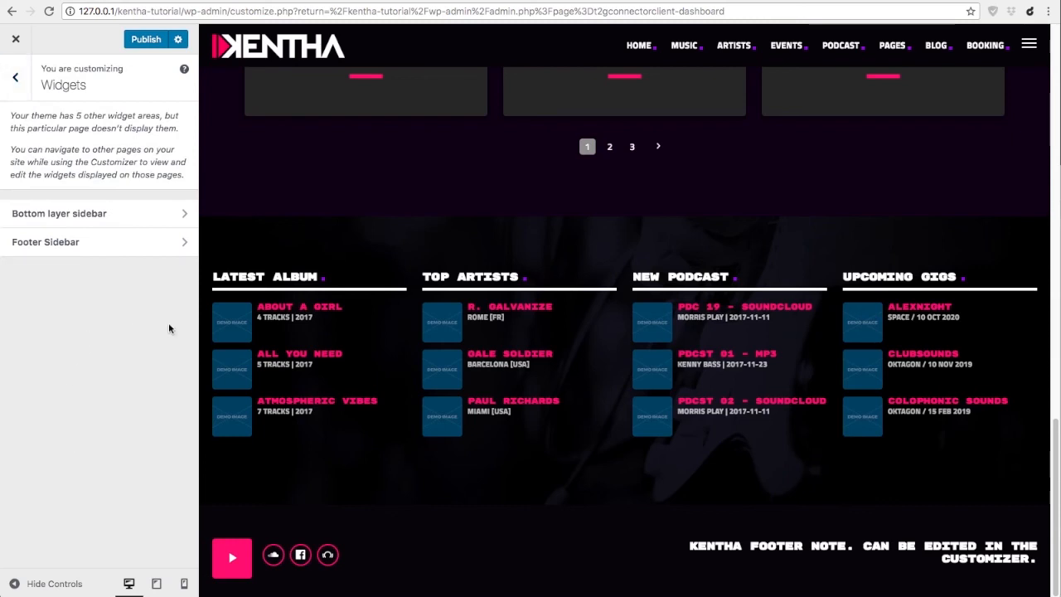
pyautogui.moveTo(651, 216)
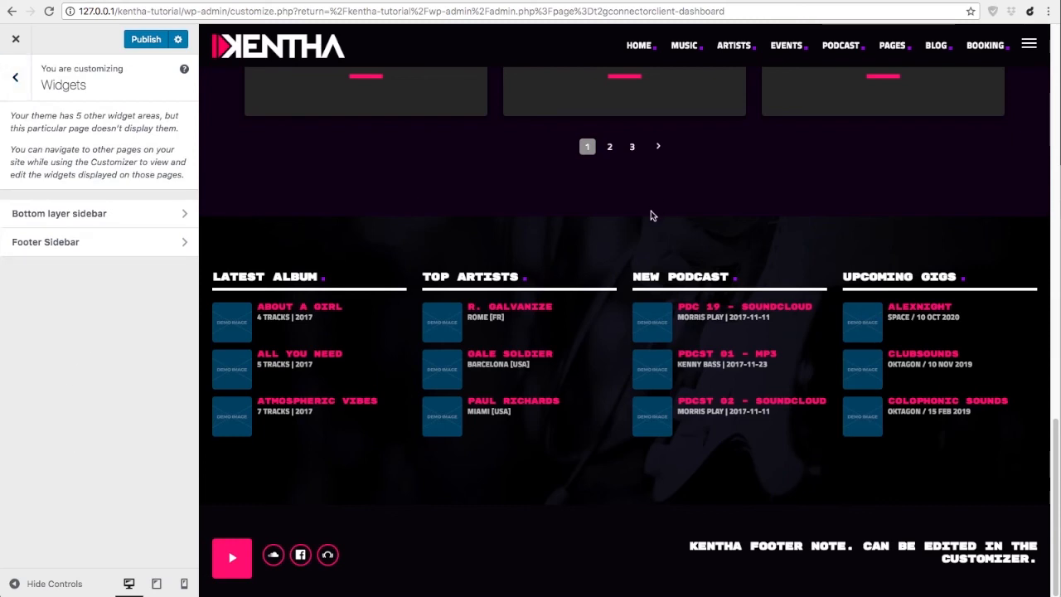
pyautogui.moveTo(638, 205)
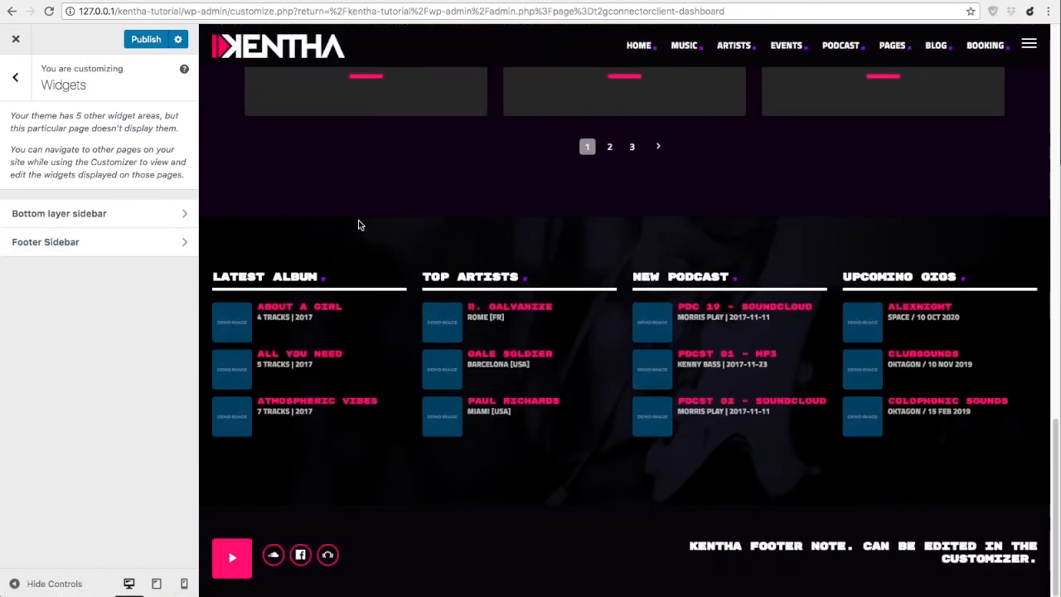
pyautogui.moveTo(348, 385)
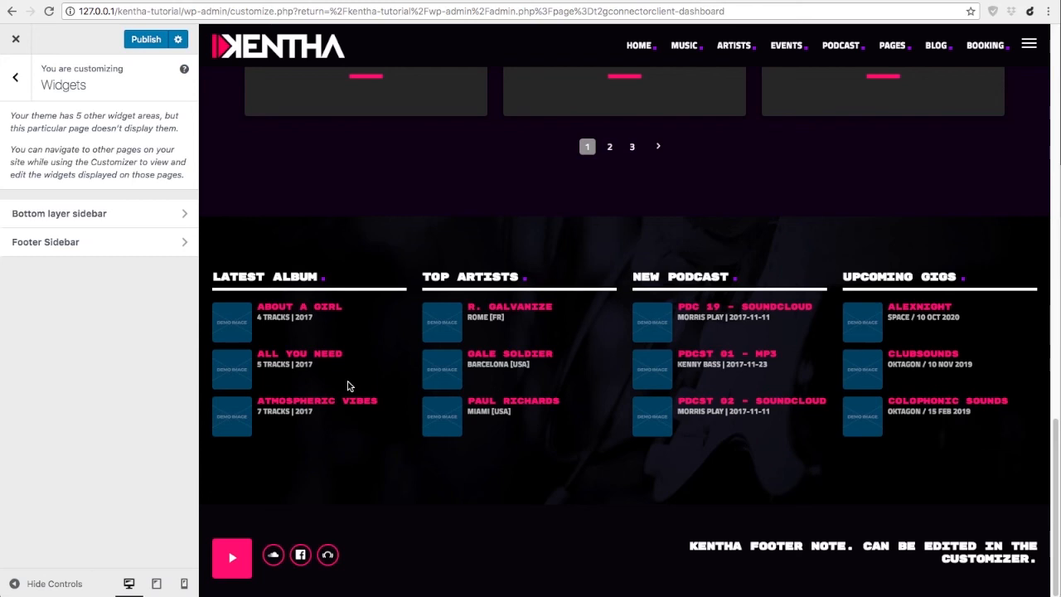
pyautogui.scroll(3)
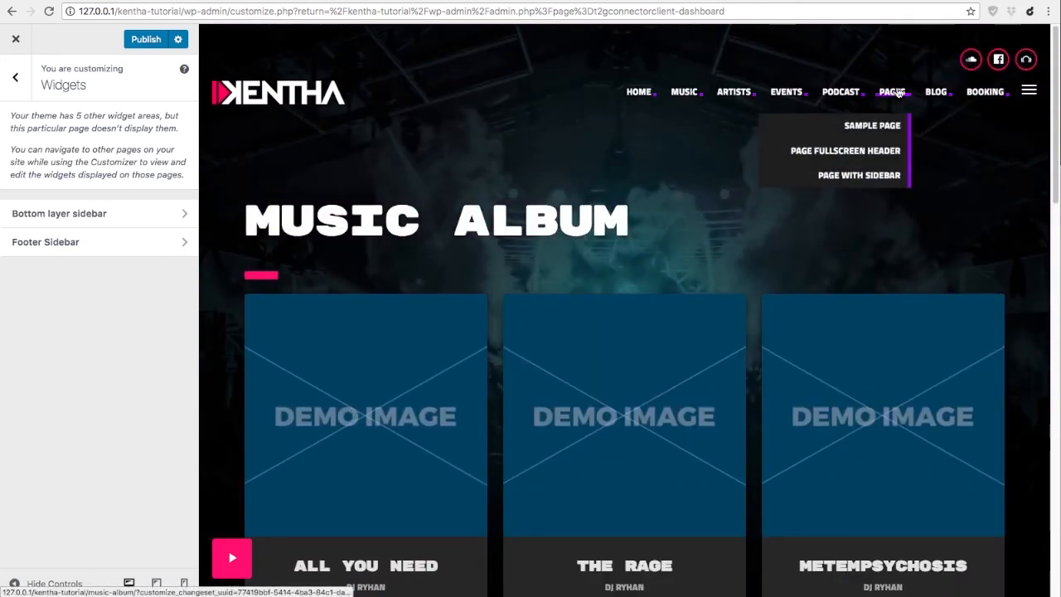
pyautogui.click(859, 175)
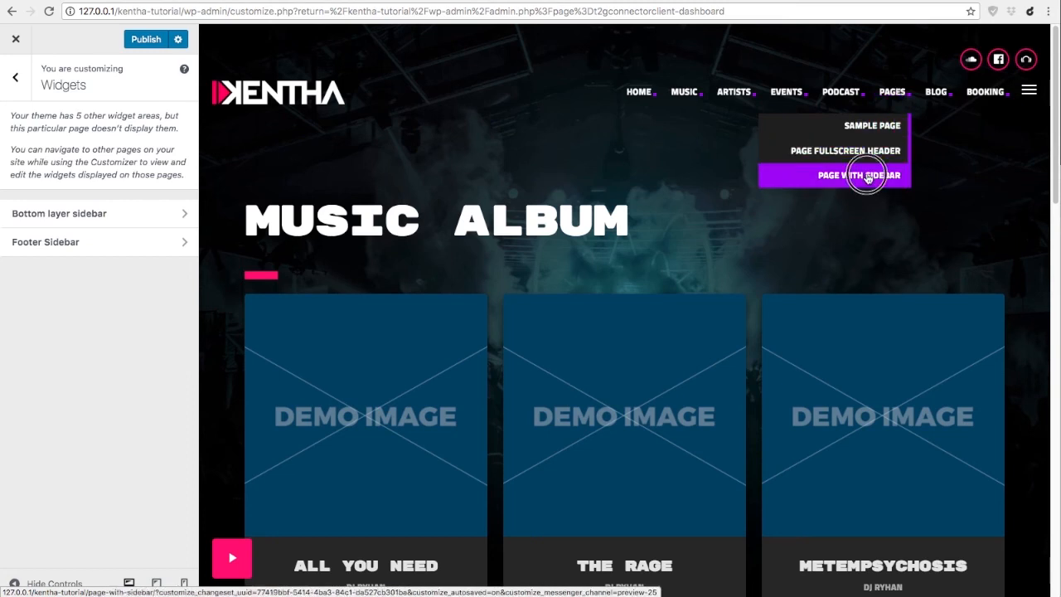
pyautogui.click(845, 175)
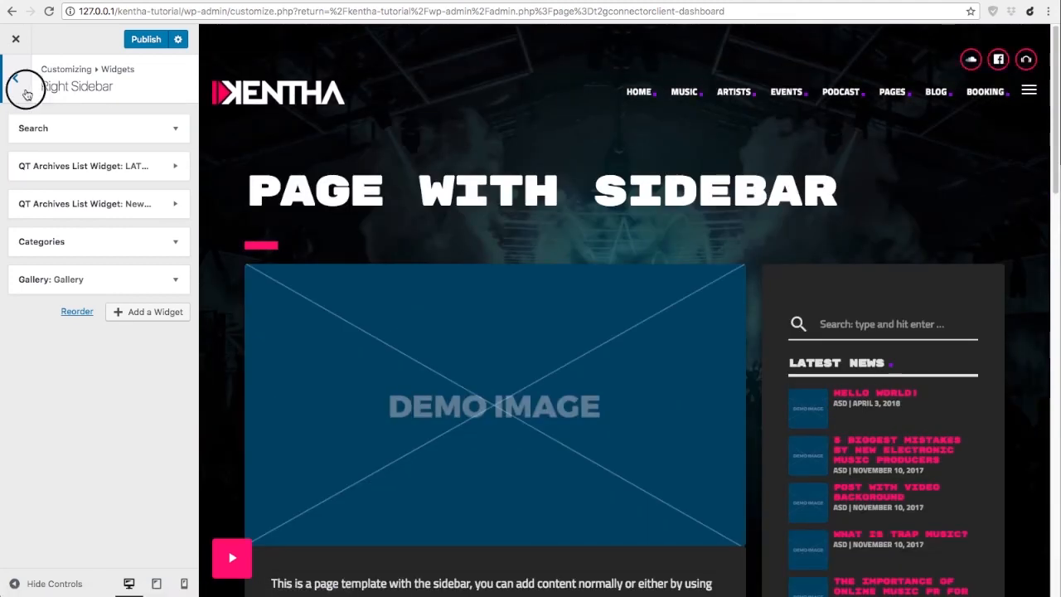
pyautogui.click(14, 86)
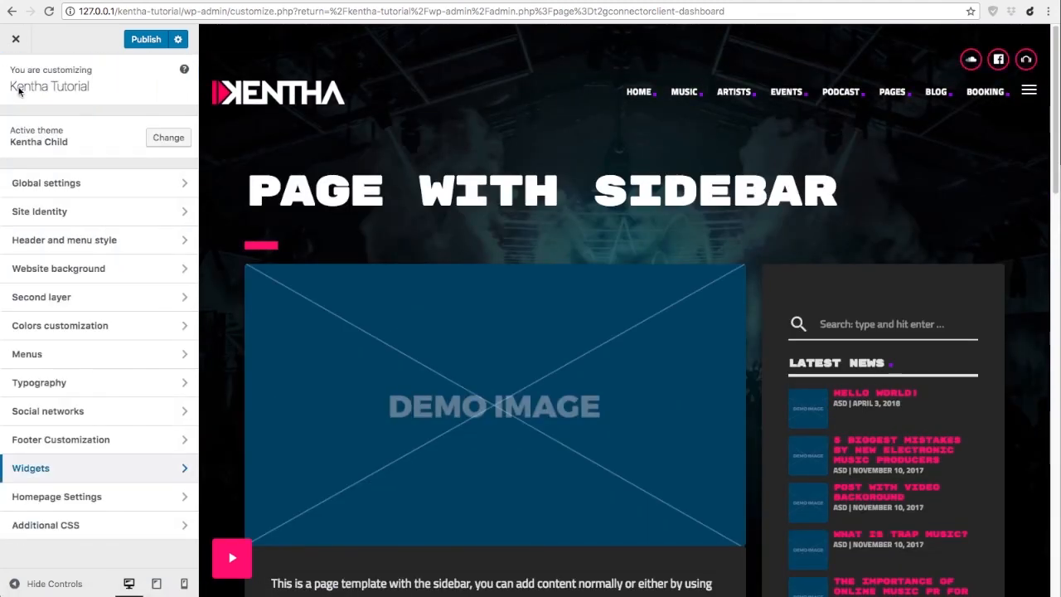
pyautogui.moveTo(57, 496)
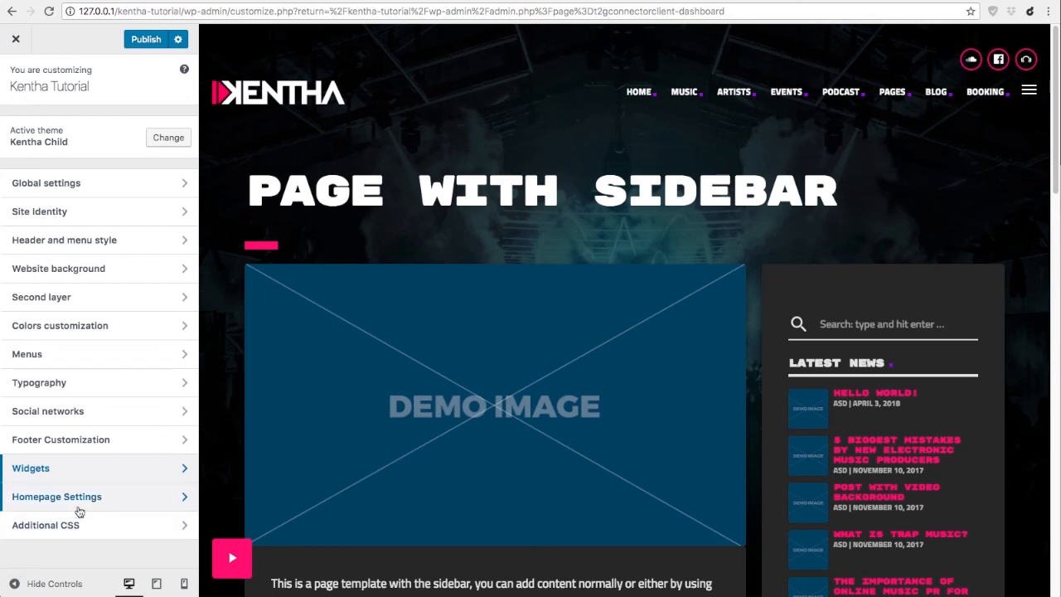
# In Homepage Settings, choose Home V3 as the static homepage, leaving the posts page unchanged.
pyautogui.click(56, 496)
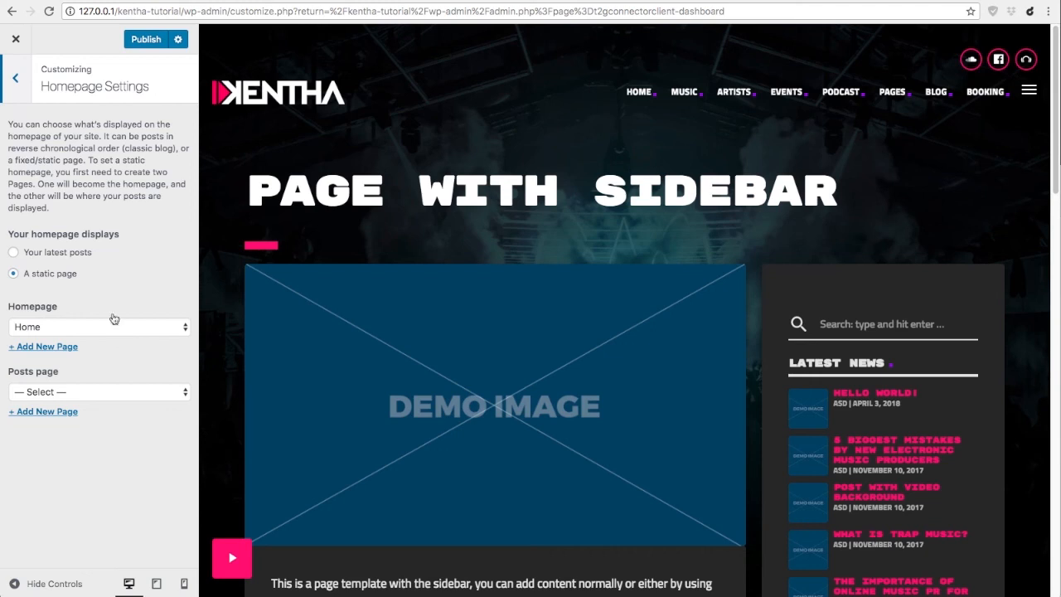
pyautogui.moveTo(39, 377)
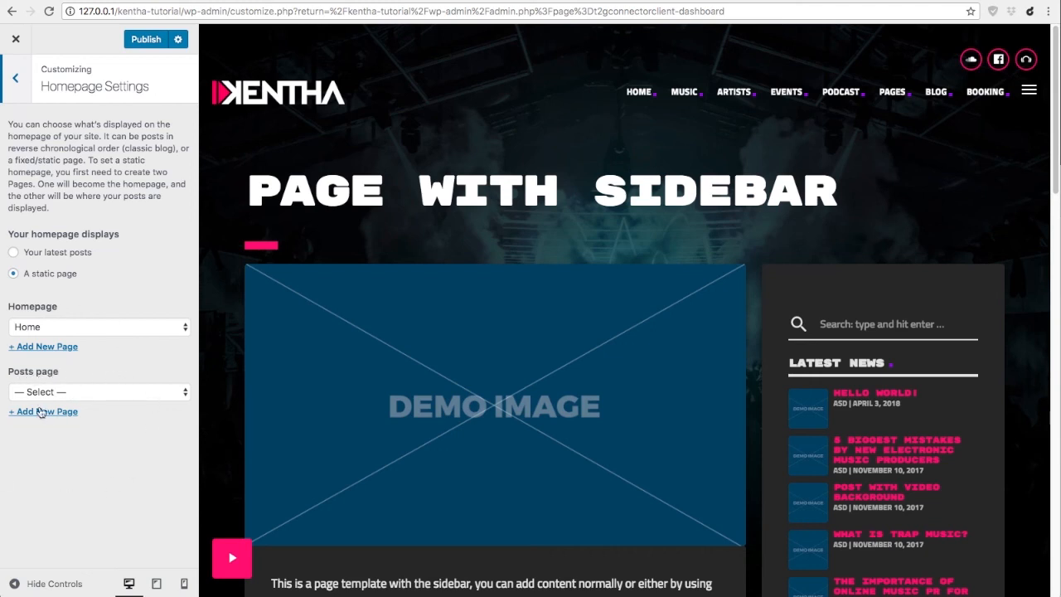
pyautogui.moveTo(786, 159)
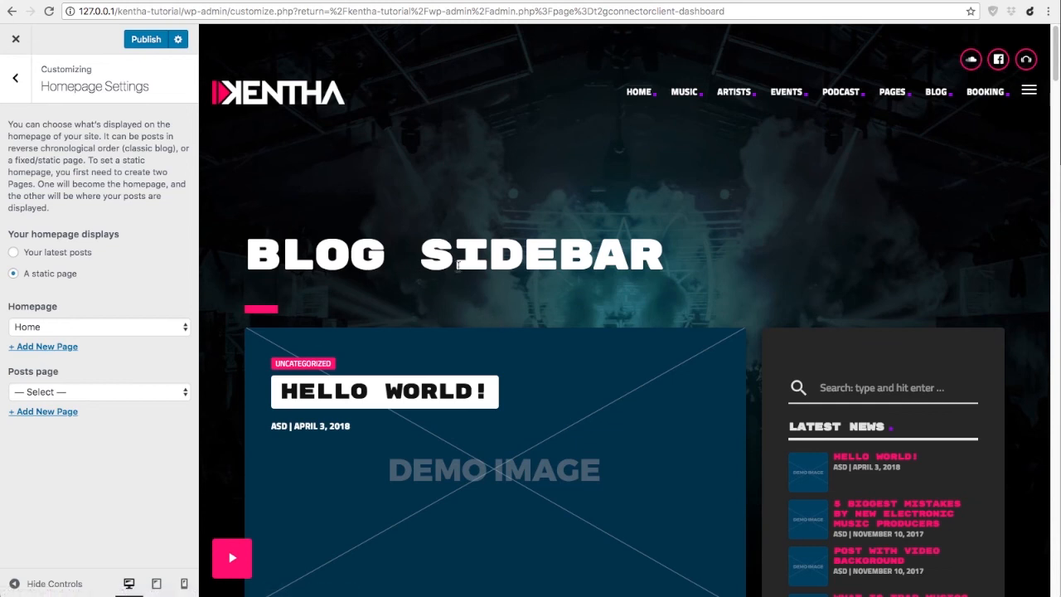
pyautogui.click(99, 391)
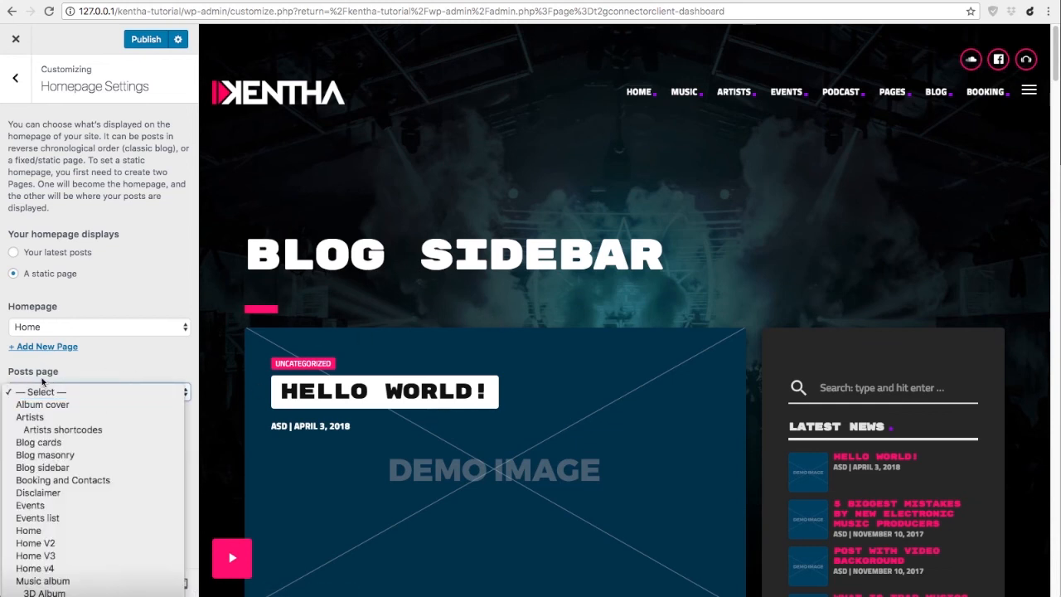
pyautogui.click(98, 391)
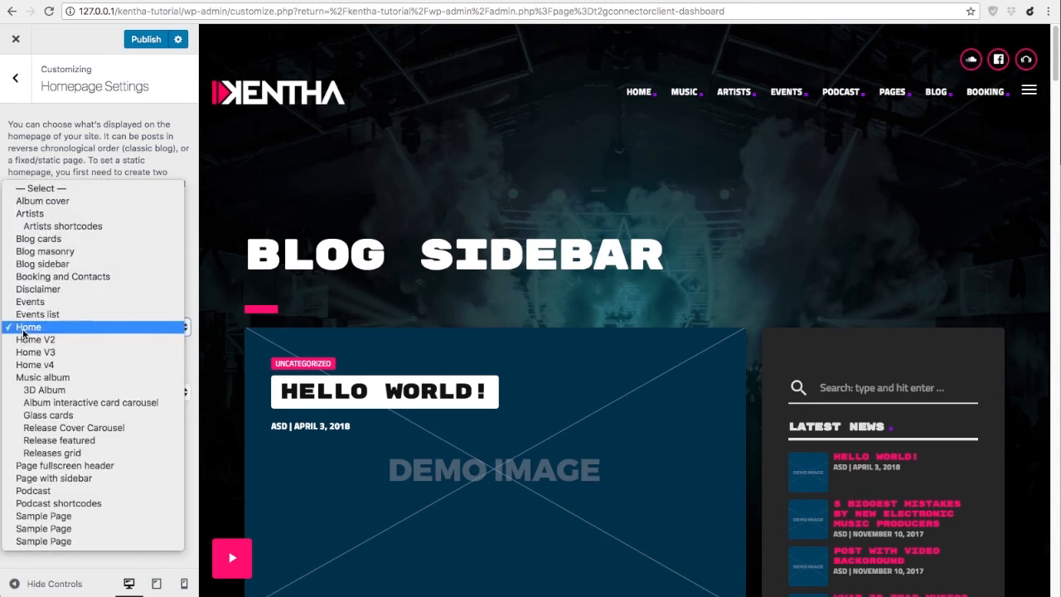
pyautogui.click(28, 325)
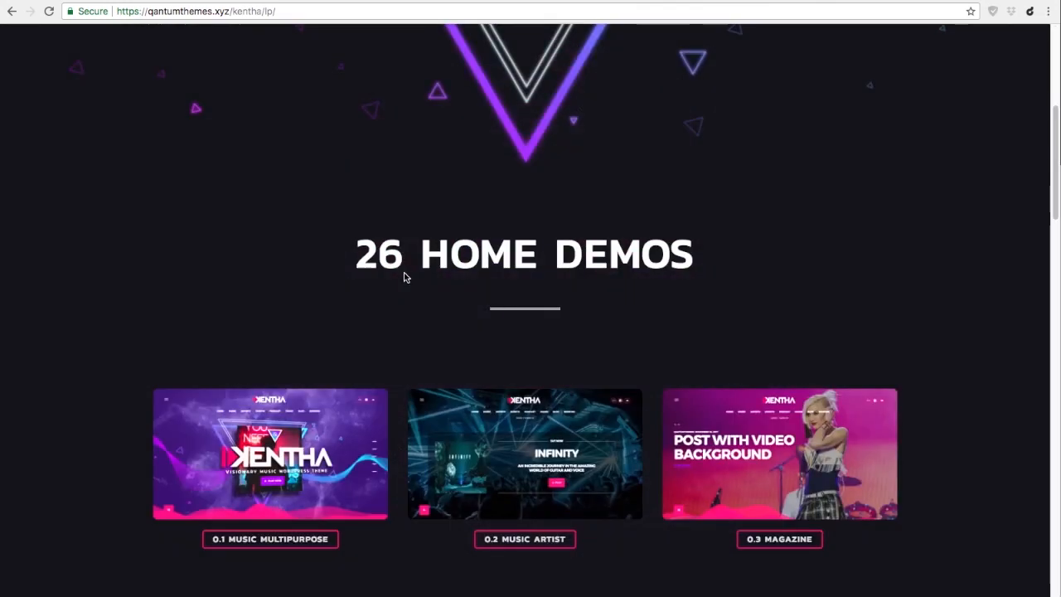
pyautogui.scroll(-3)
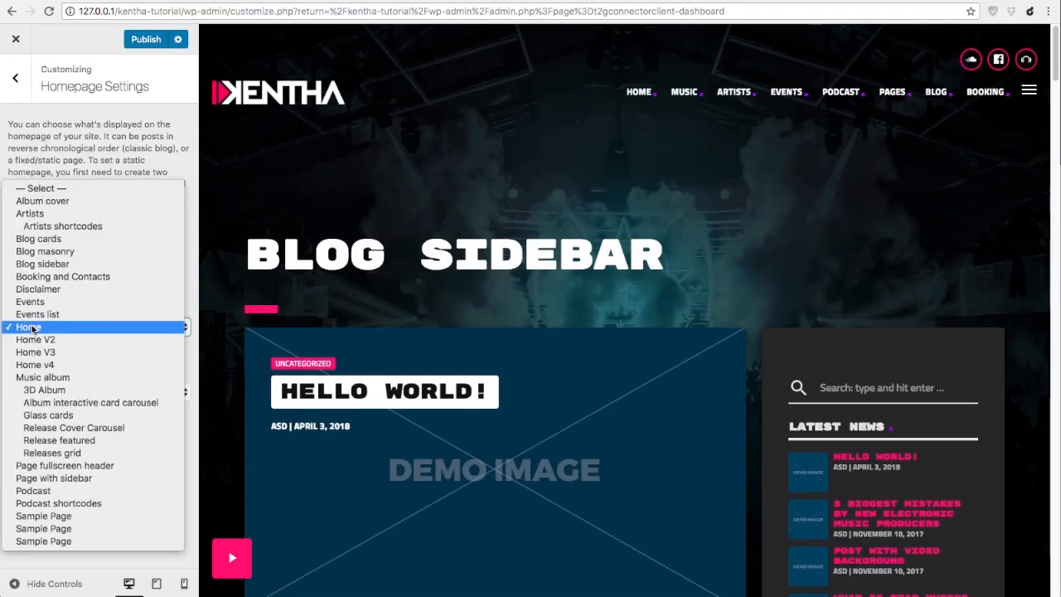
pyautogui.click(35, 339)
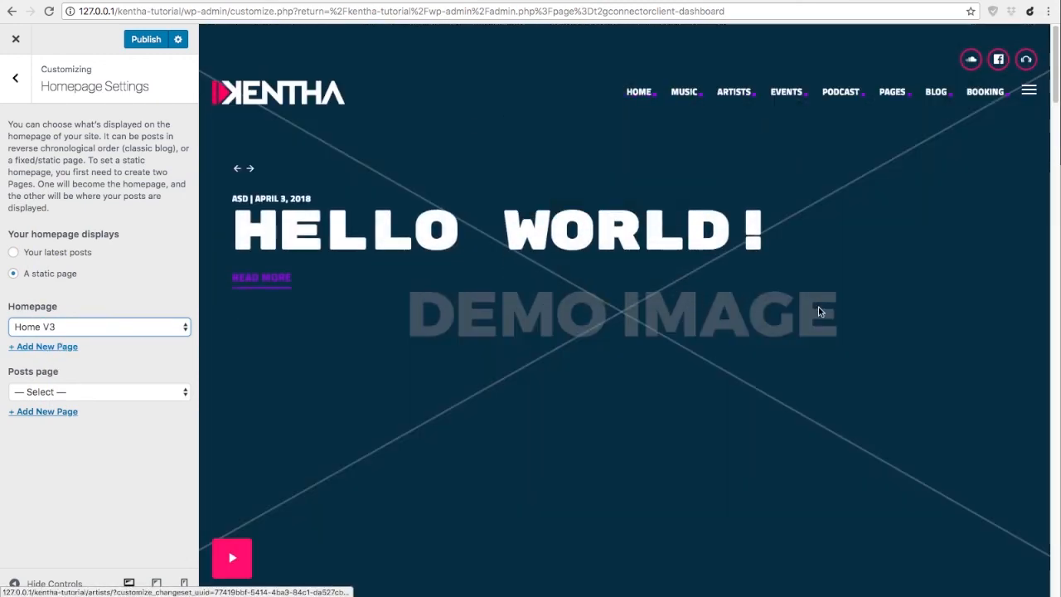
pyautogui.click(15, 77)
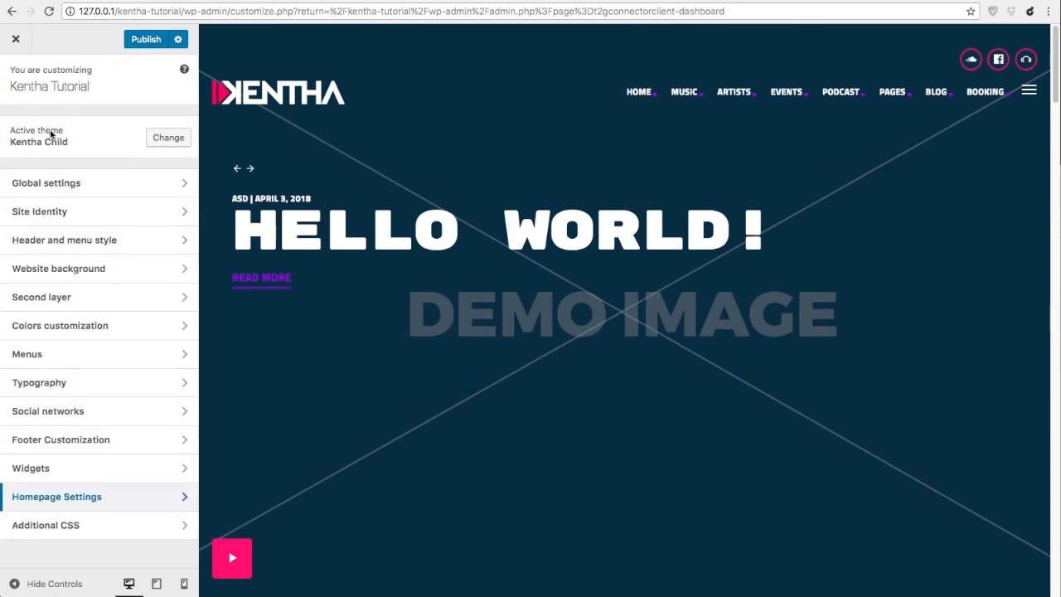
pyautogui.click(46, 524)
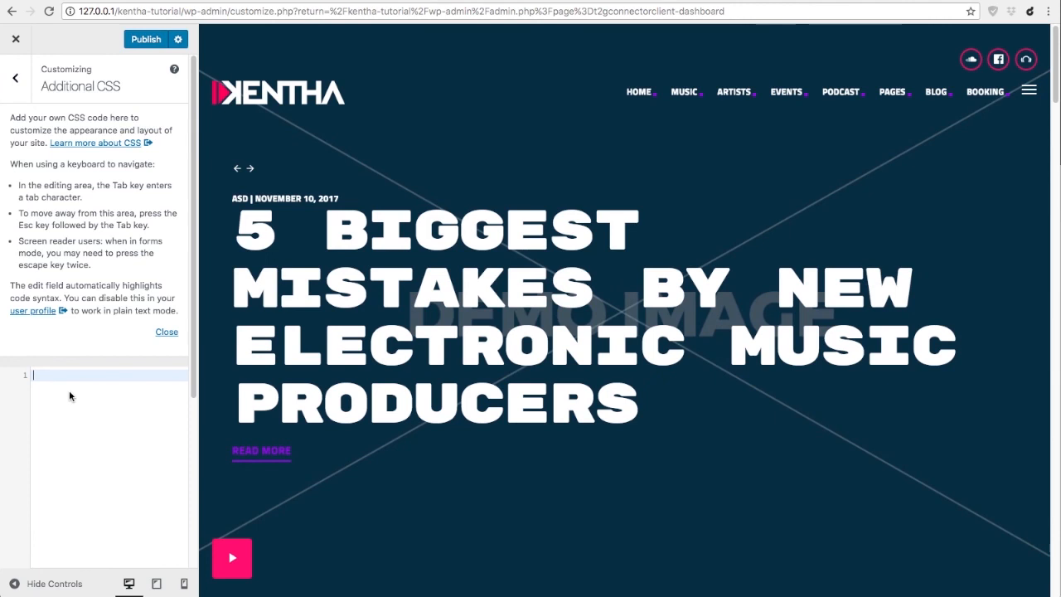
pyautogui.moveTo(62, 444)
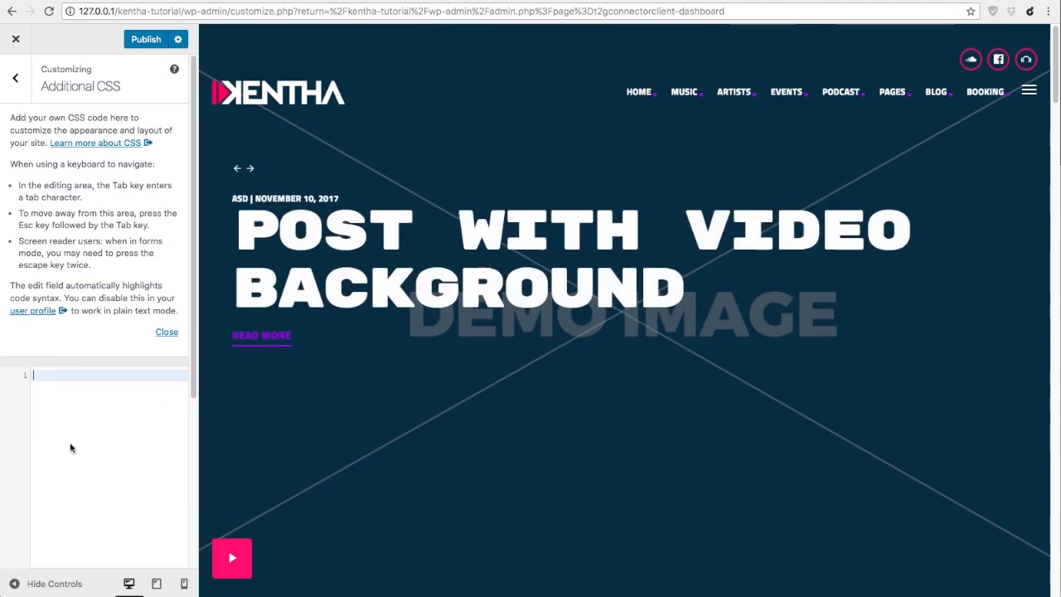
pyautogui.moveTo(82, 437)
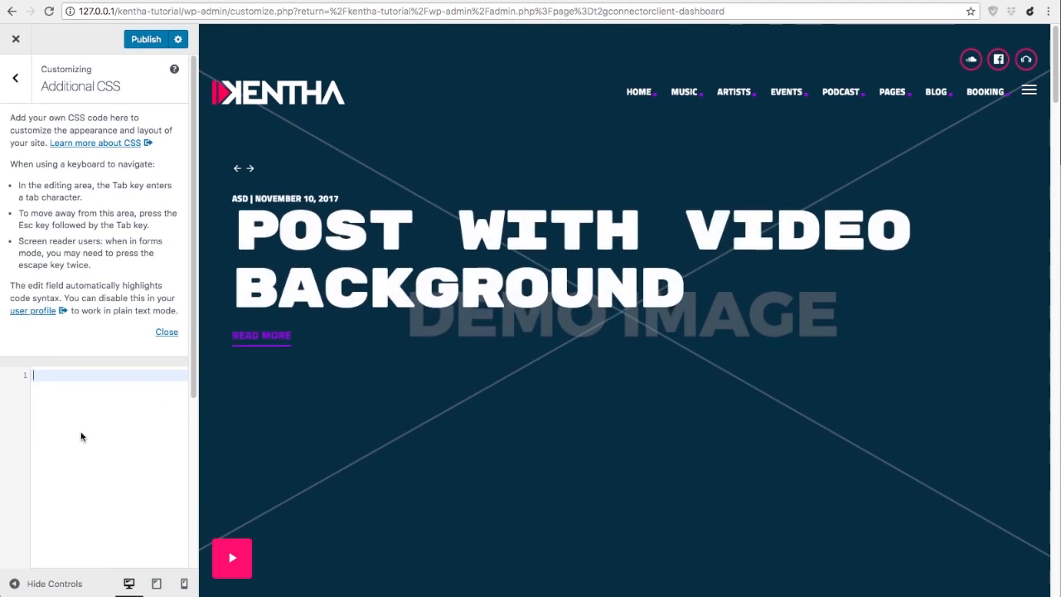
pyautogui.click(15, 77)
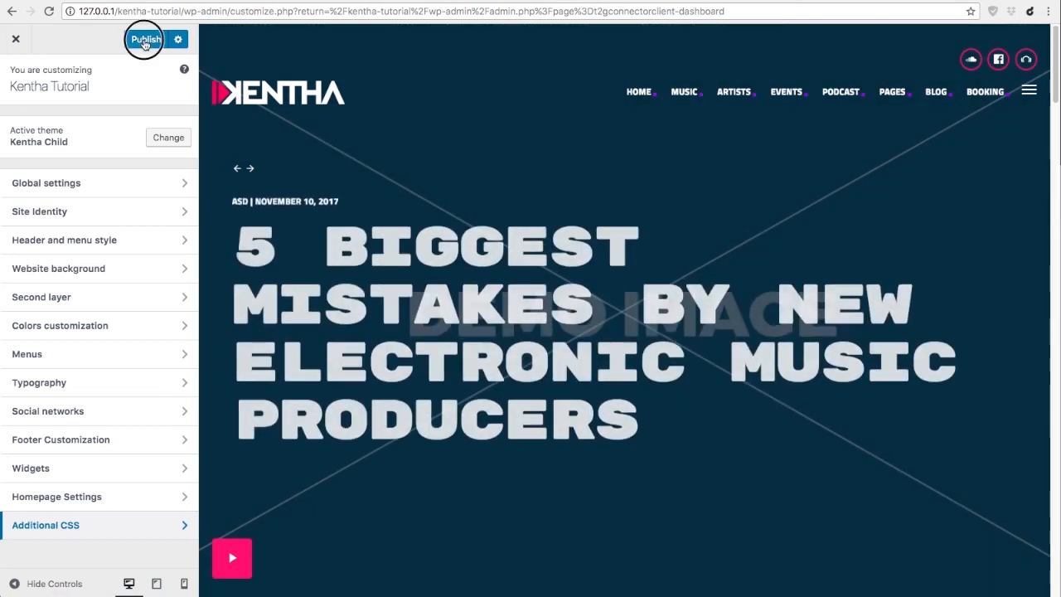
# Publish every pending Customizer change, including Home V3 as homepage, to the live site.
pyautogui.click(145, 39)
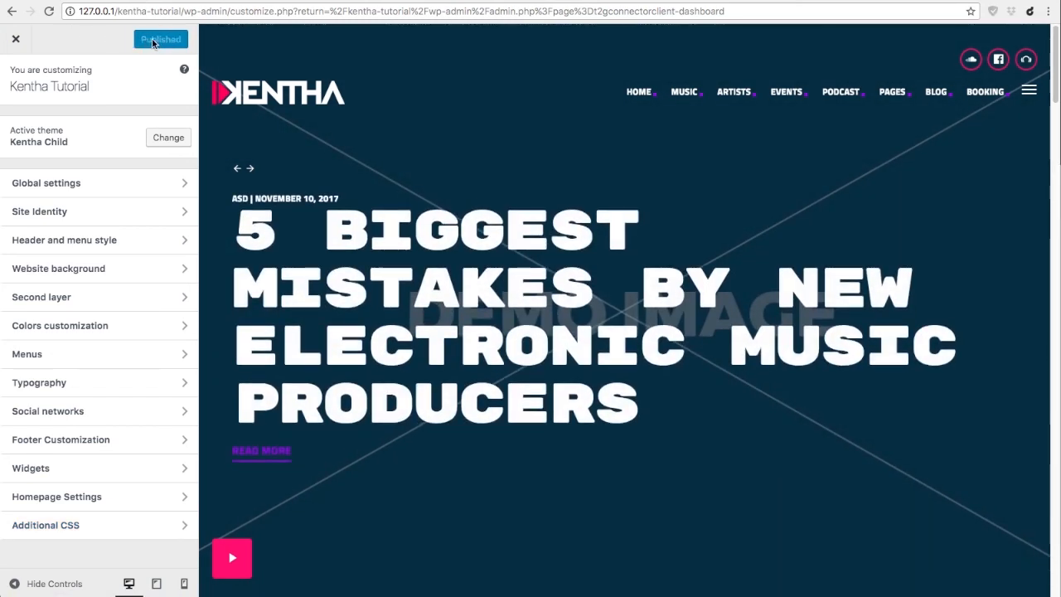
pyautogui.click(161, 39)
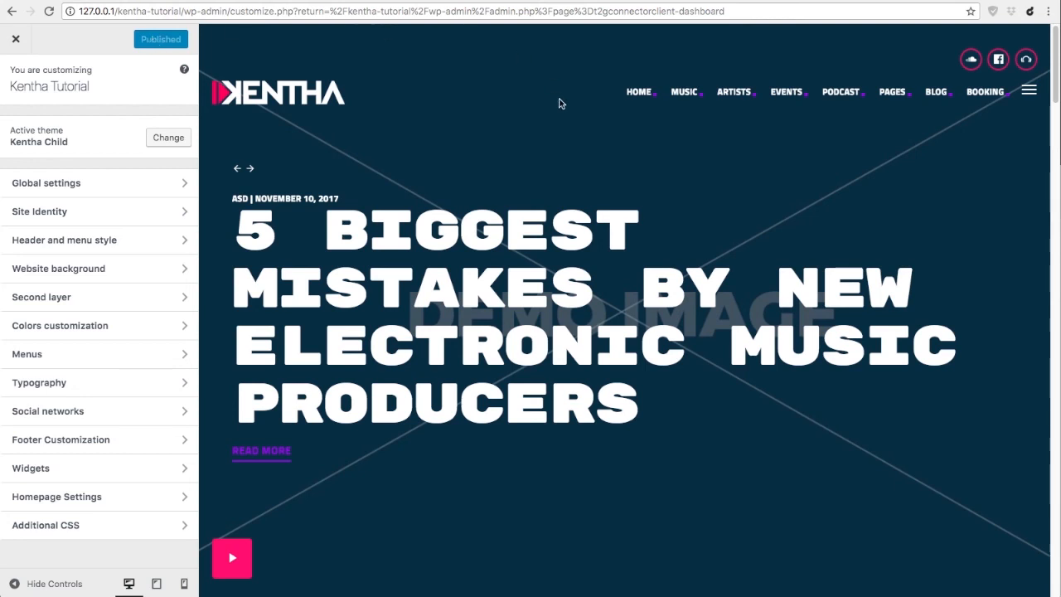